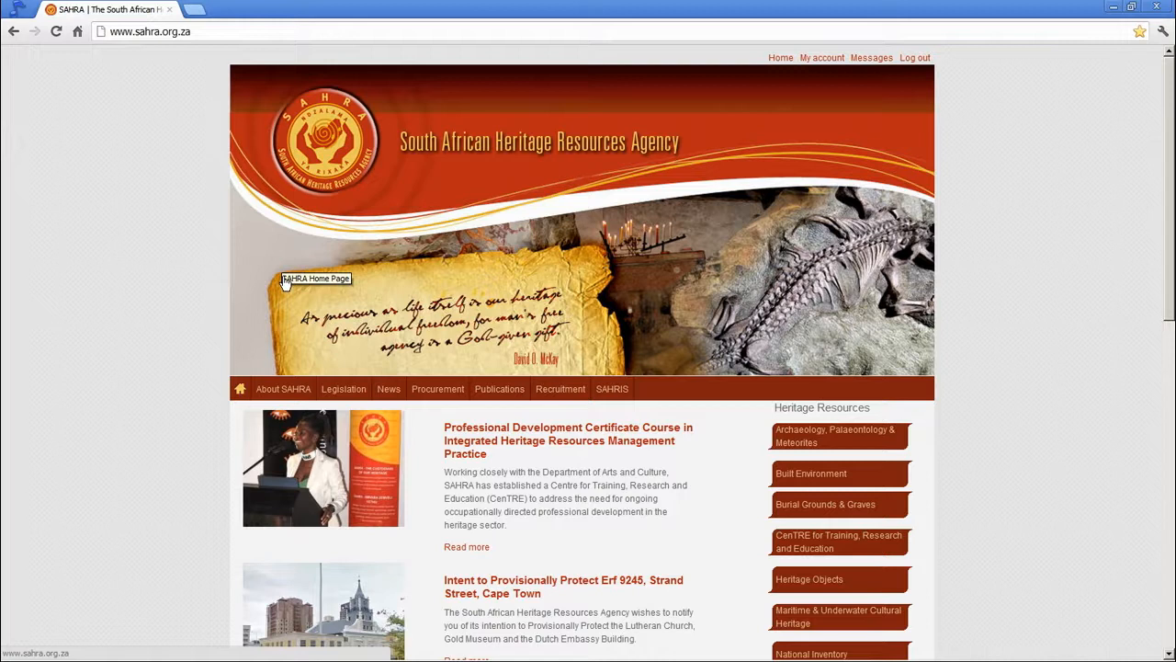
{"action": "mouse_move", "coordinate": [142, 294]}
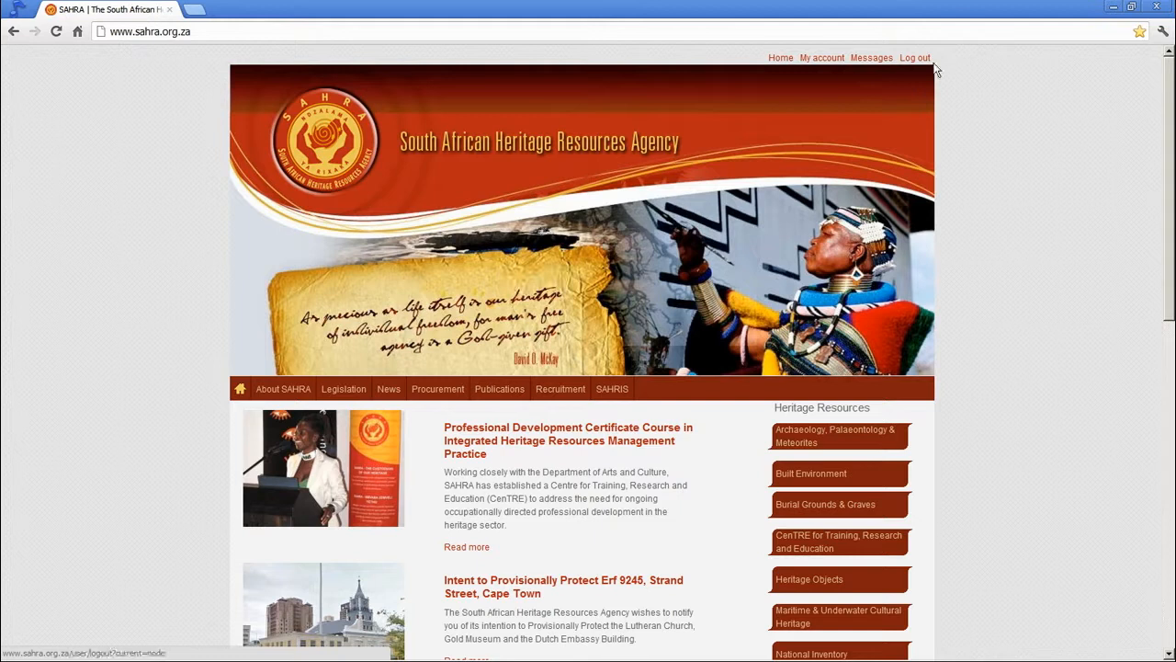
{"action": "mouse_move", "coordinate": [344, 388]}
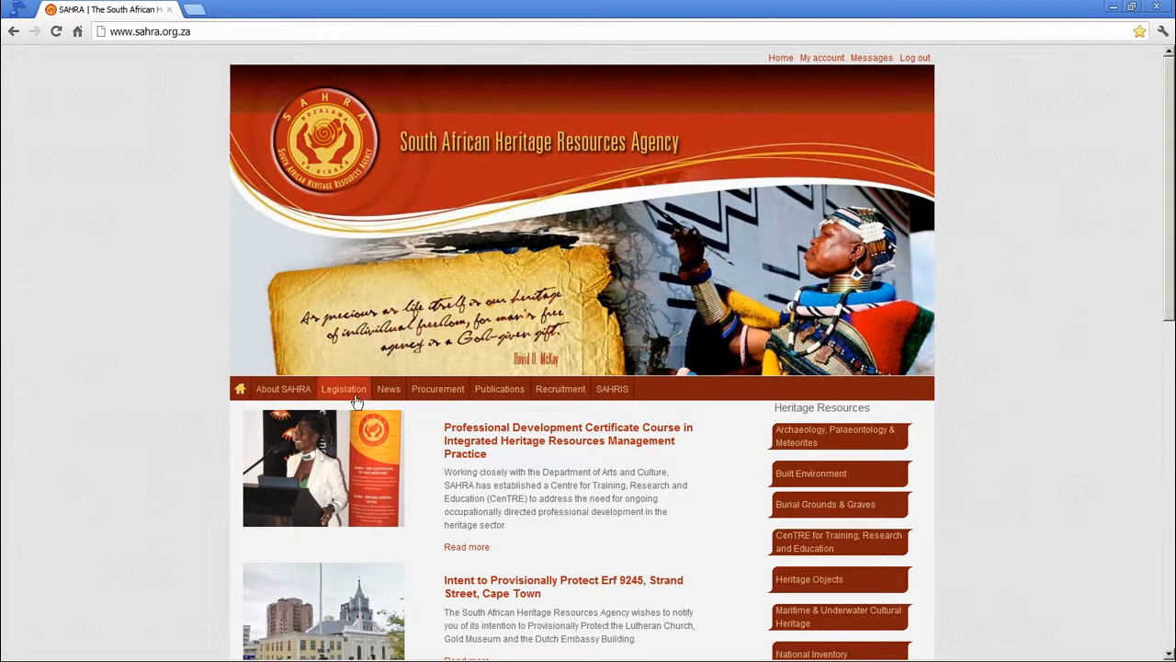
Open the SAHRIS section from the SAHRA home page's main navigation
{"action": "left_click", "coordinate": [612, 388]}
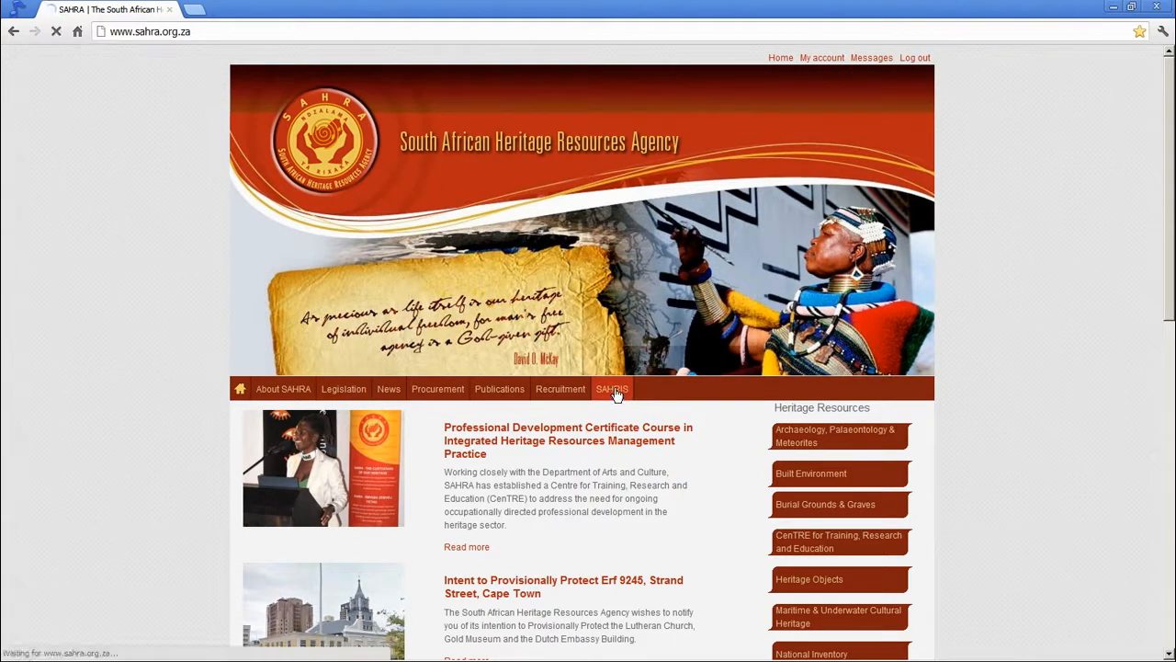
Focus the Enter terms box on the loaded SAHRIS Search page
{"action": "left_click", "coordinate": [611, 388]}
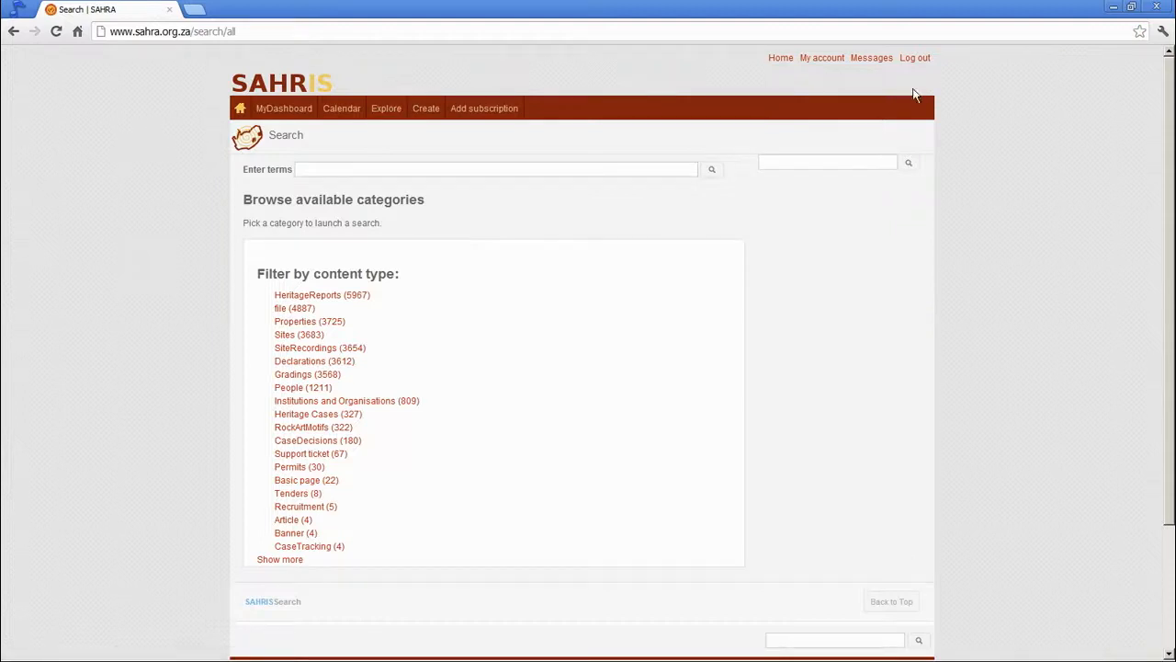
{"action": "mouse_move", "coordinate": [283, 107]}
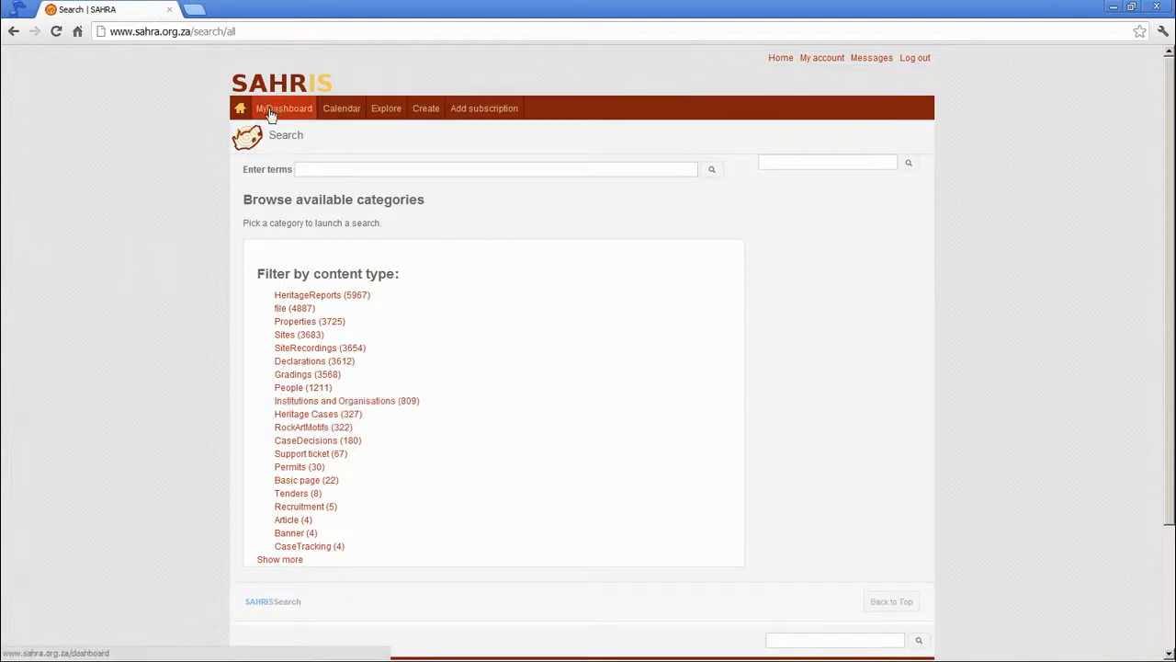
{"action": "mouse_move", "coordinate": [203, 313]}
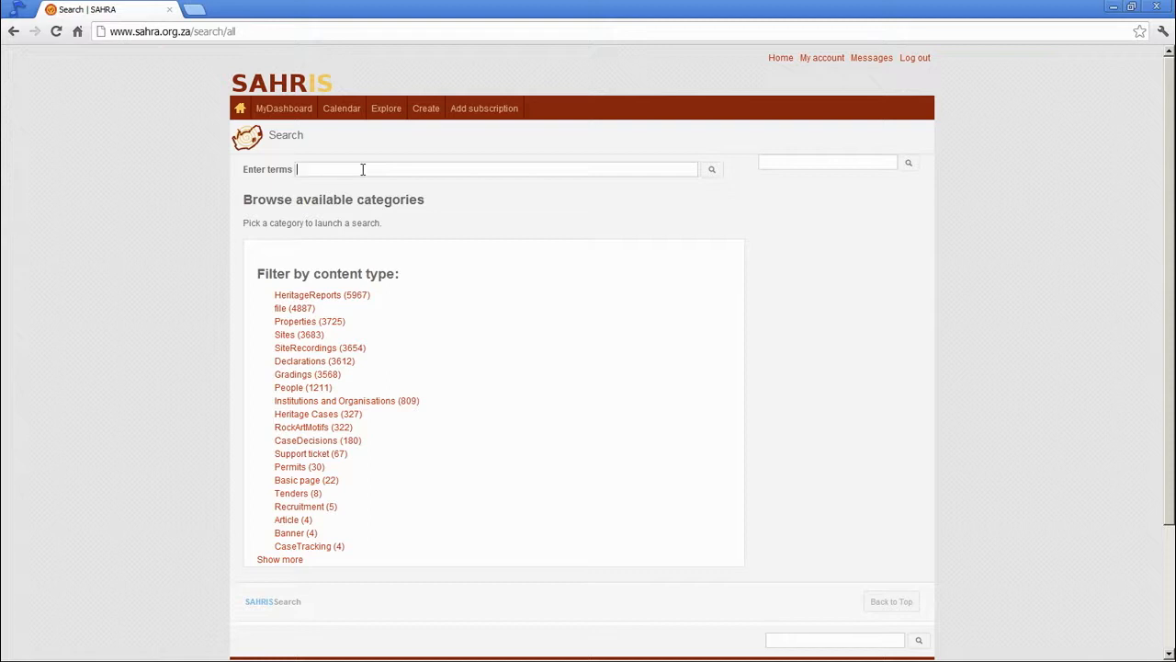
Search SAHRIS for 'Pinnacle' and narrow the 81 results to Heritage Cases
{"action": "type", "text": "Pinnacle"}
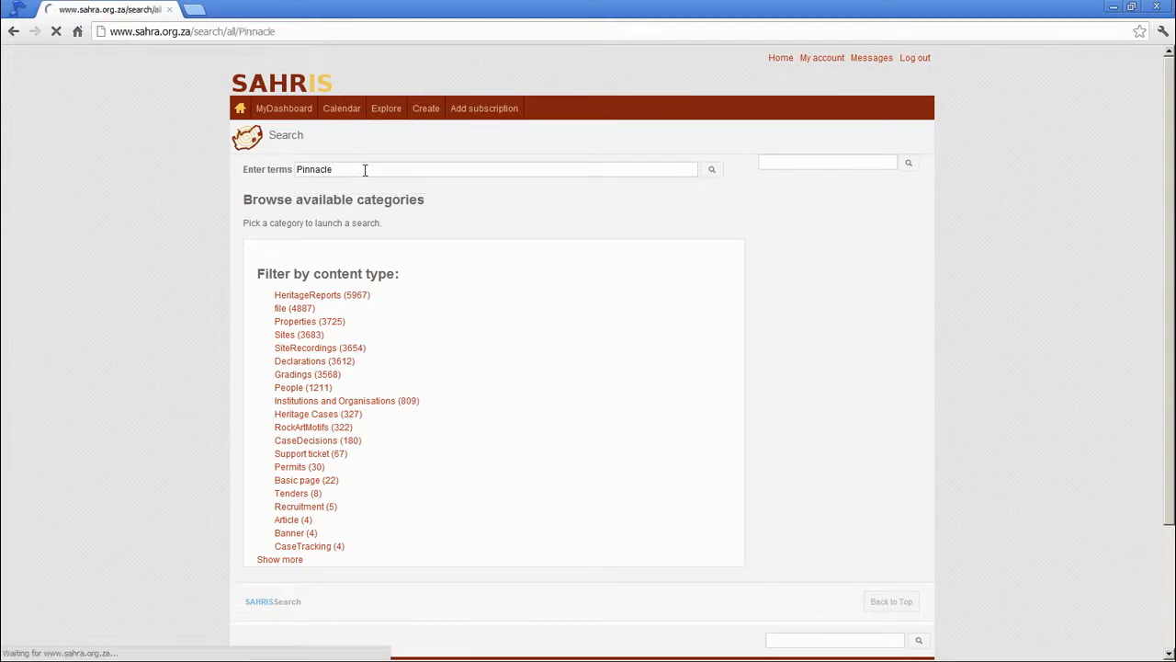
{"action": "left_click", "coordinate": [711, 169]}
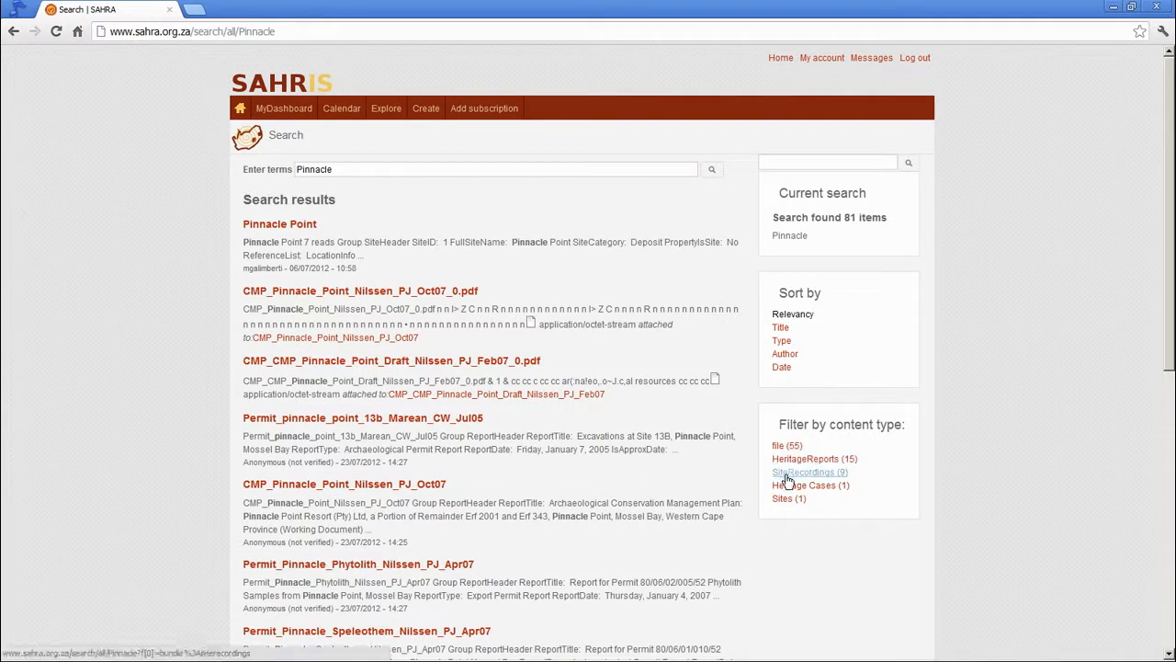
{"action": "mouse_move", "coordinate": [796, 485]}
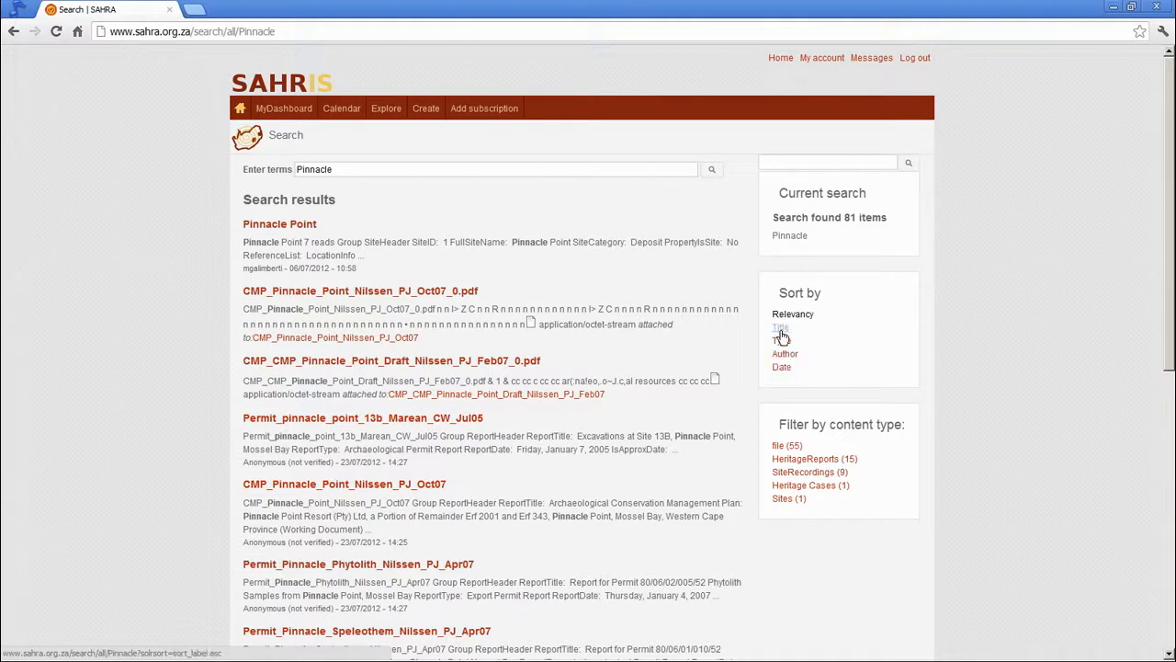
{"action": "mouse_move", "coordinate": [836, 279]}
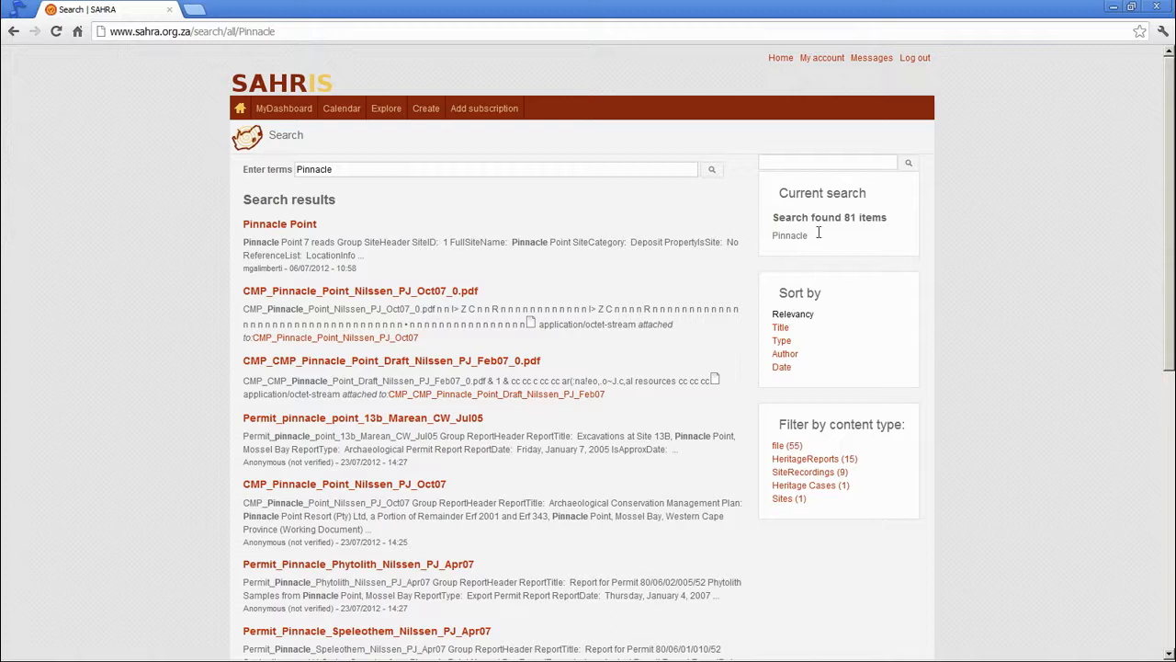
{"action": "scroll", "scroll_direction": "down", "scroll_amount": 3}
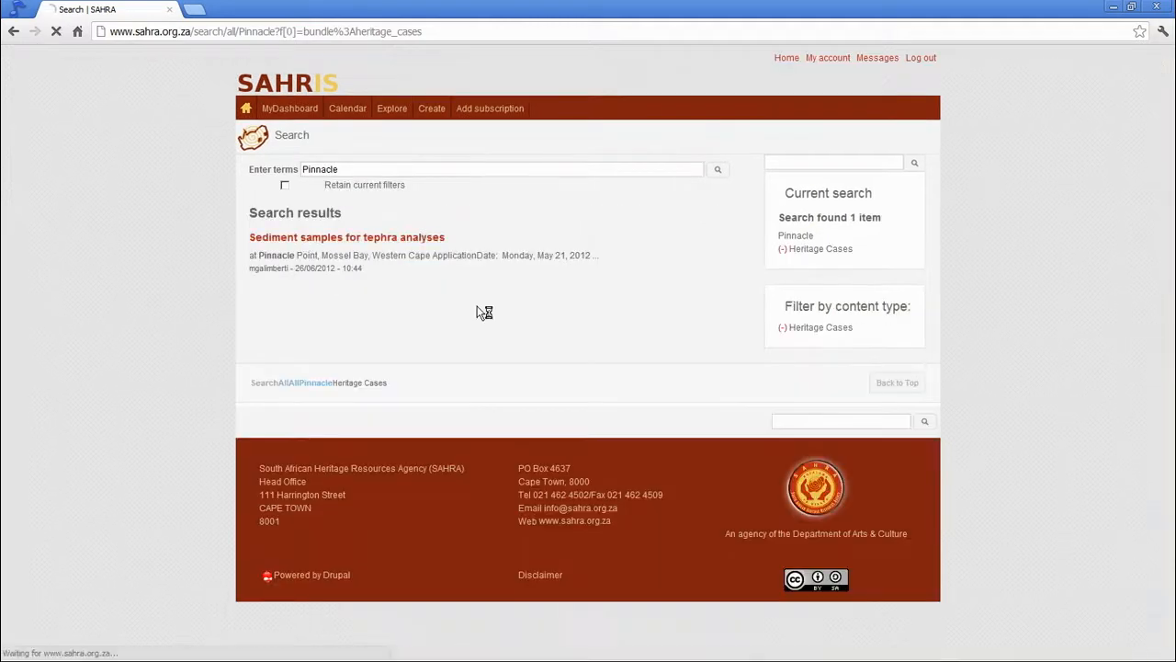
Open the 'Sediment samples for tephra analyses' case and view its CaseHeader details
{"action": "left_click", "coordinate": [347, 238]}
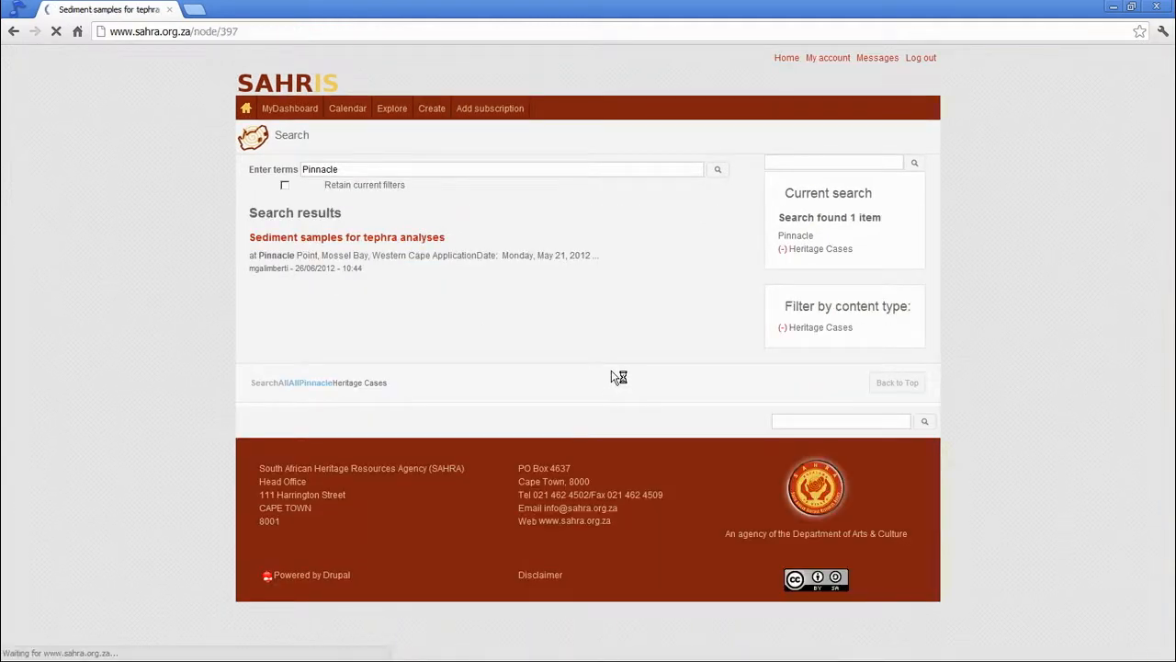
{"action": "left_click", "coordinate": [346, 237]}
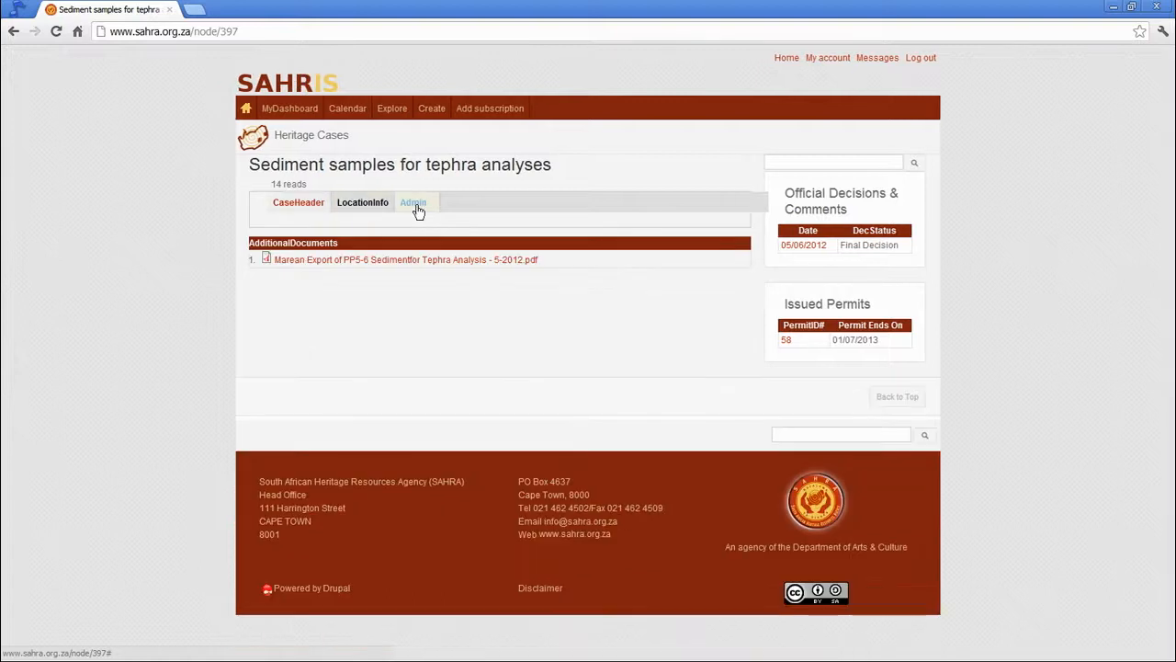
{"action": "left_click", "coordinate": [297, 202]}
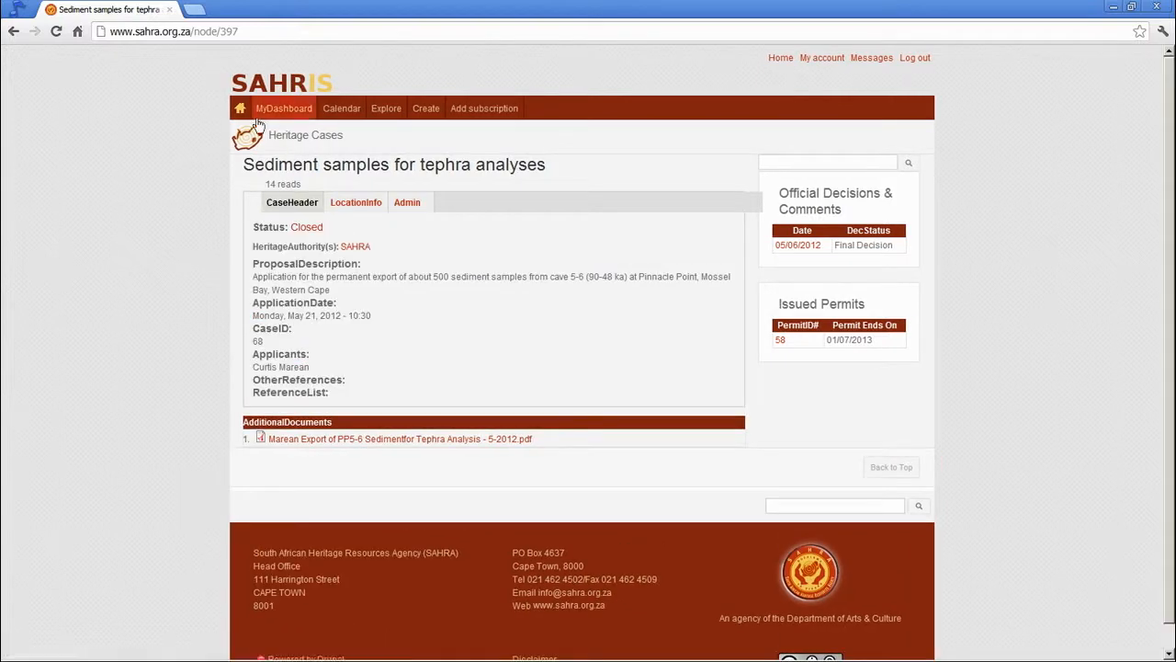
{"action": "mouse_move", "coordinate": [341, 107]}
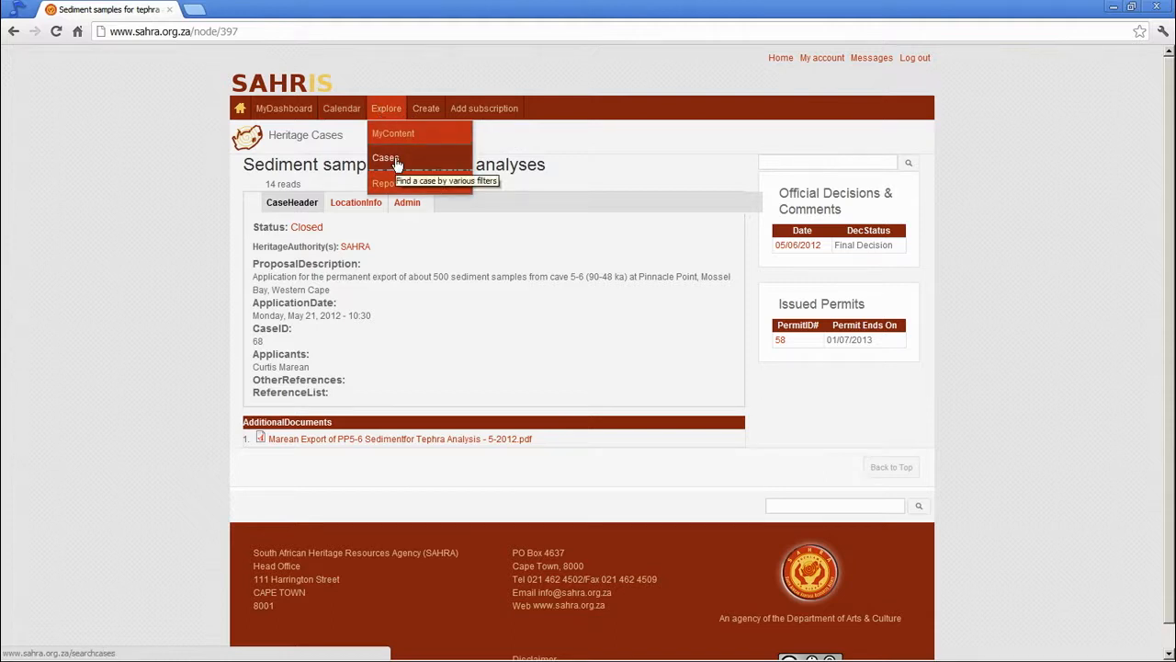
{"action": "mouse_move", "coordinate": [398, 166]}
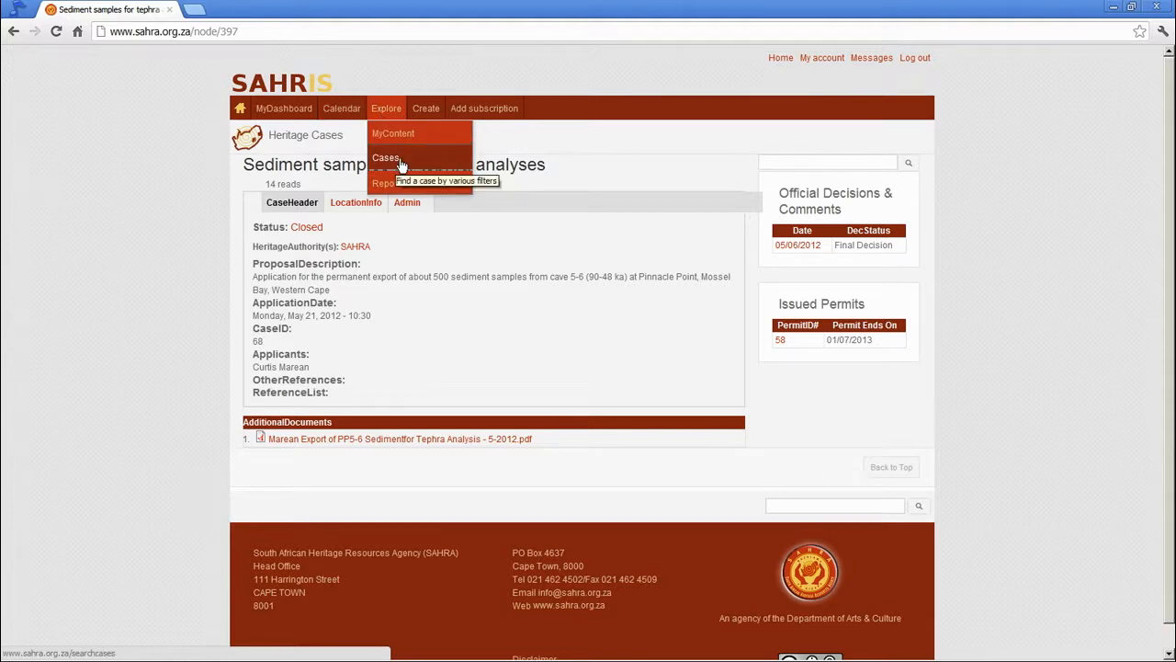
{"action": "mouse_move", "coordinate": [411, 136]}
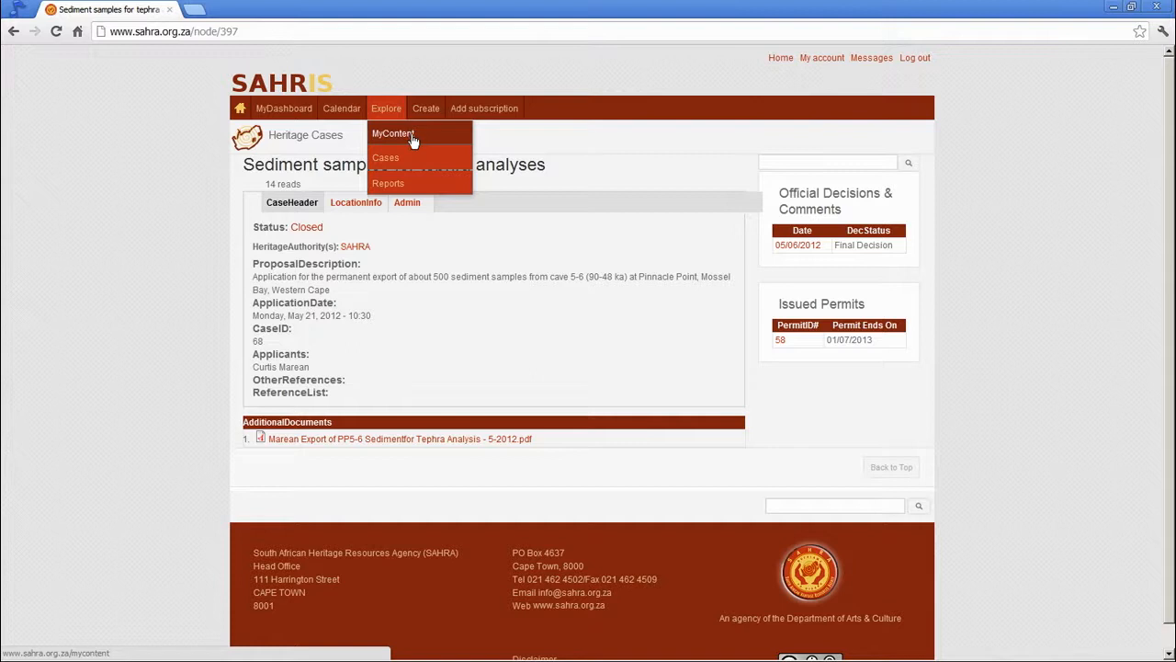
Open Explore > Cases and sort the 321 cases by CaseName, descending
{"action": "left_click", "coordinate": [386, 158]}
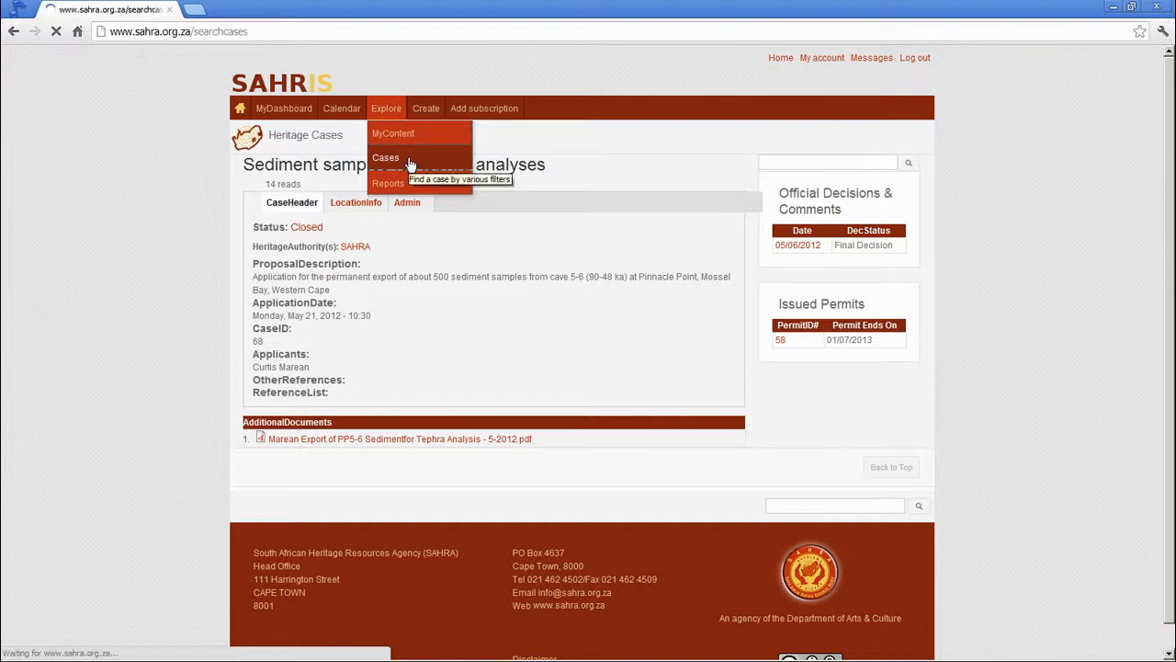
{"action": "left_click", "coordinate": [386, 157]}
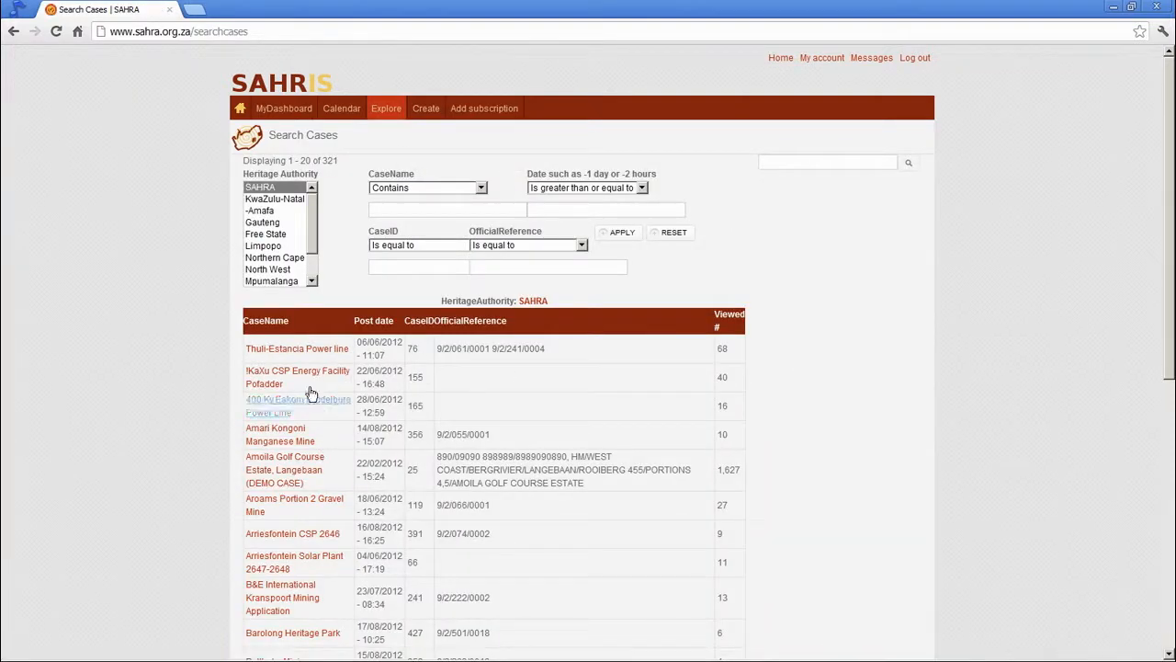
{"action": "mouse_move", "coordinate": [543, 397]}
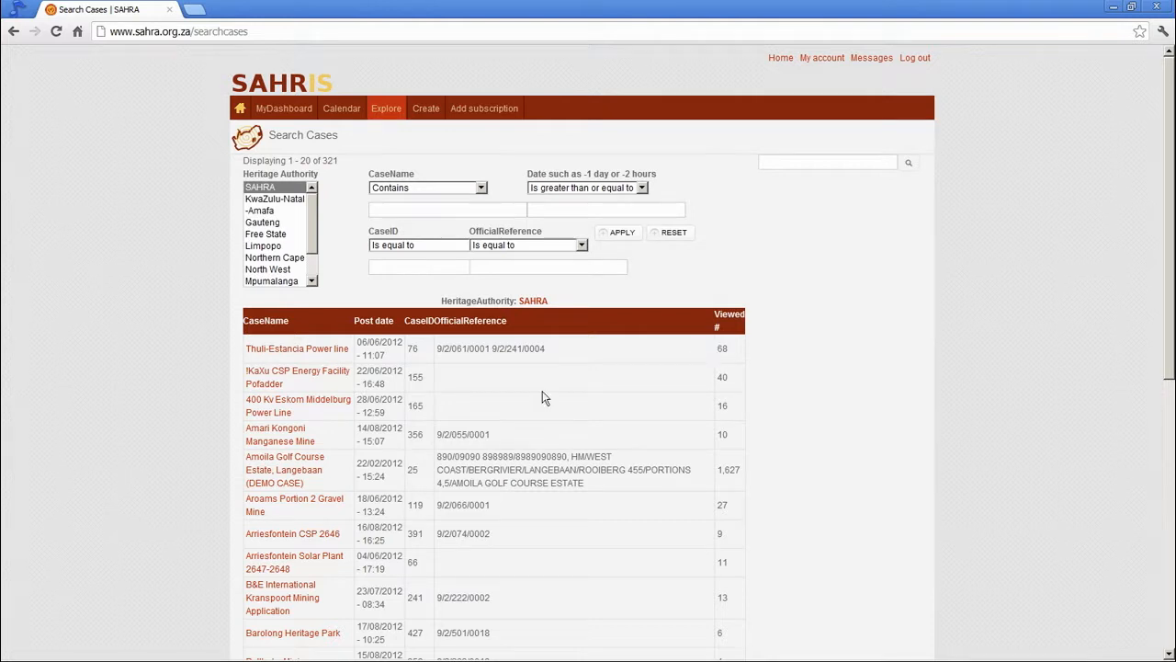
{"action": "mouse_move", "coordinate": [372, 359]}
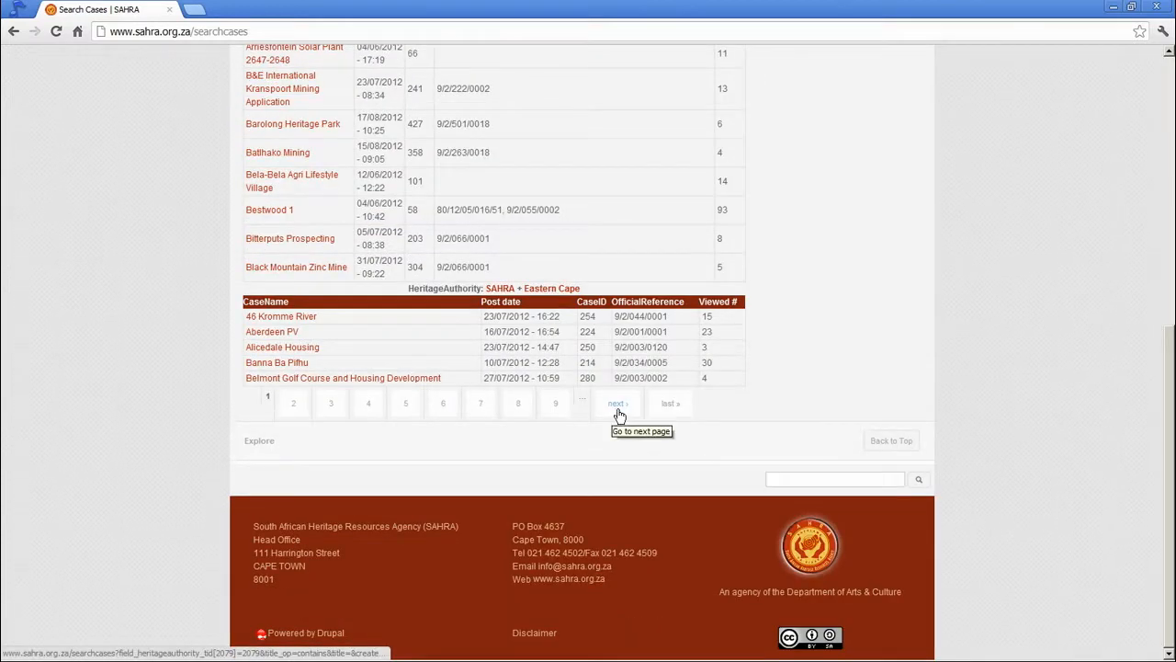
{"action": "mouse_move", "coordinate": [520, 322]}
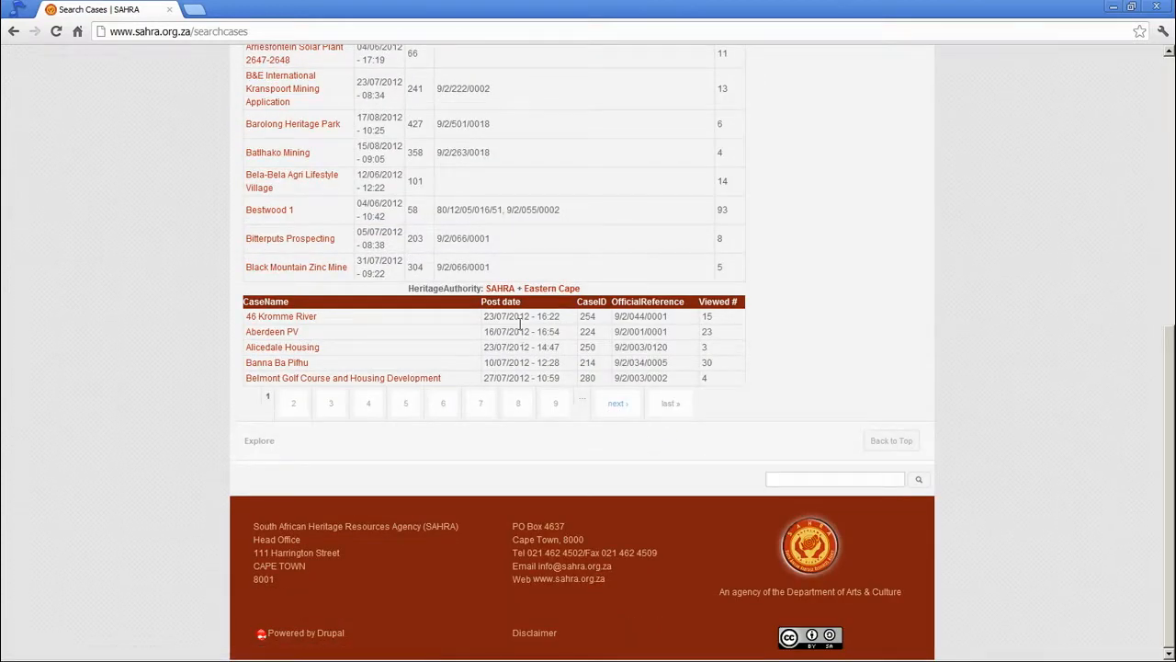
{"action": "mouse_move", "coordinate": [375, 321]}
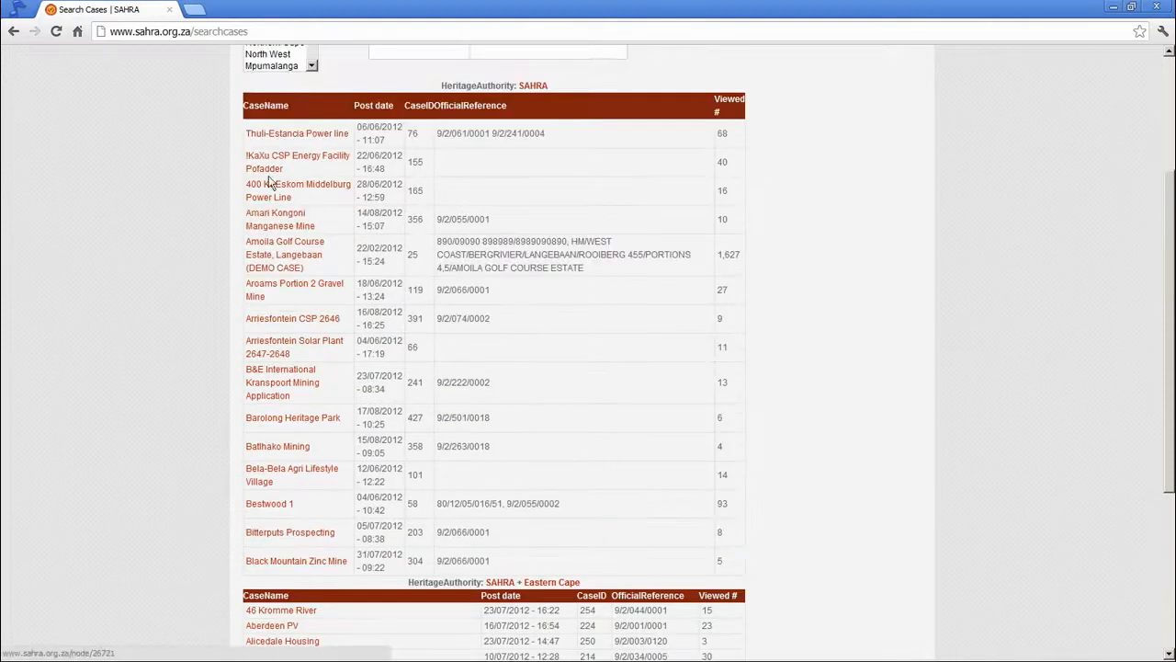
{"action": "mouse_move", "coordinate": [439, 478]}
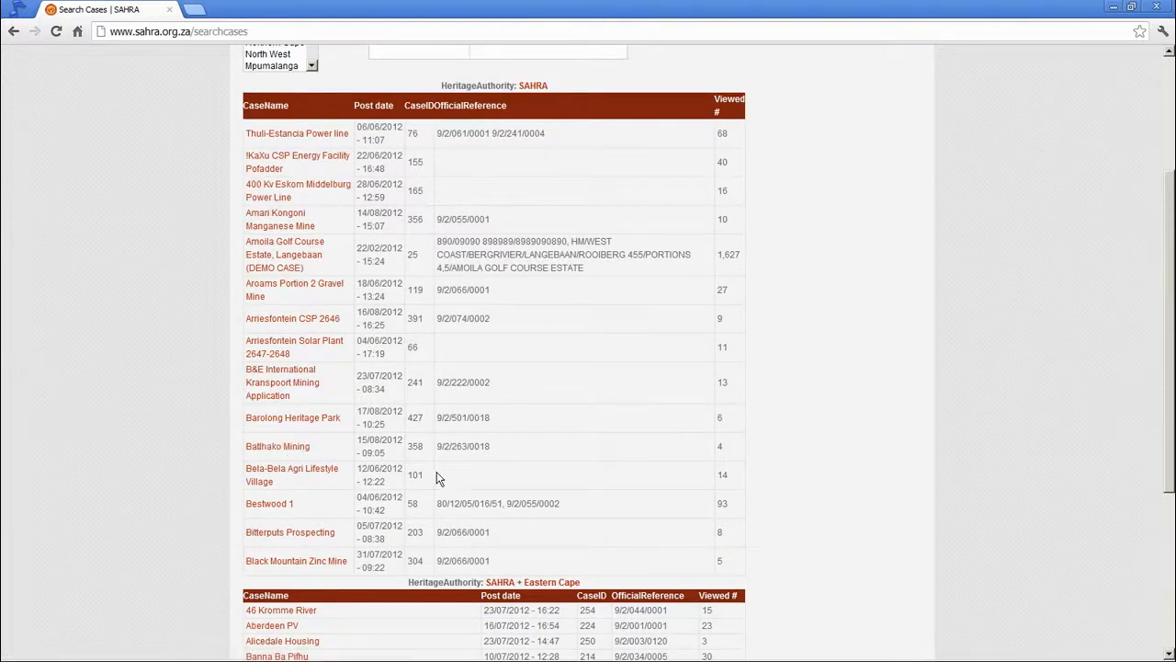
{"action": "scroll", "scroll_direction": "down", "scroll_amount": 3}
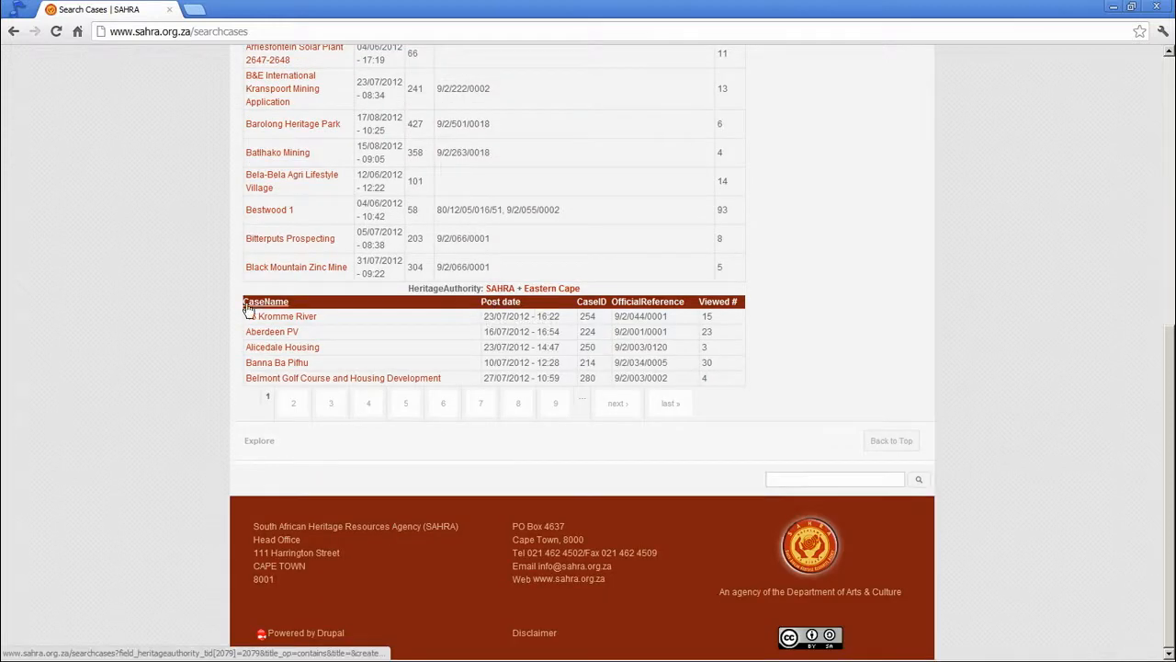
{"action": "mouse_move", "coordinate": [266, 302]}
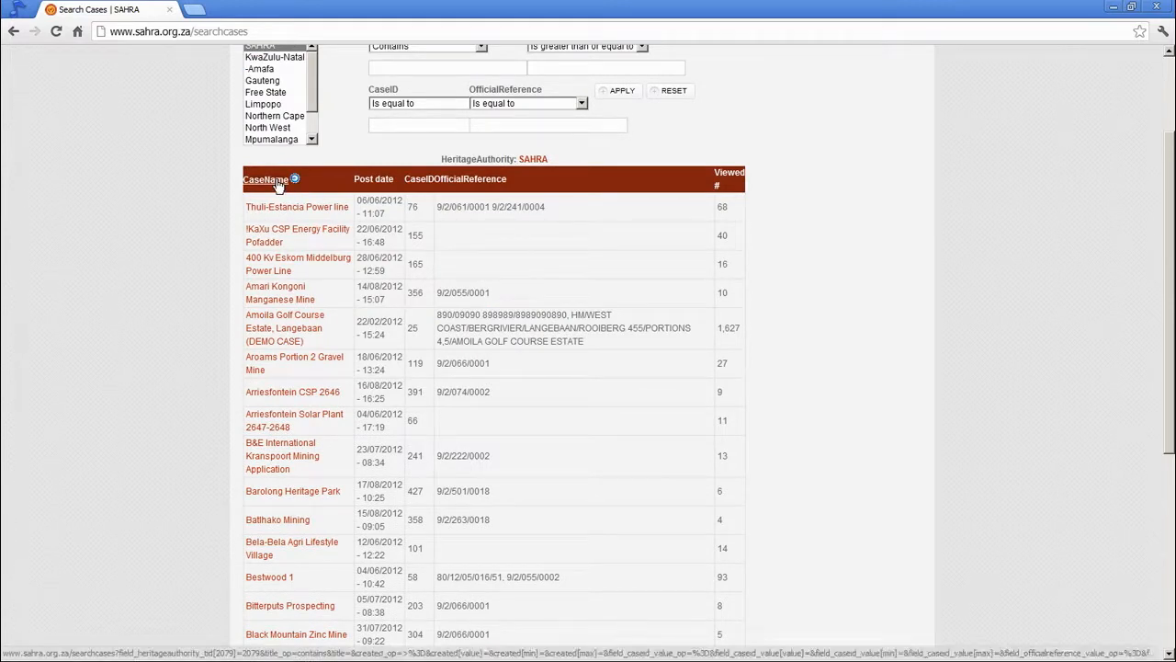
{"action": "mouse_move", "coordinate": [373, 178]}
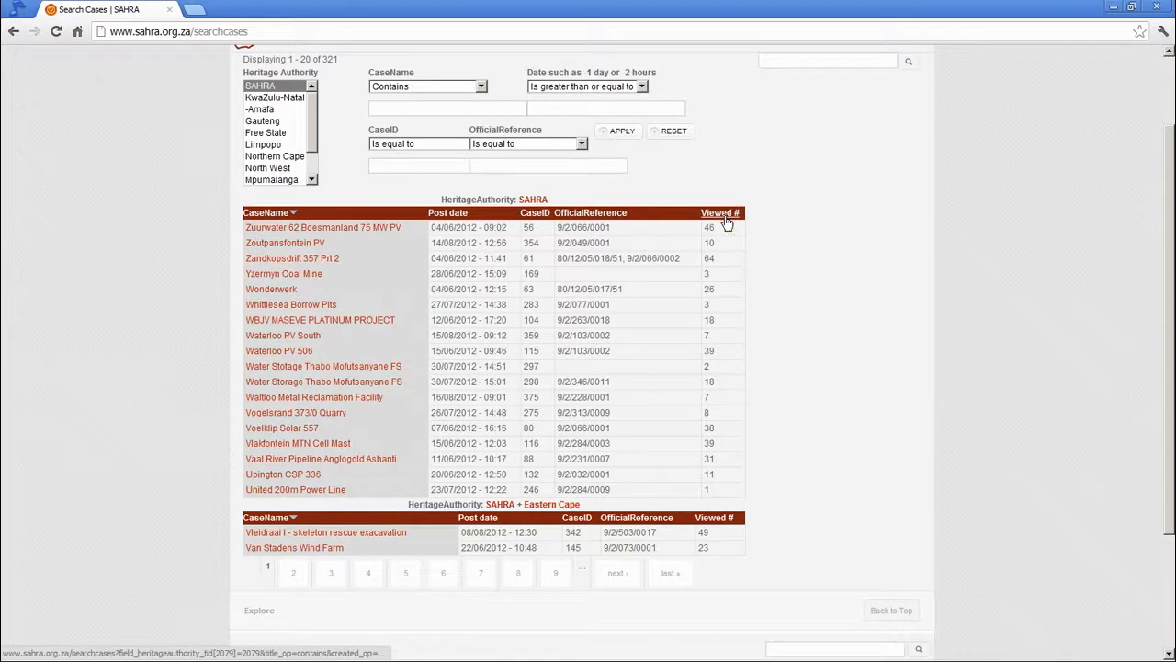
{"action": "left_click", "coordinate": [721, 213]}
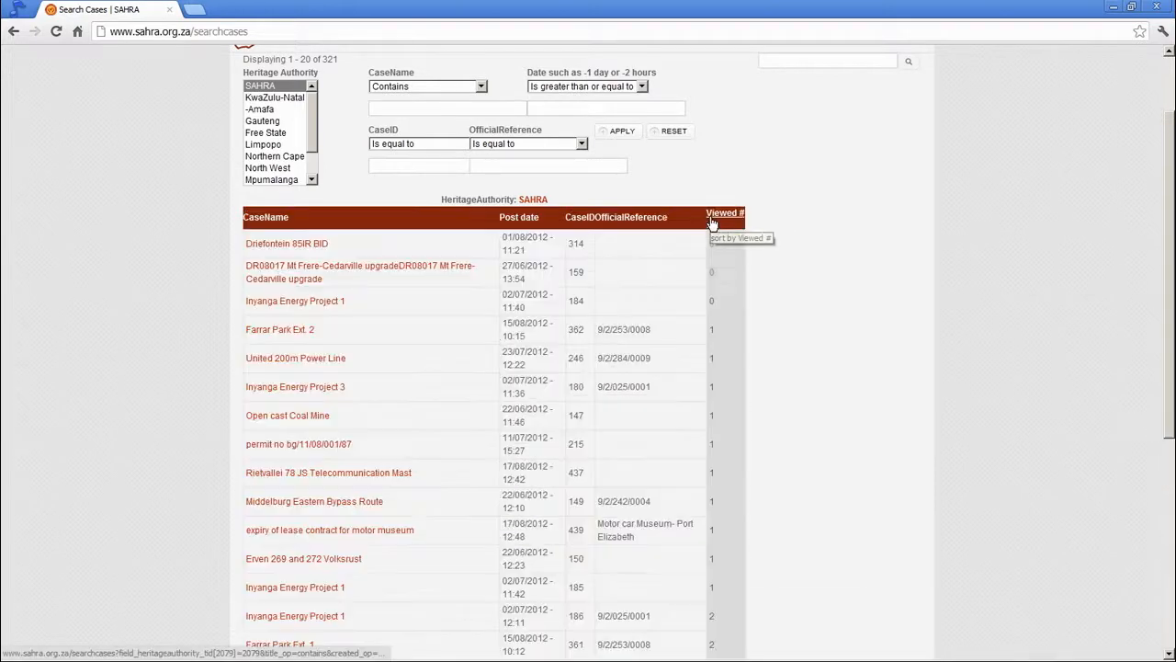
{"action": "left_click", "coordinate": [720, 212]}
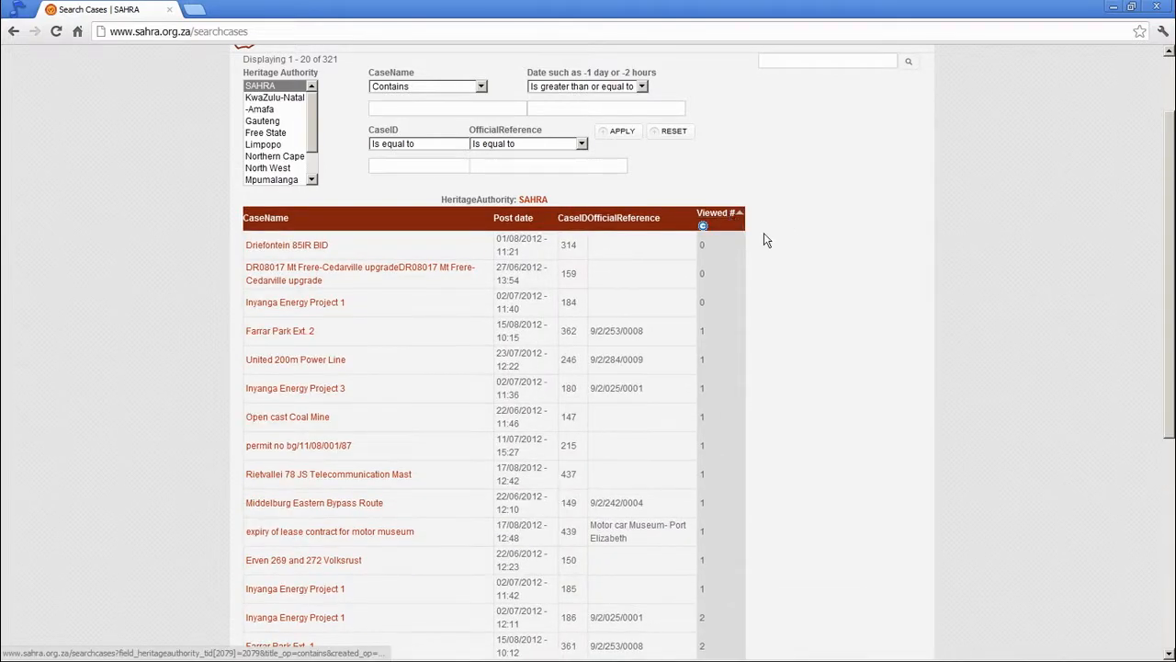
{"action": "left_click", "coordinate": [722, 225]}
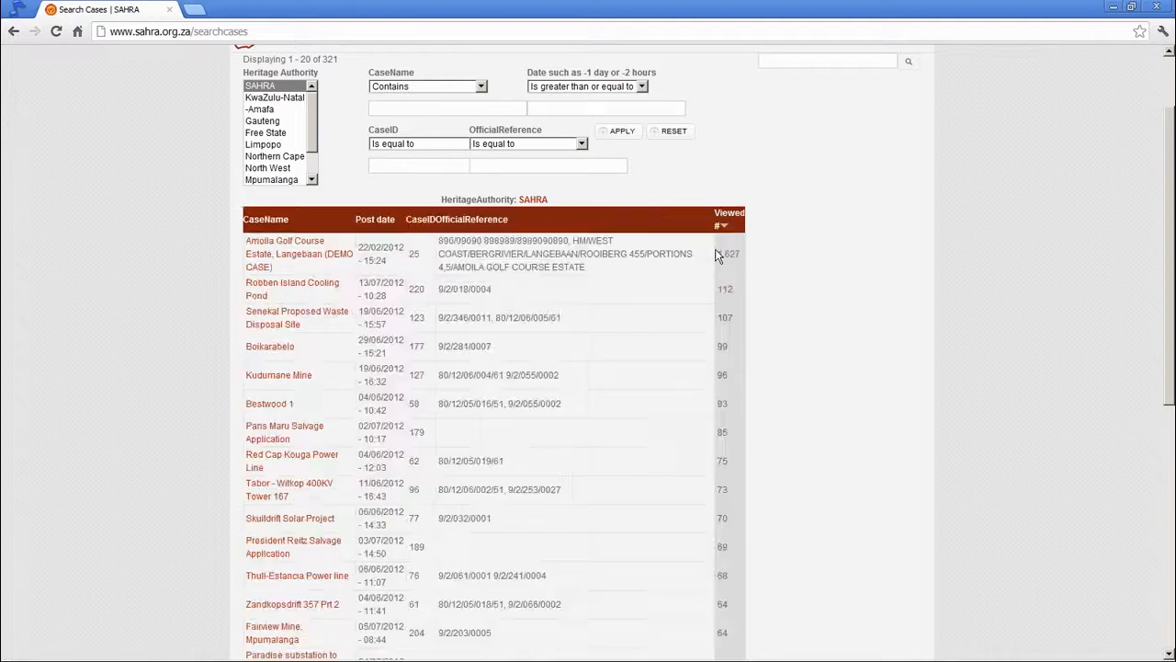
{"action": "mouse_move", "coordinate": [657, 267]}
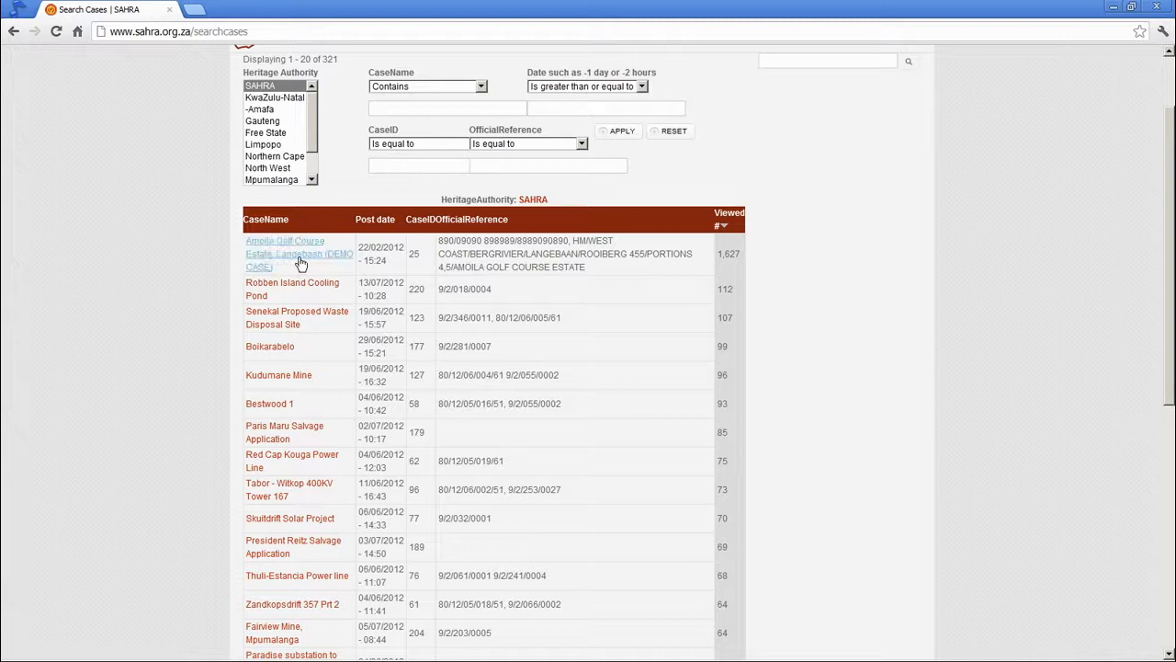
{"action": "mouse_move", "coordinate": [233, 336]}
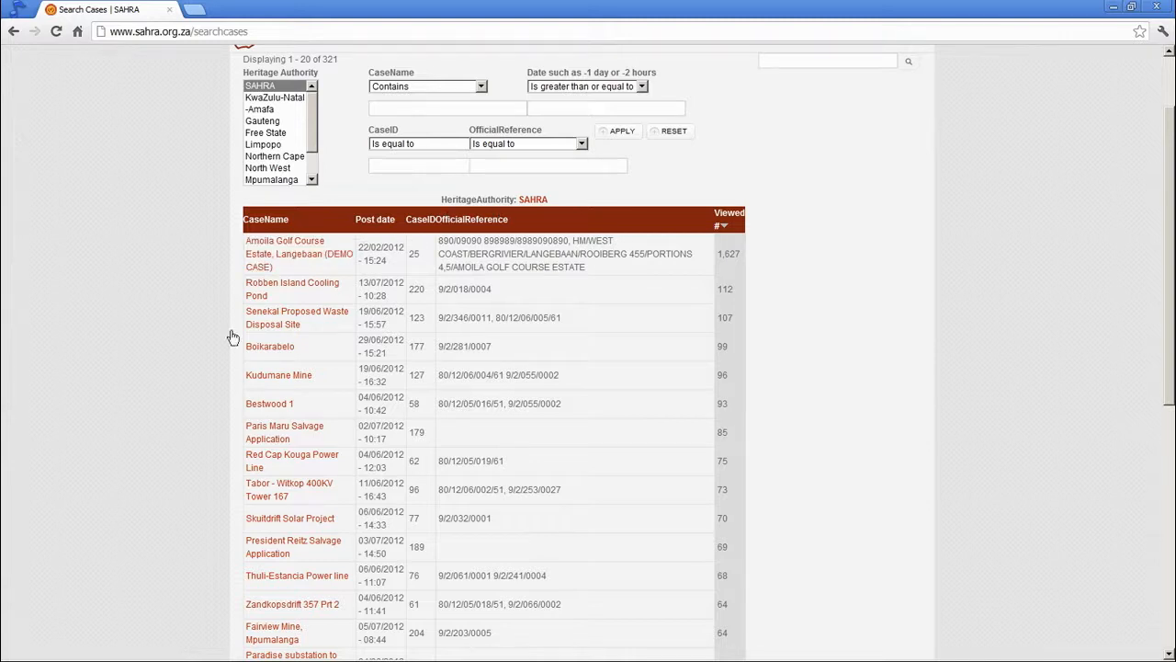
{"action": "scroll", "scroll_direction": "down", "scroll_amount": 3}
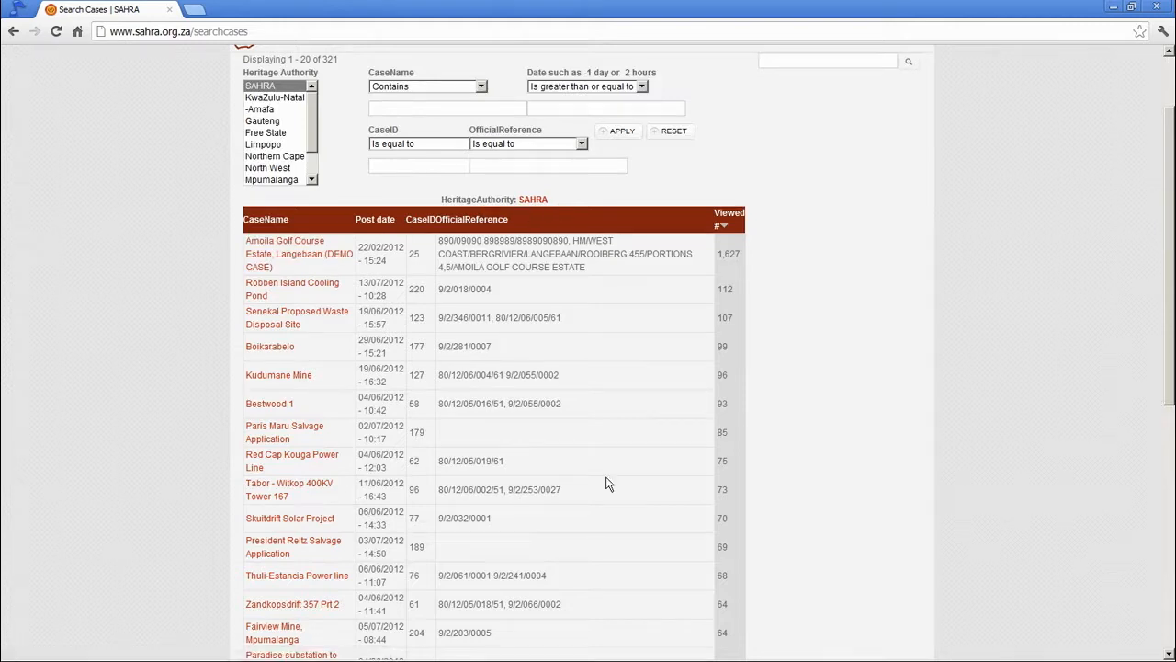
{"action": "scroll", "scroll_direction": "down", "scroll_amount": 3}
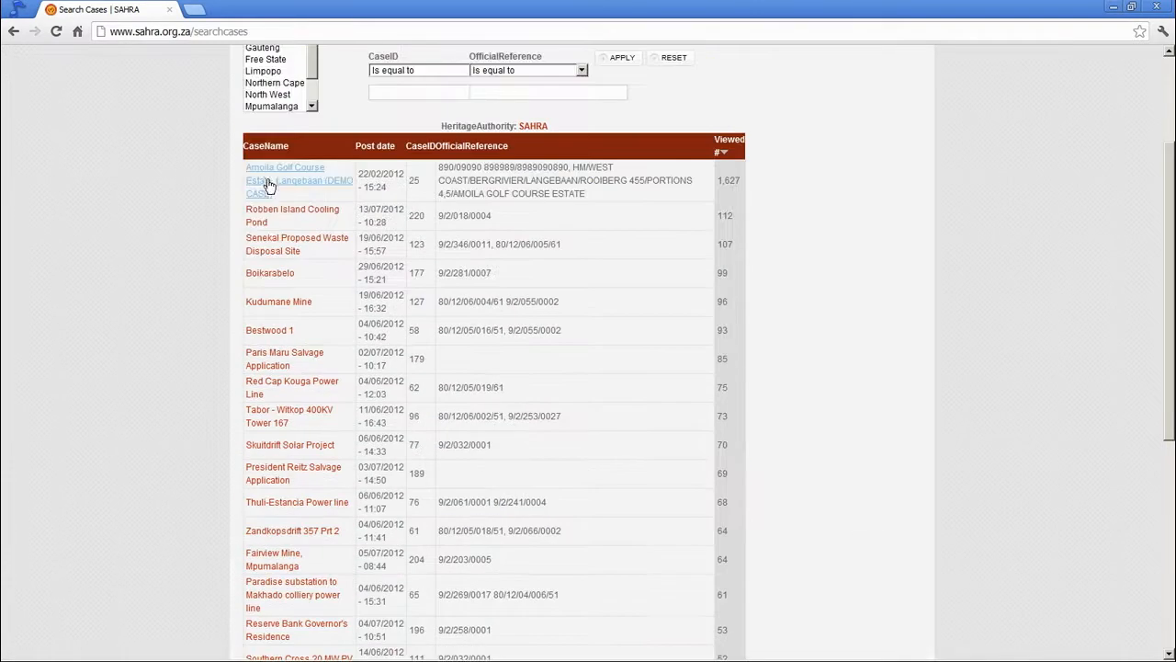
{"action": "scroll", "scroll_direction": "down", "scroll_amount": 3}
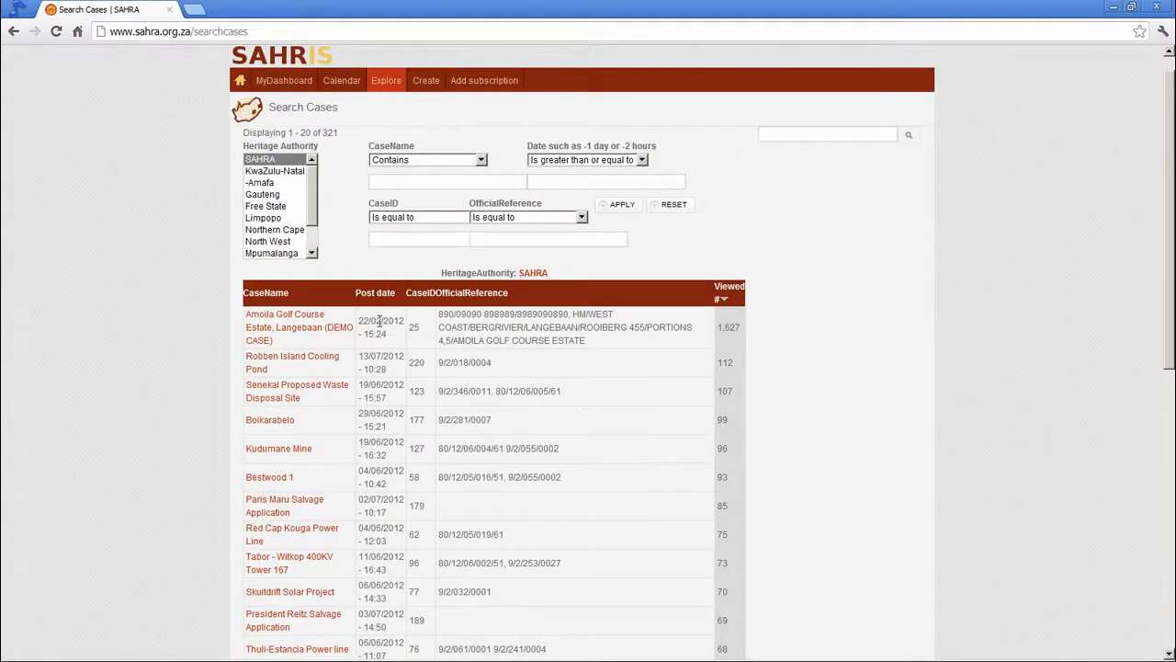
{"action": "double_click", "coordinate": [374, 320]}
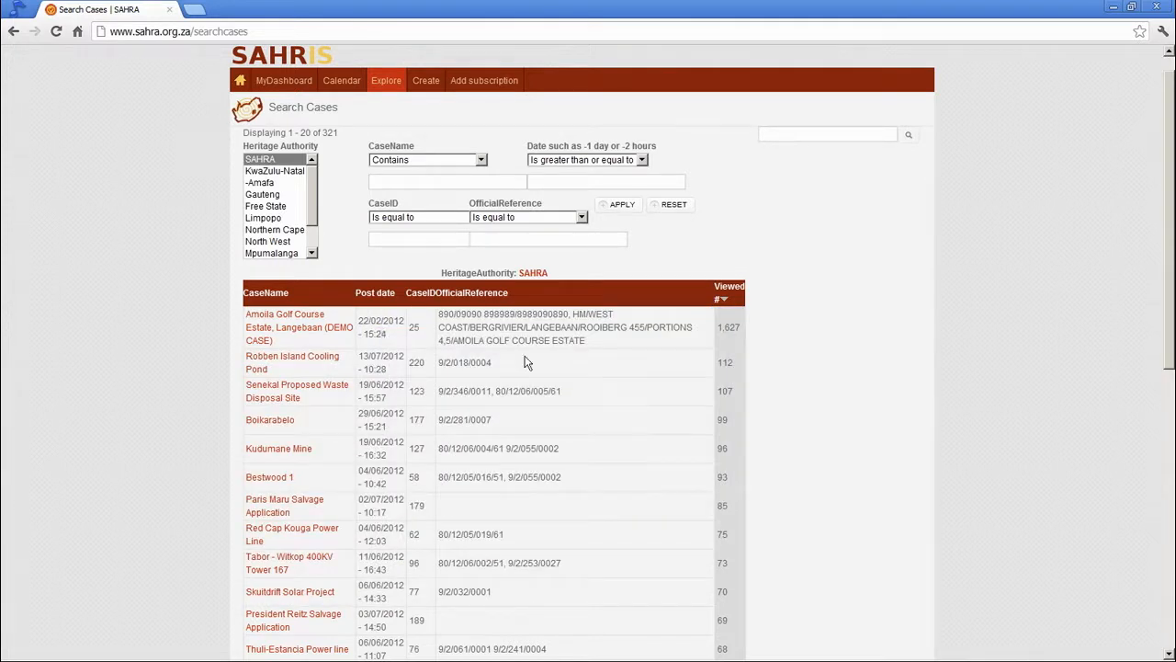
{"action": "mouse_move", "coordinate": [492, 361]}
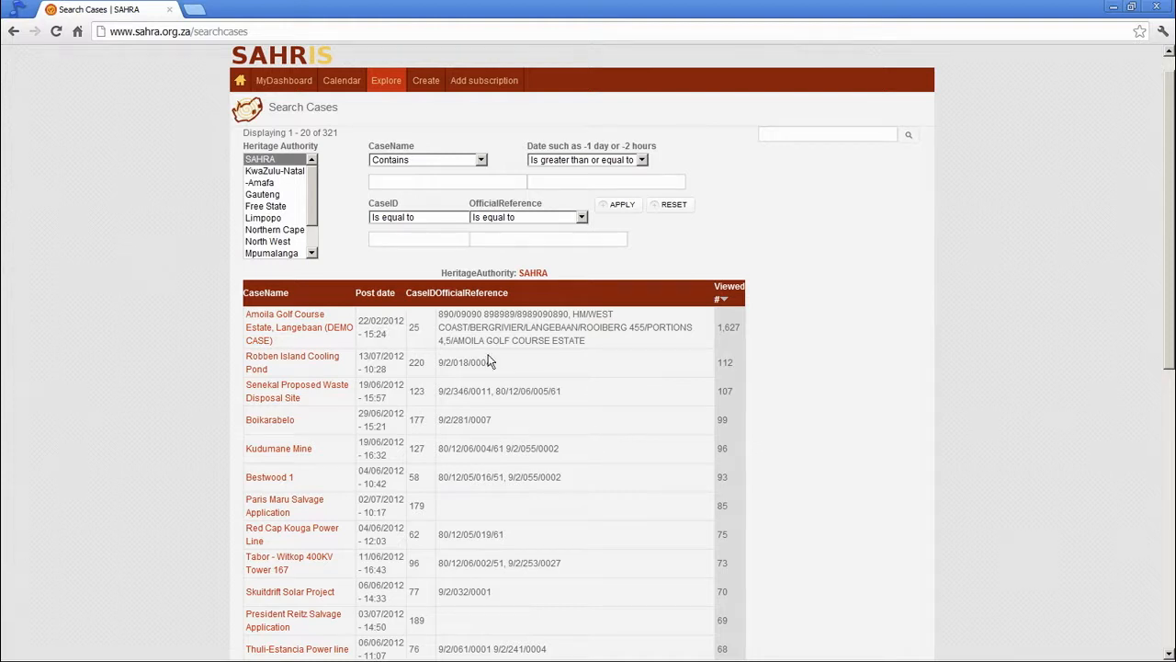
{"action": "mouse_move", "coordinate": [450, 533]}
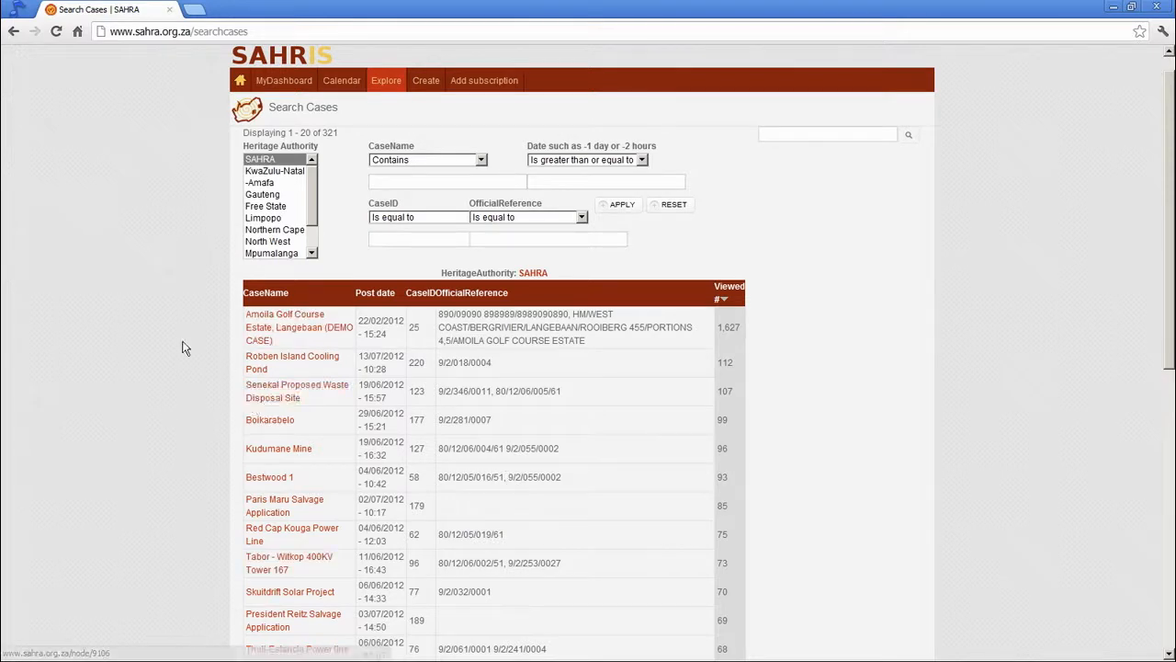
{"action": "mouse_move", "coordinate": [170, 444]}
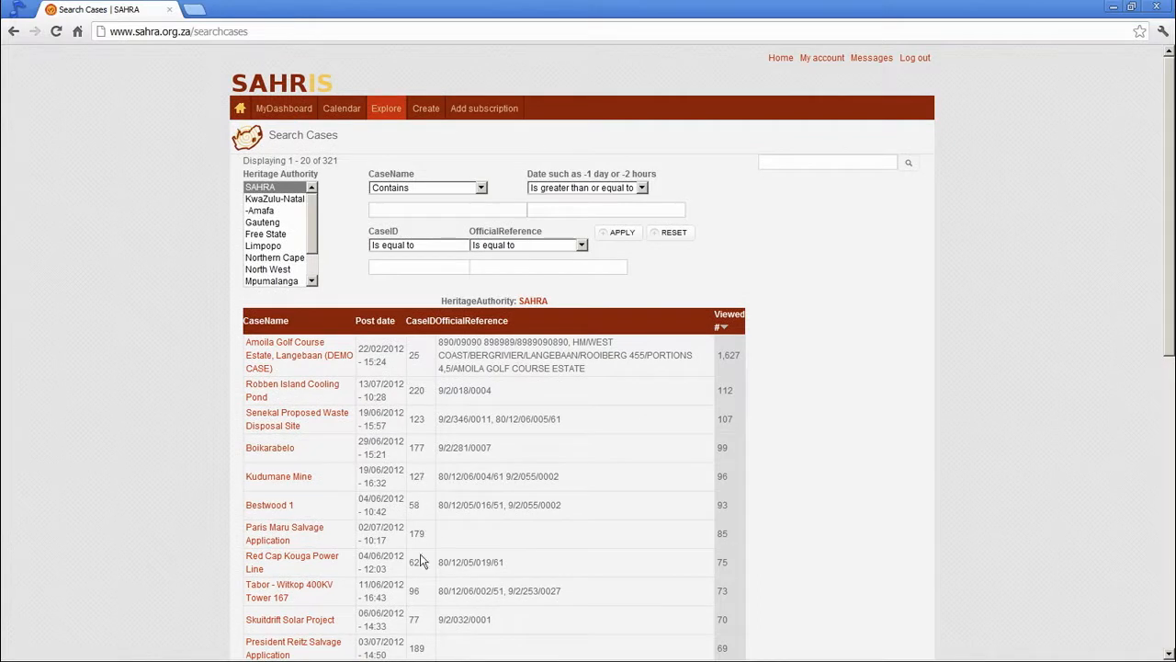
{"action": "mouse_move", "coordinate": [415, 390]}
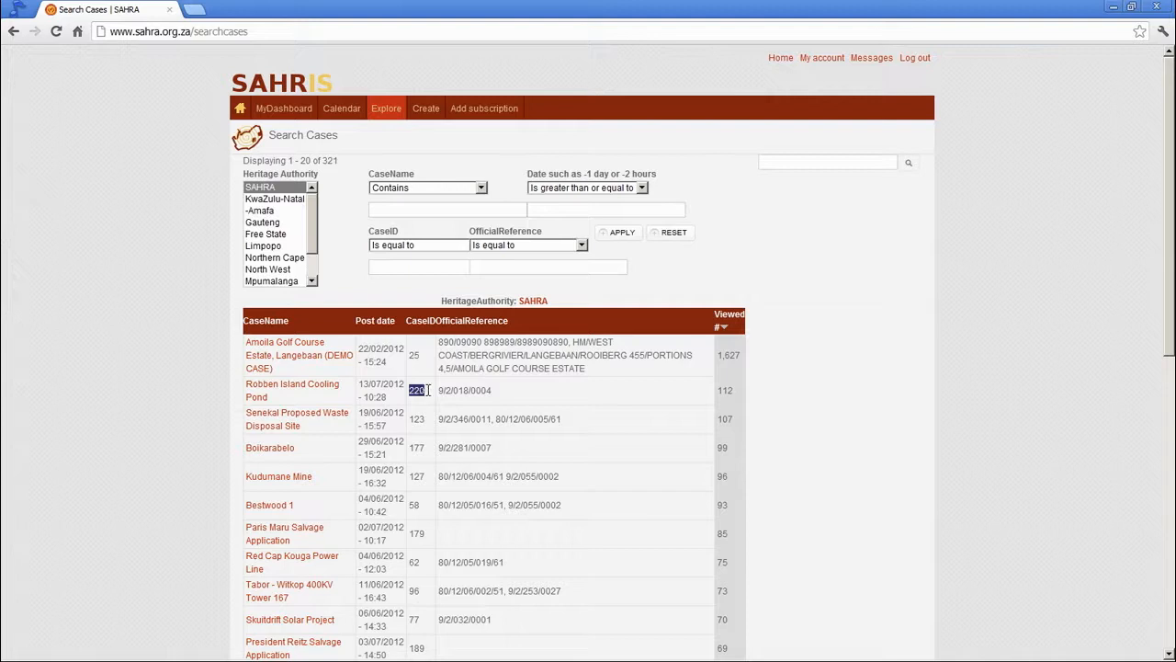
{"action": "mouse_move", "coordinate": [279, 476]}
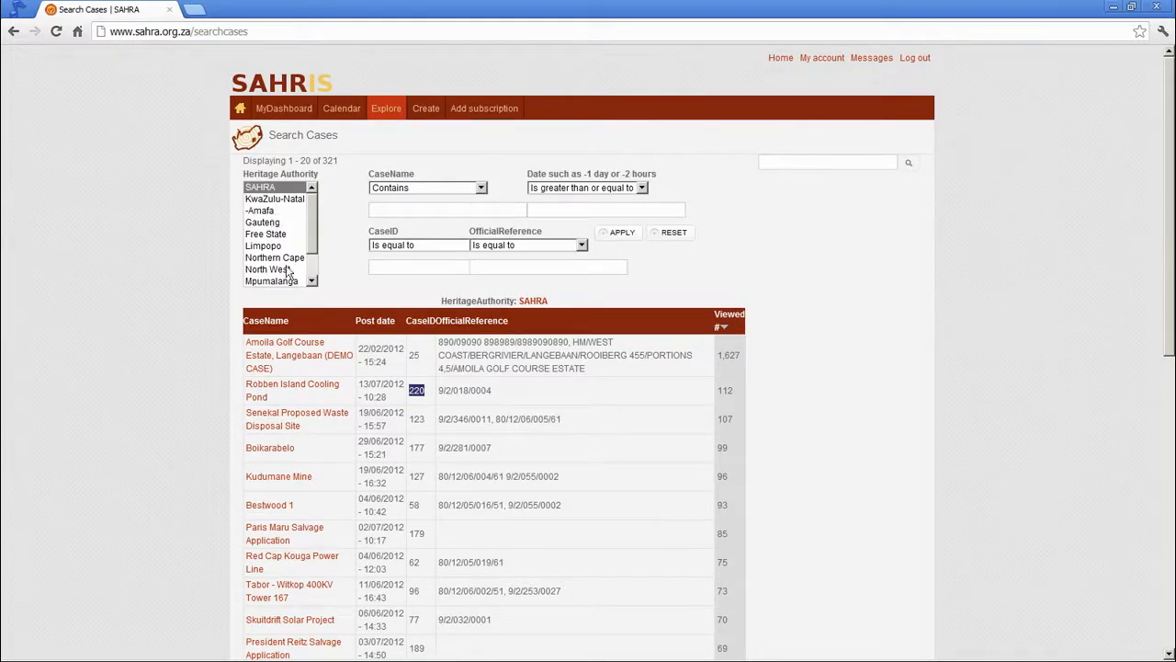
{"action": "left_click", "coordinate": [586, 188]}
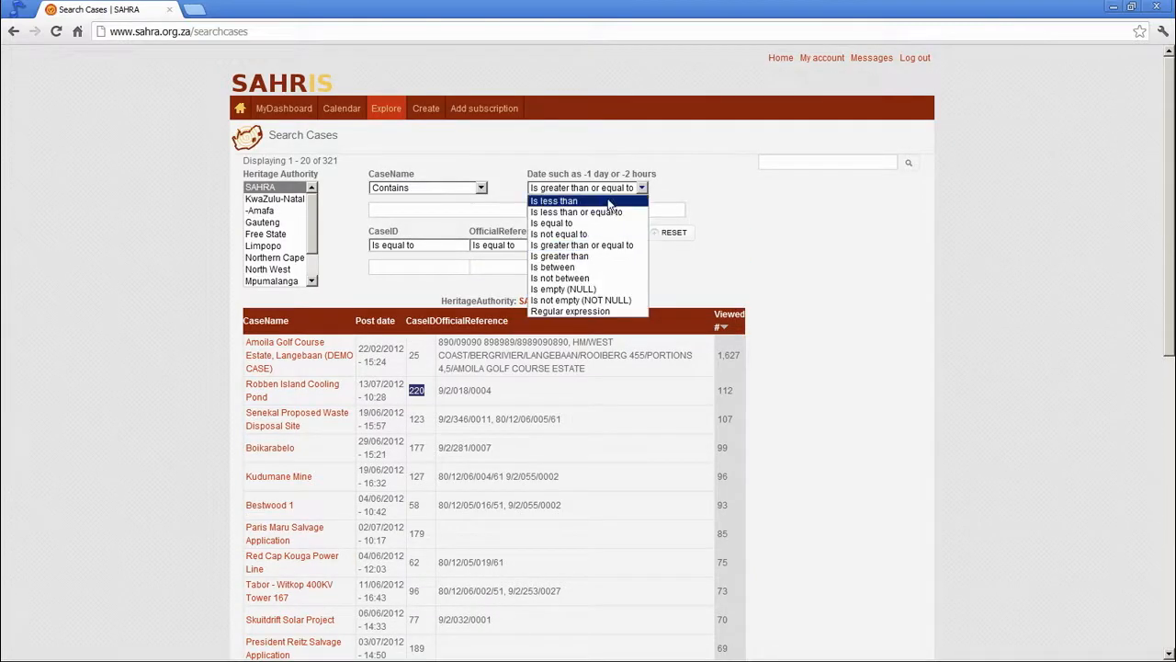
{"action": "left_click", "coordinate": [417, 244]}
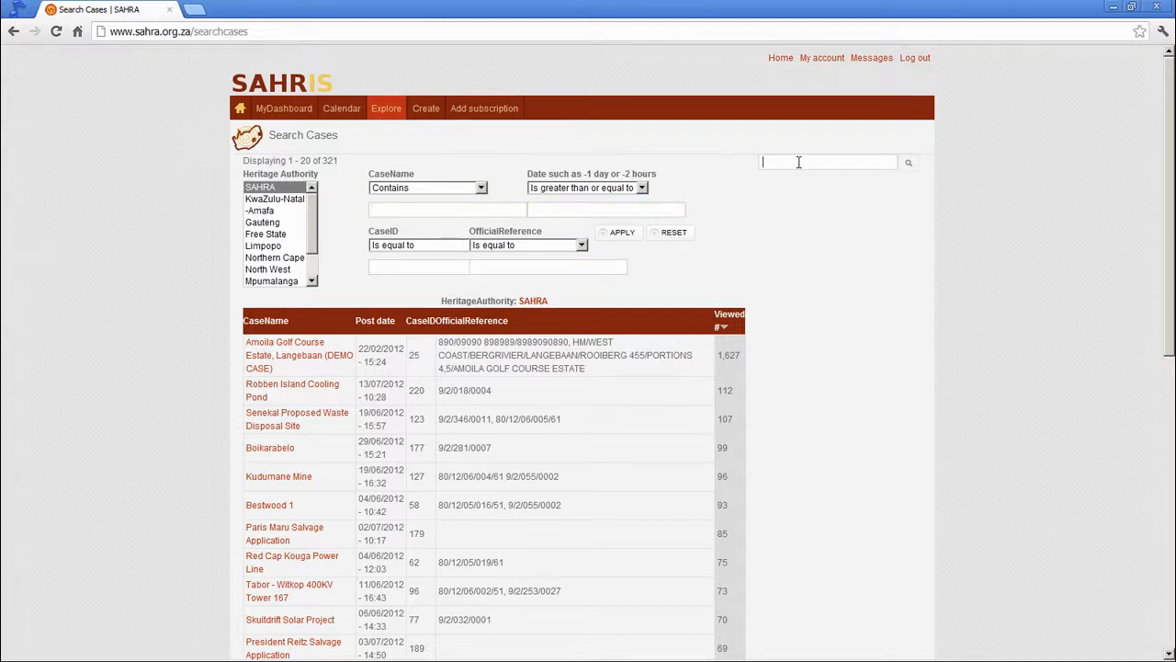
{"action": "scroll", "scroll_direction": "down", "scroll_amount": 3}
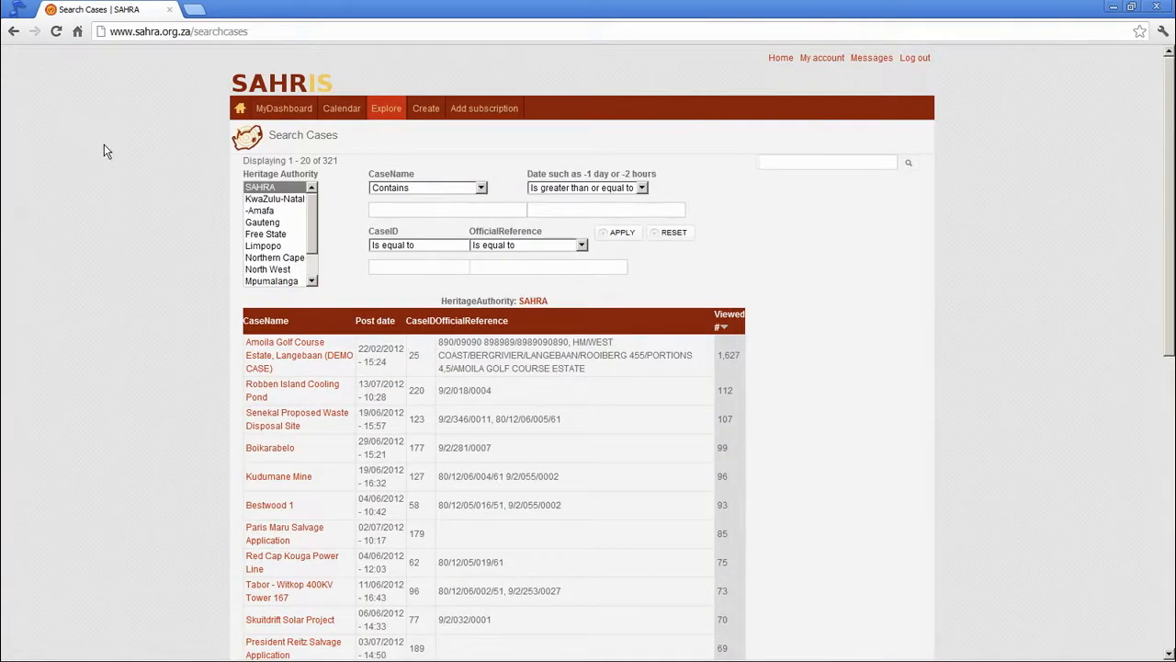
Open the FindReports page from the Explore menu
{"action": "left_click", "coordinate": [386, 108]}
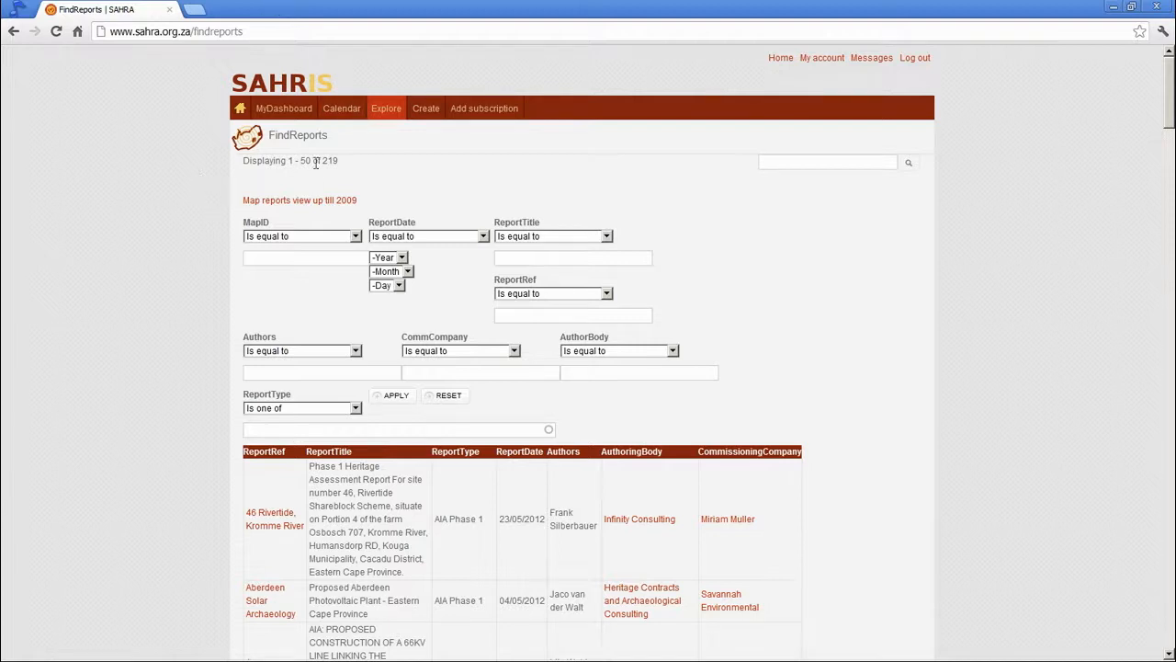
Open MyDashboard in a new tab and open the Flamingo Vlei Wind Farm, Kimberley case
{"action": "right_click", "coordinate": [283, 107]}
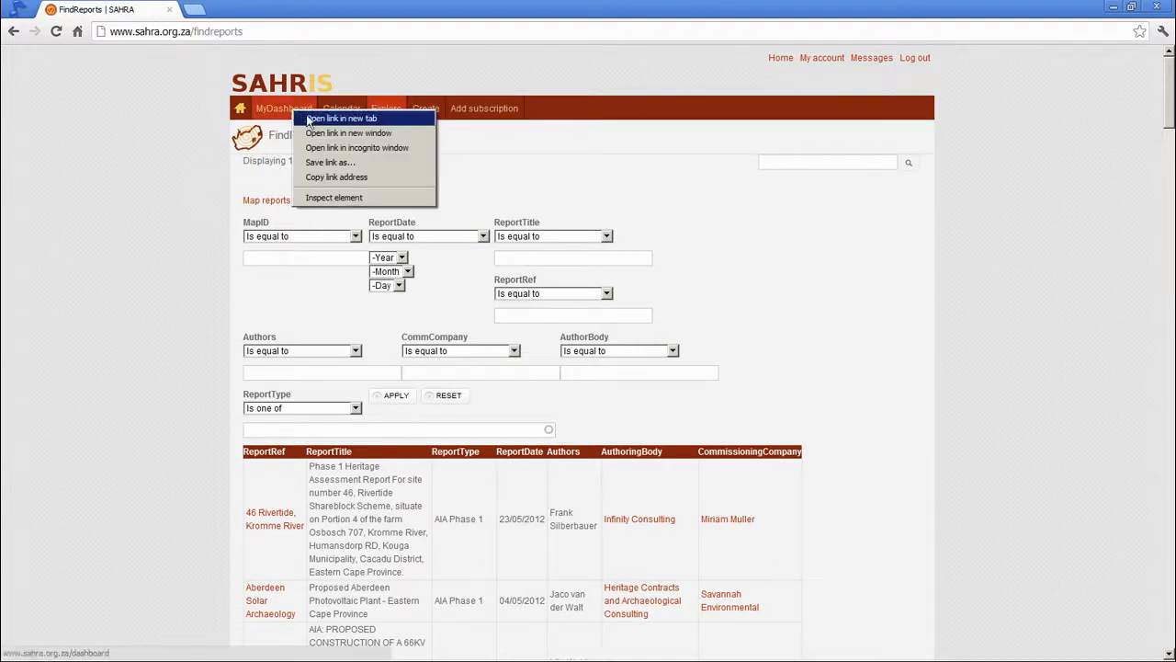
{"action": "left_click", "coordinate": [343, 118]}
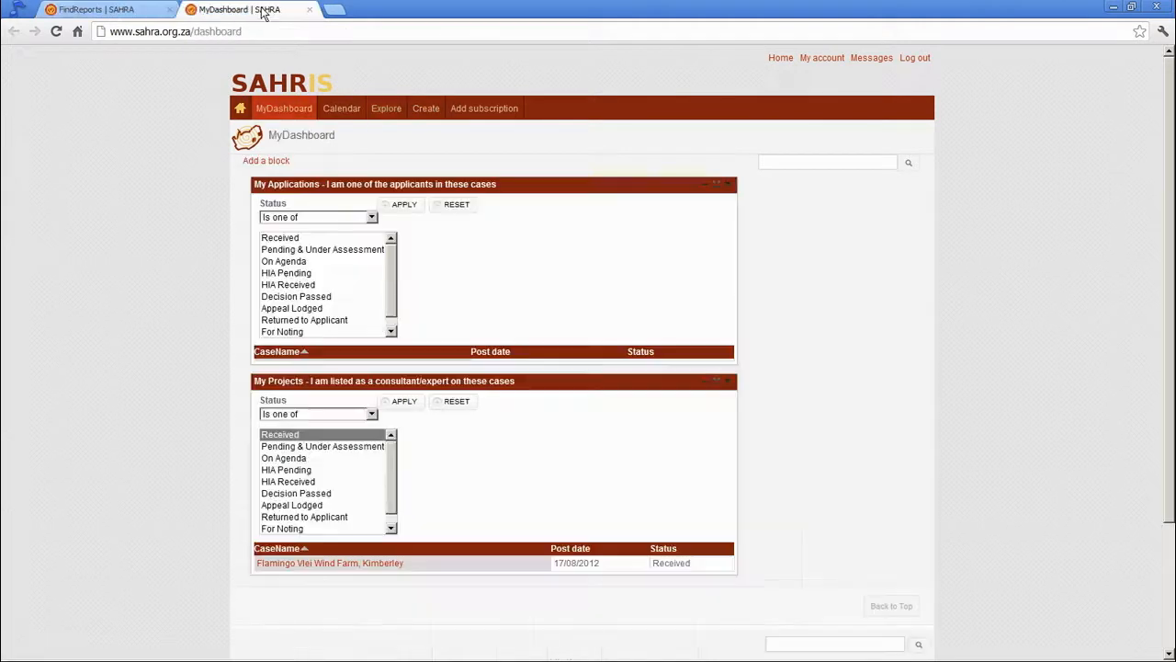
{"action": "mouse_move", "coordinate": [306, 563]}
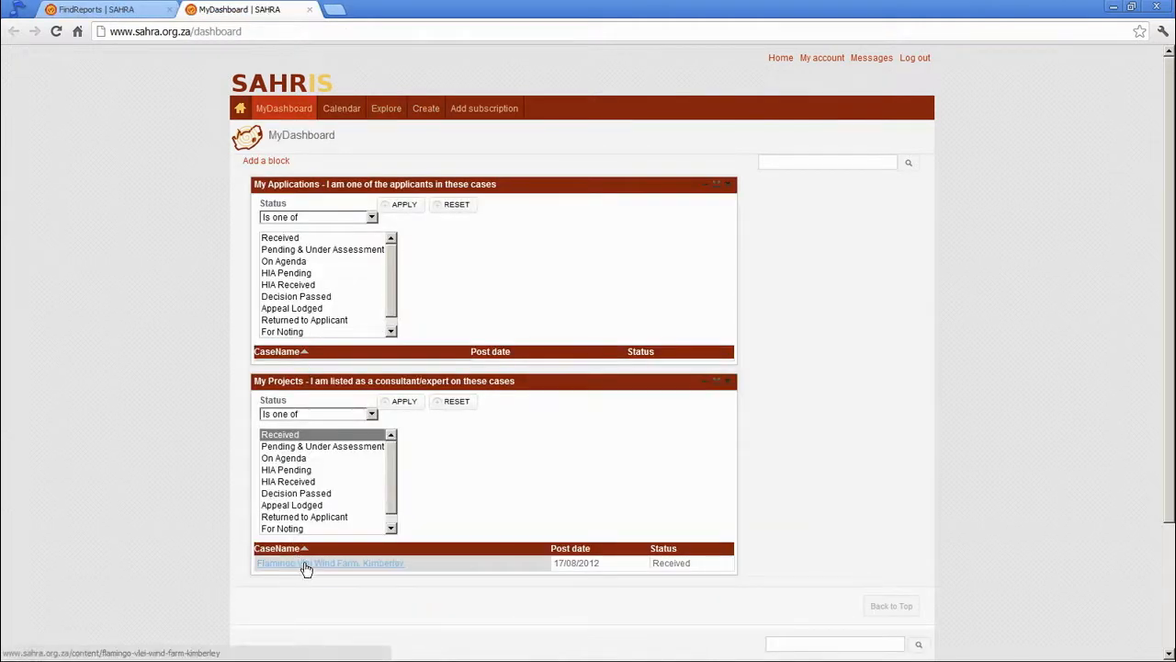
{"action": "left_click", "coordinate": [329, 563]}
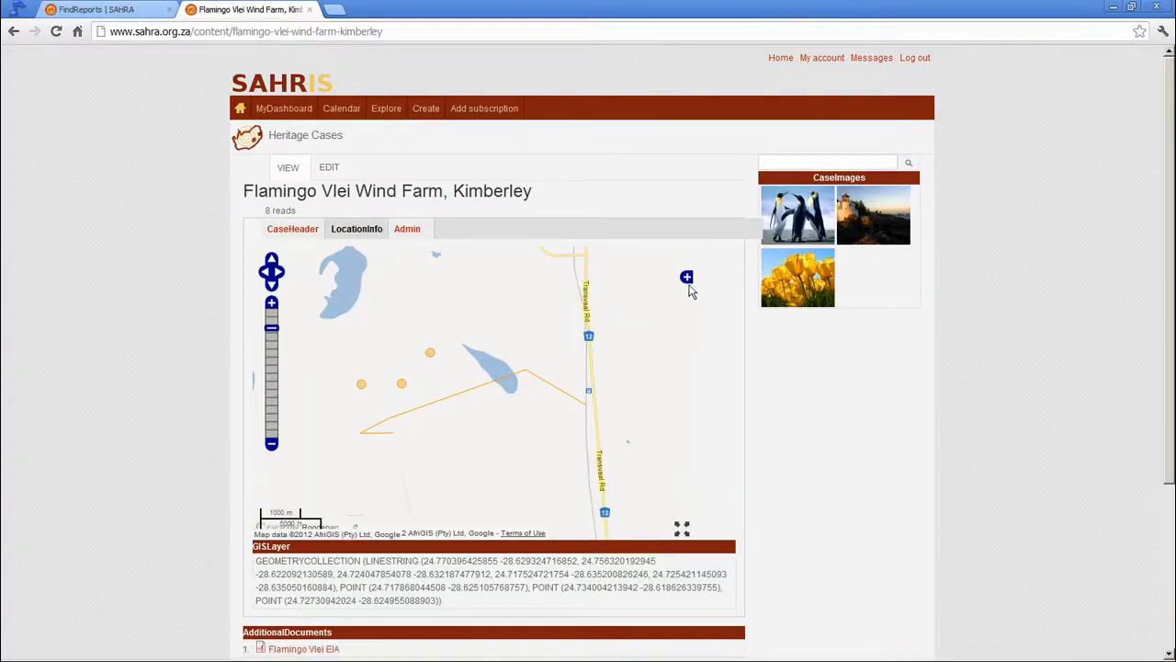
Turn on the SAHRA_Reports_2009 map overlay and pan toward Roodepan
{"action": "left_click", "coordinate": [687, 276]}
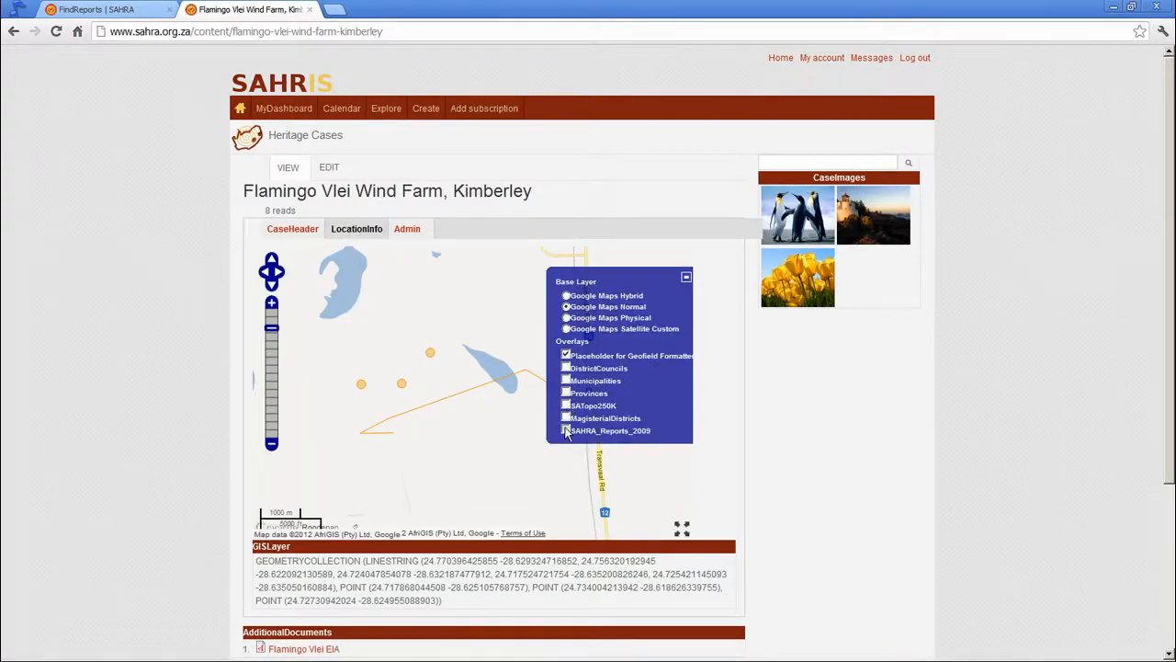
{"action": "left_click", "coordinate": [566, 430]}
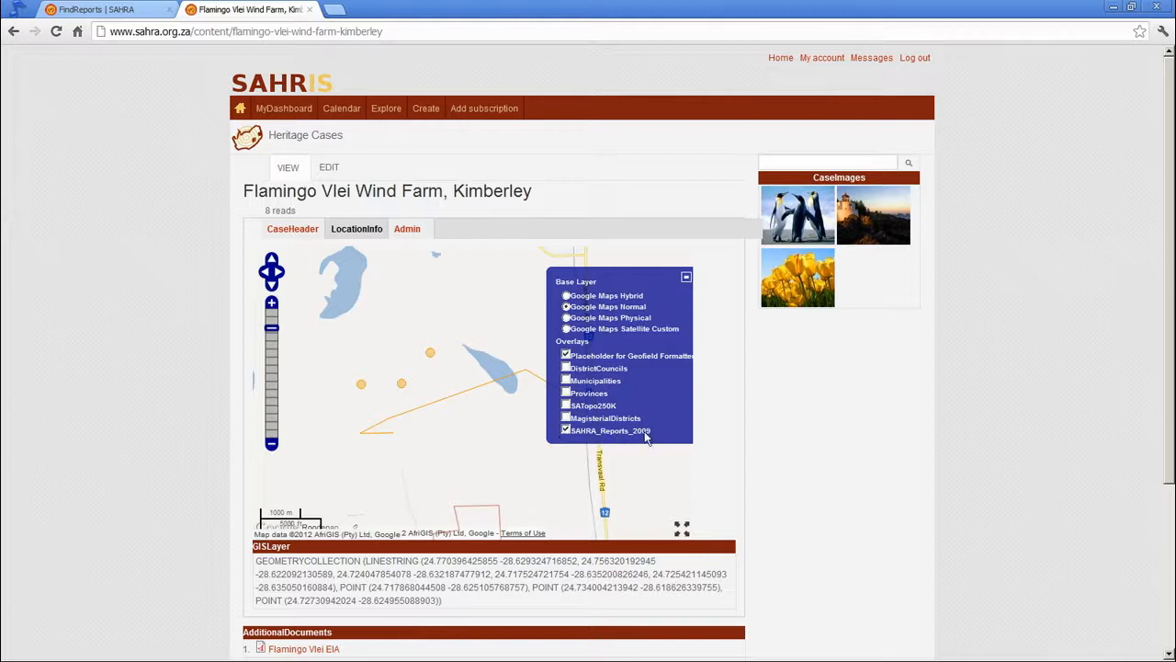
{"action": "mouse_move", "coordinate": [618, 446]}
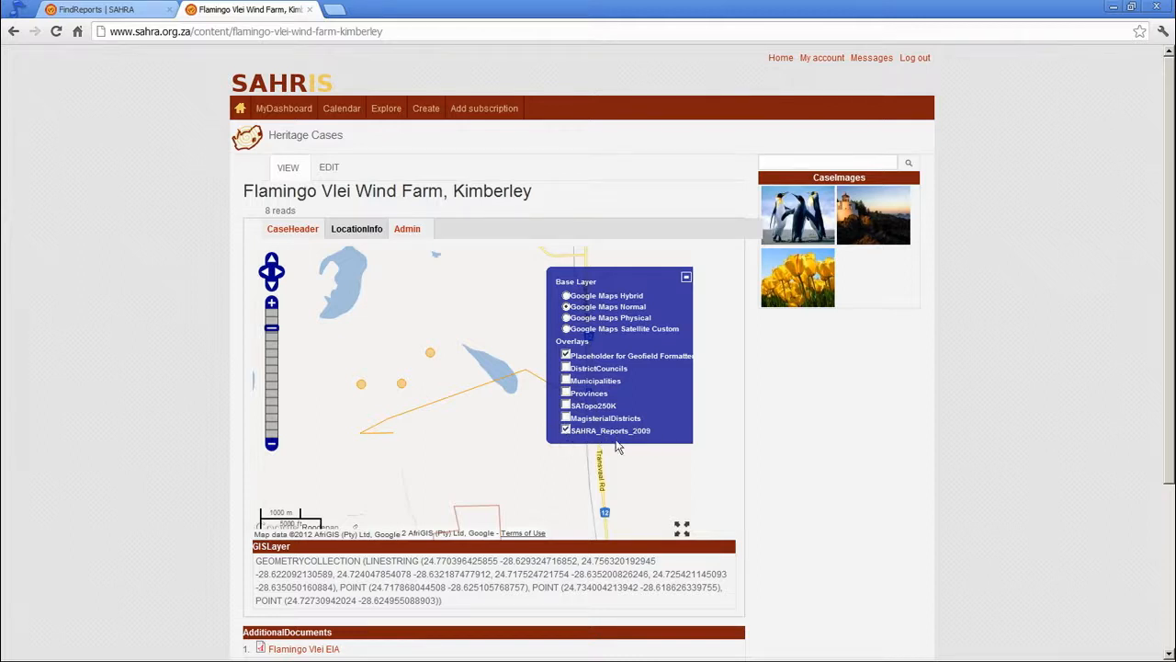
{"action": "mouse_move", "coordinate": [653, 435]}
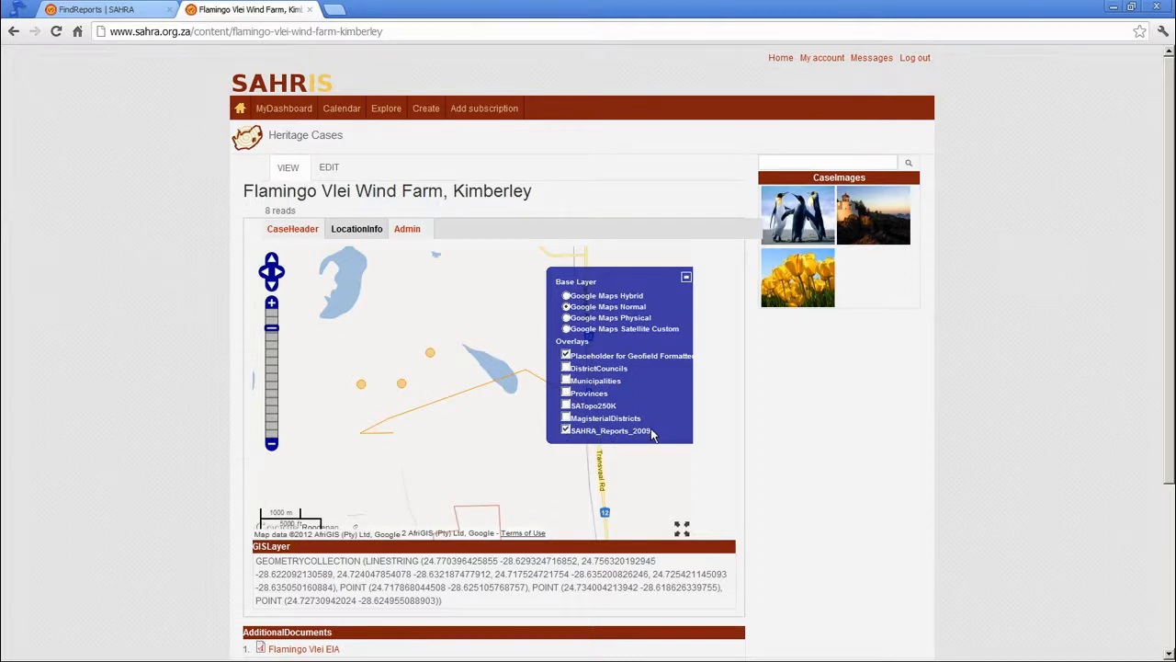
{"action": "mouse_move", "coordinate": [588, 469]}
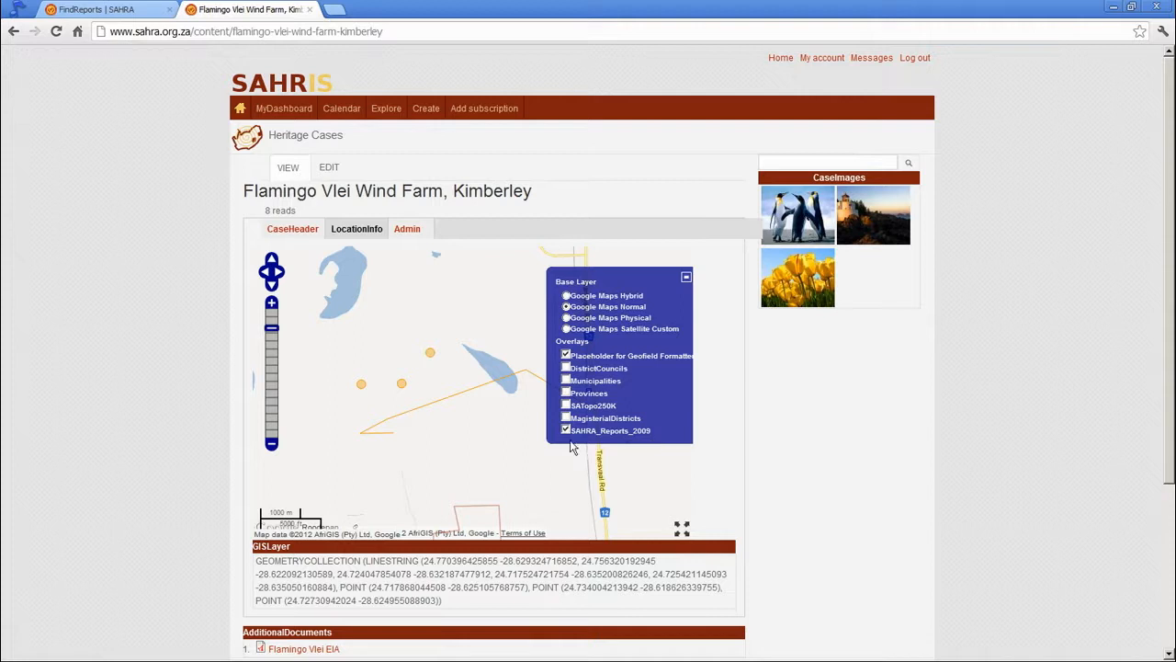
{"action": "mouse_move", "coordinate": [387, 349]}
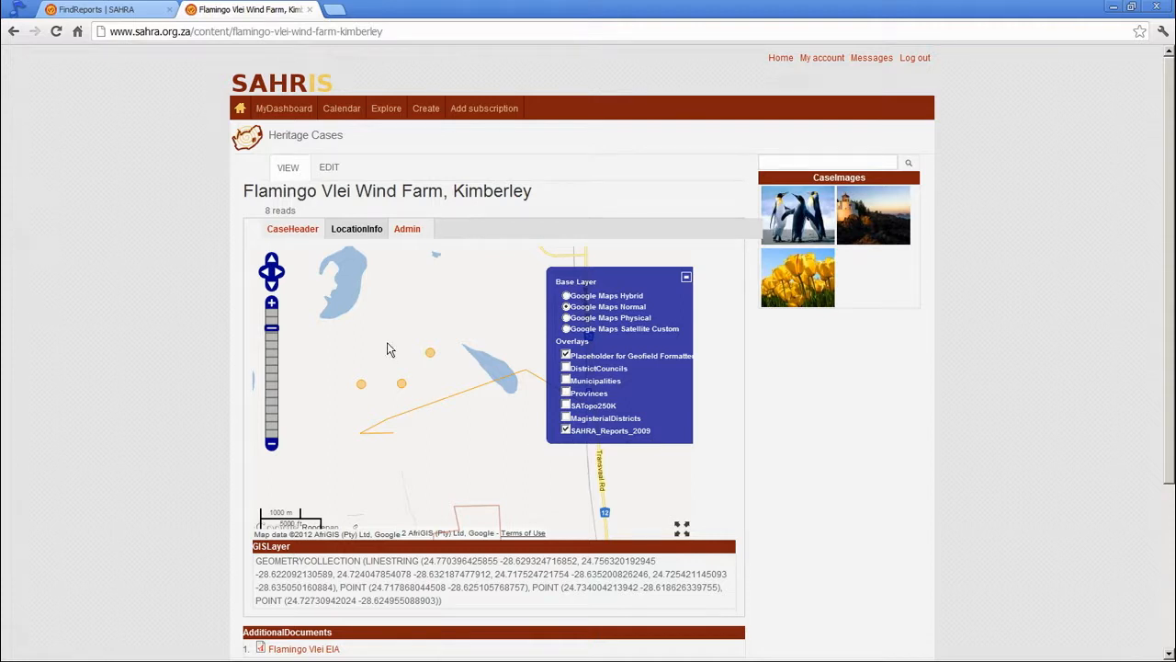
{"action": "mouse_move", "coordinate": [397, 411]}
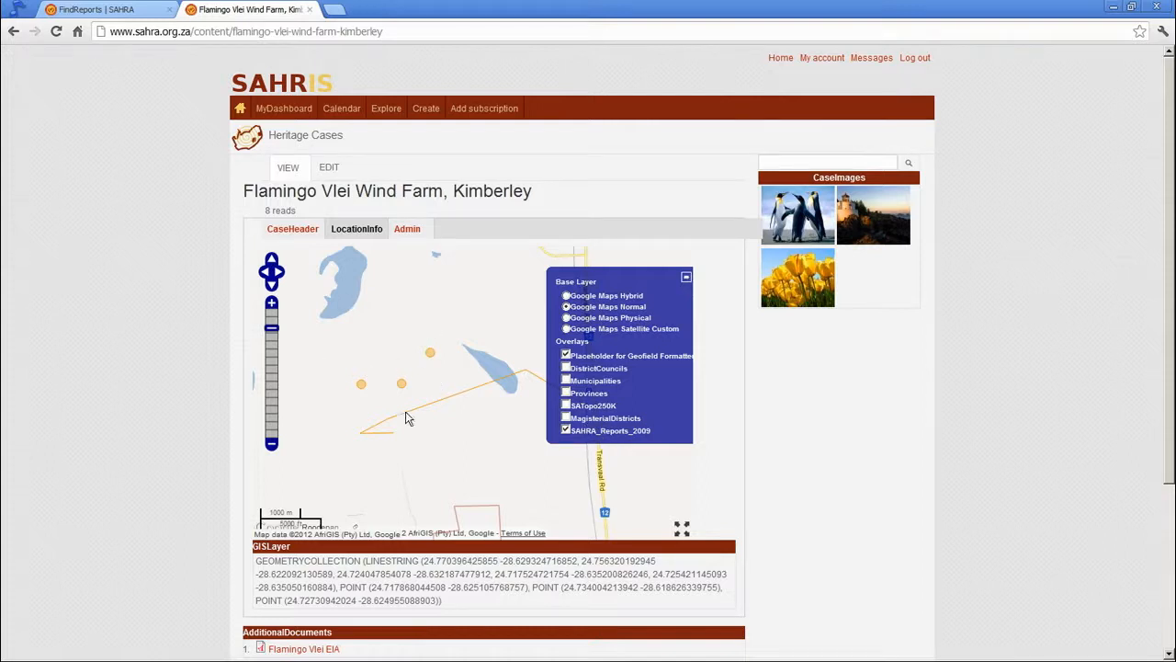
{"action": "mouse_move", "coordinate": [375, 316]}
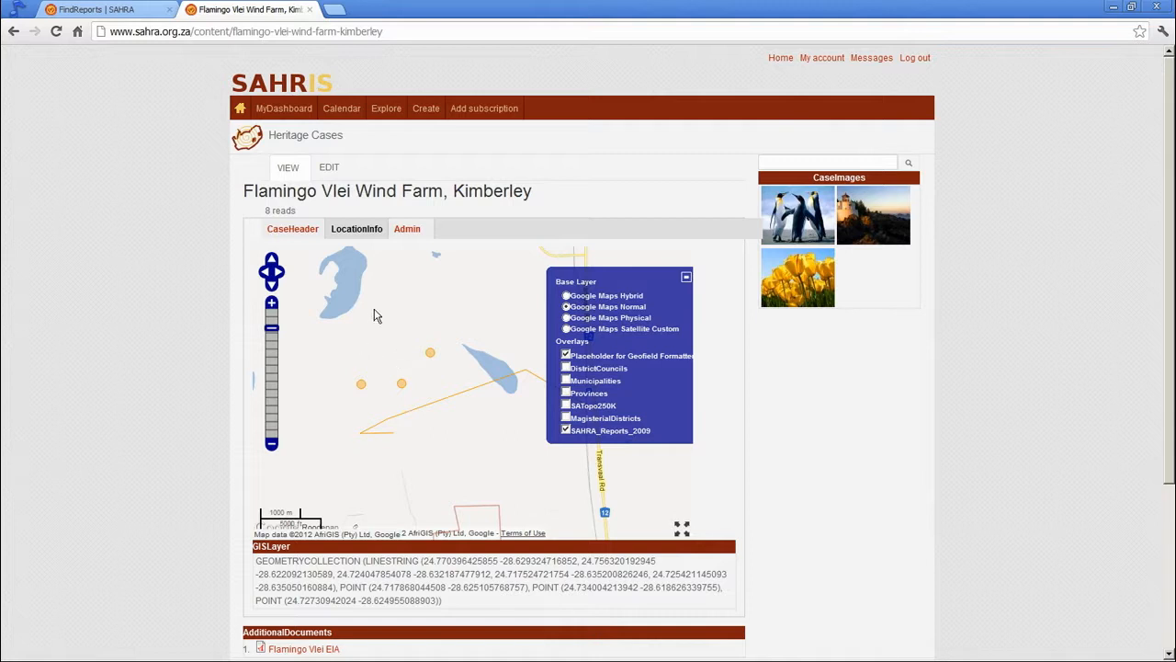
{"action": "mouse_move", "coordinate": [469, 420]}
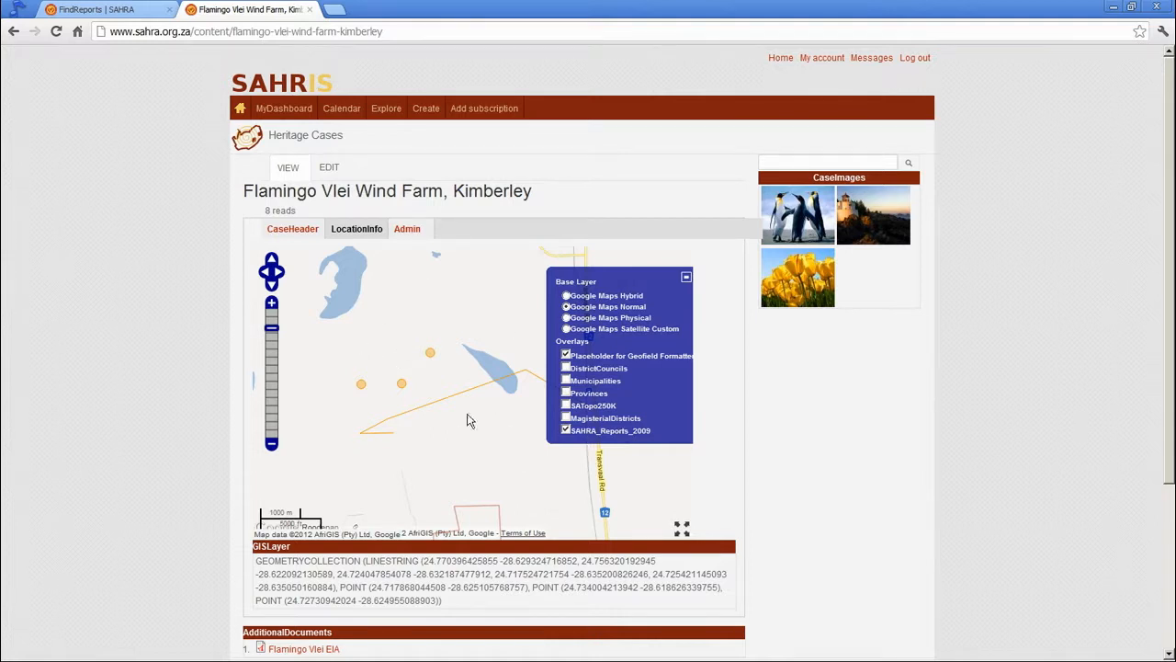
{"action": "mouse_move", "coordinate": [477, 441]}
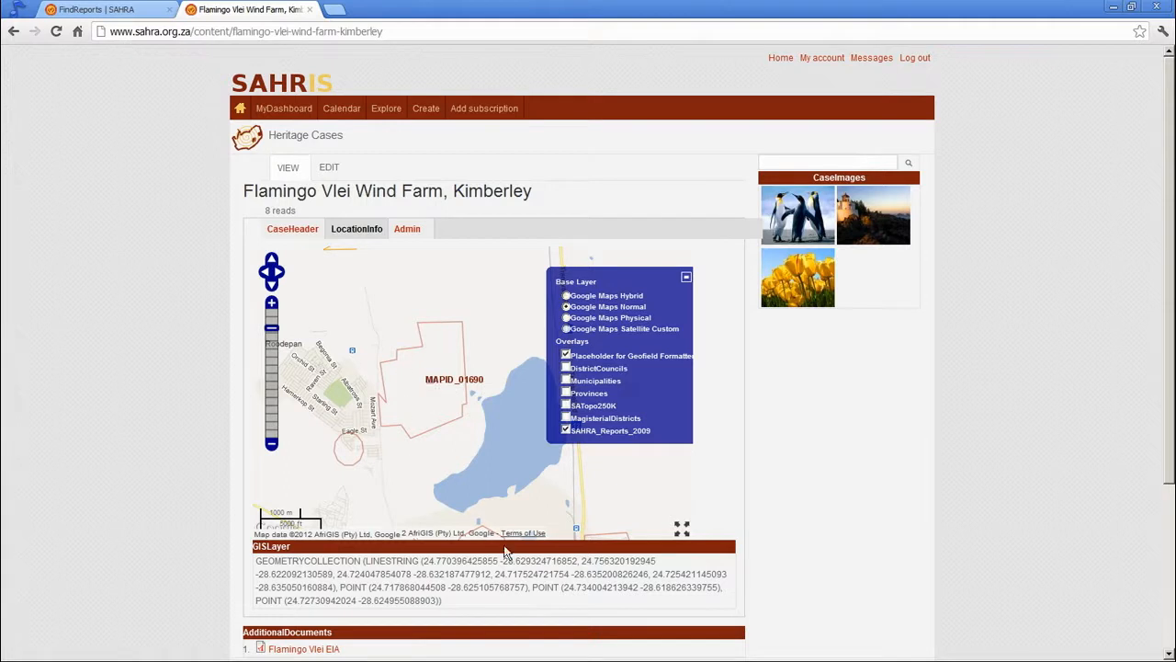
{"action": "mouse_move", "coordinate": [386, 399]}
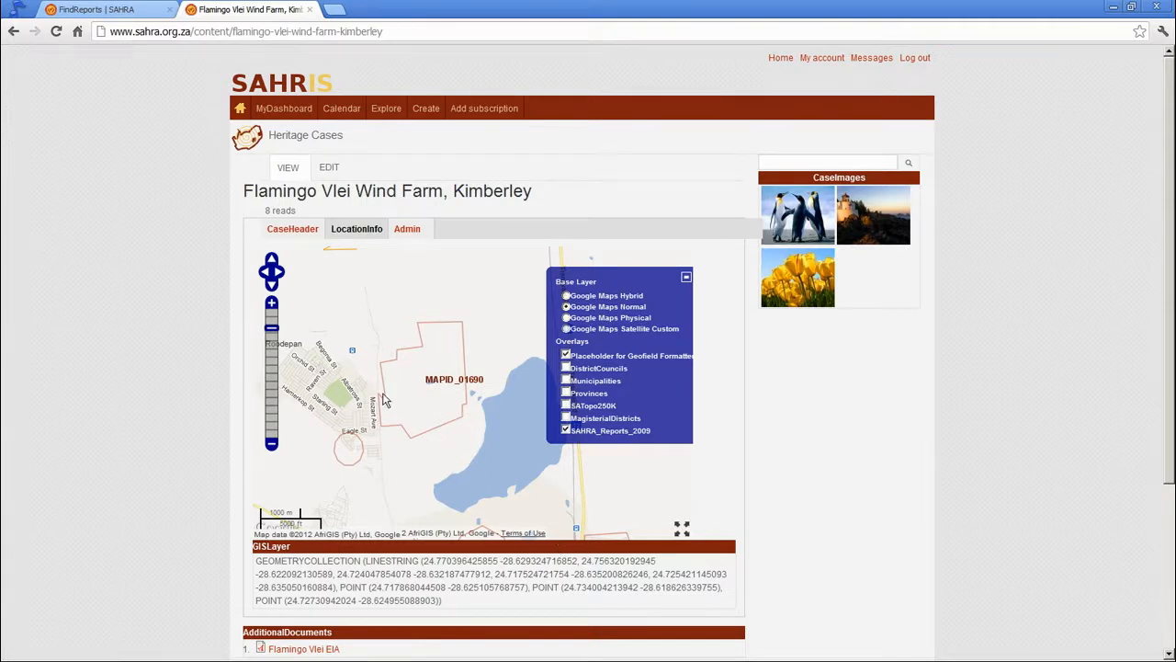
{"action": "left_click_drag", "start_coordinate": [386, 400], "coordinate": [419, 423]}
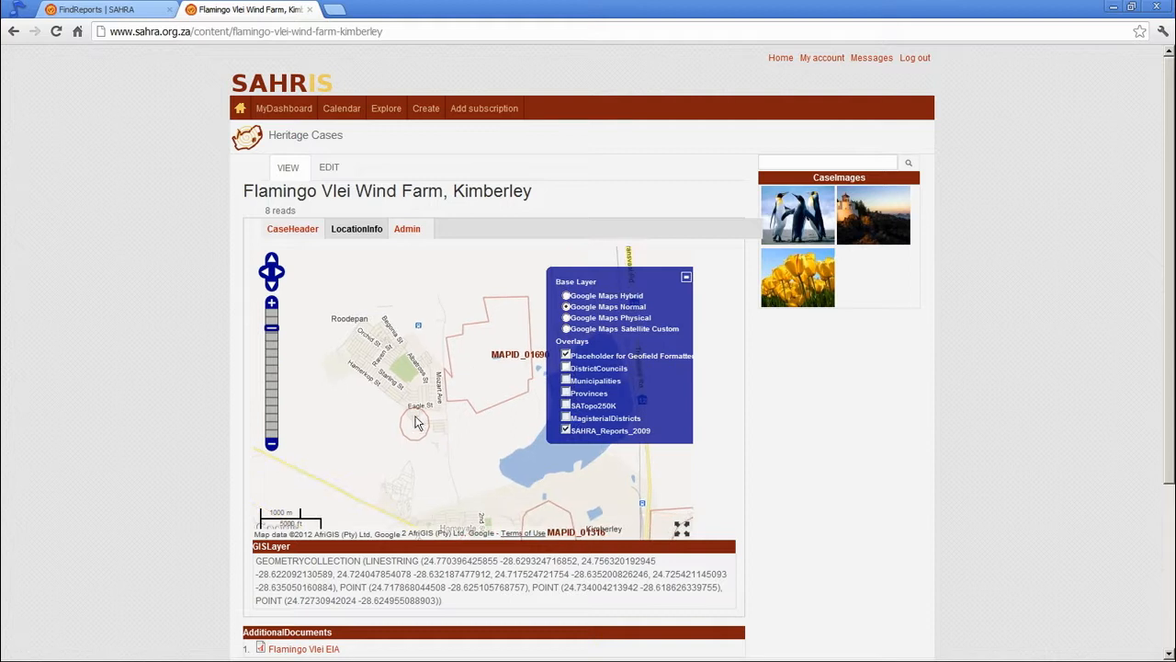
{"action": "left_click", "coordinate": [686, 277]}
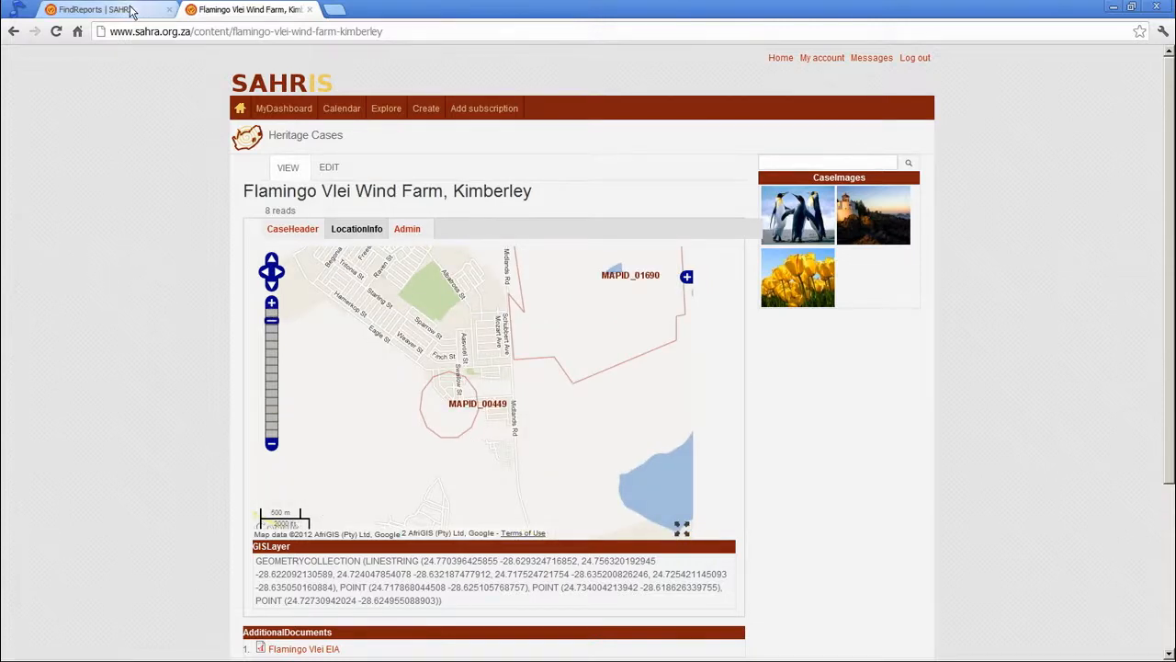
Back on Find Reports, open the 'Map reports view up till 2009' link
{"action": "left_click", "coordinate": [82, 9]}
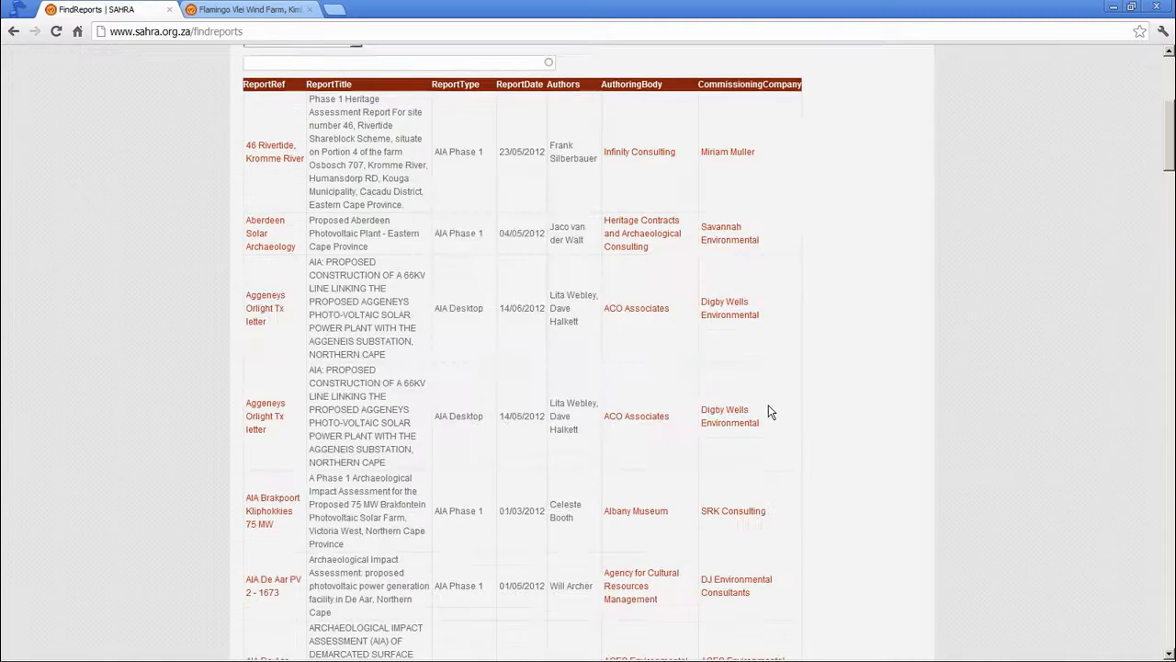
{"action": "scroll", "scroll_direction": "up", "scroll_amount": 3}
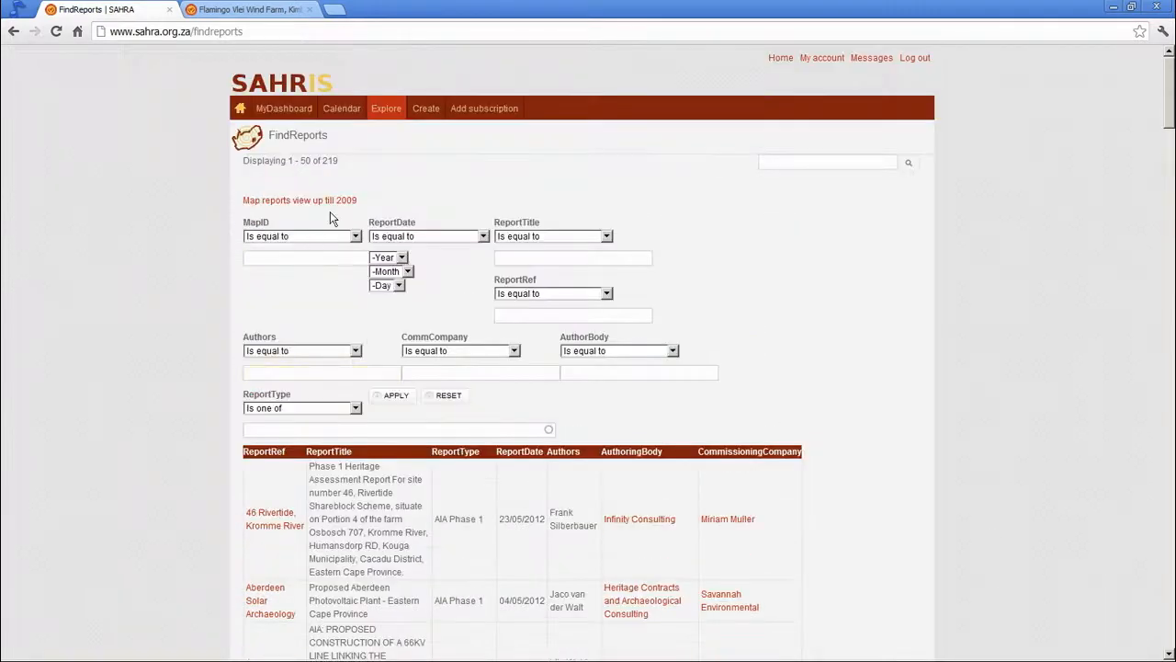
{"action": "mouse_move", "coordinate": [299, 200]}
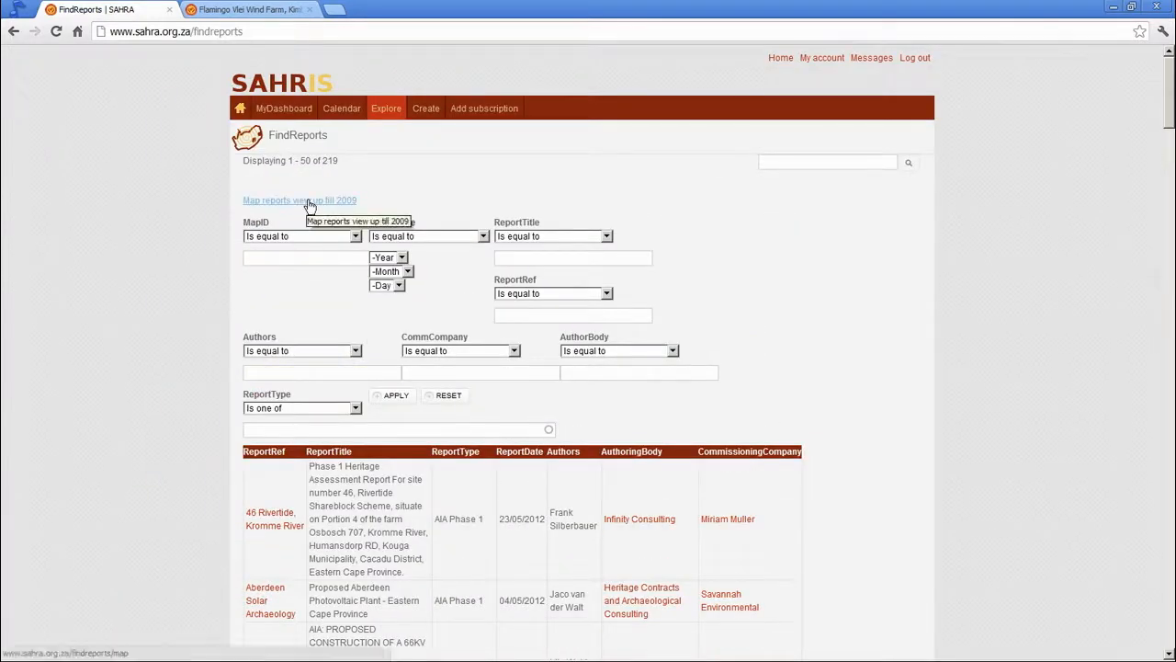
{"action": "left_click", "coordinate": [298, 200]}
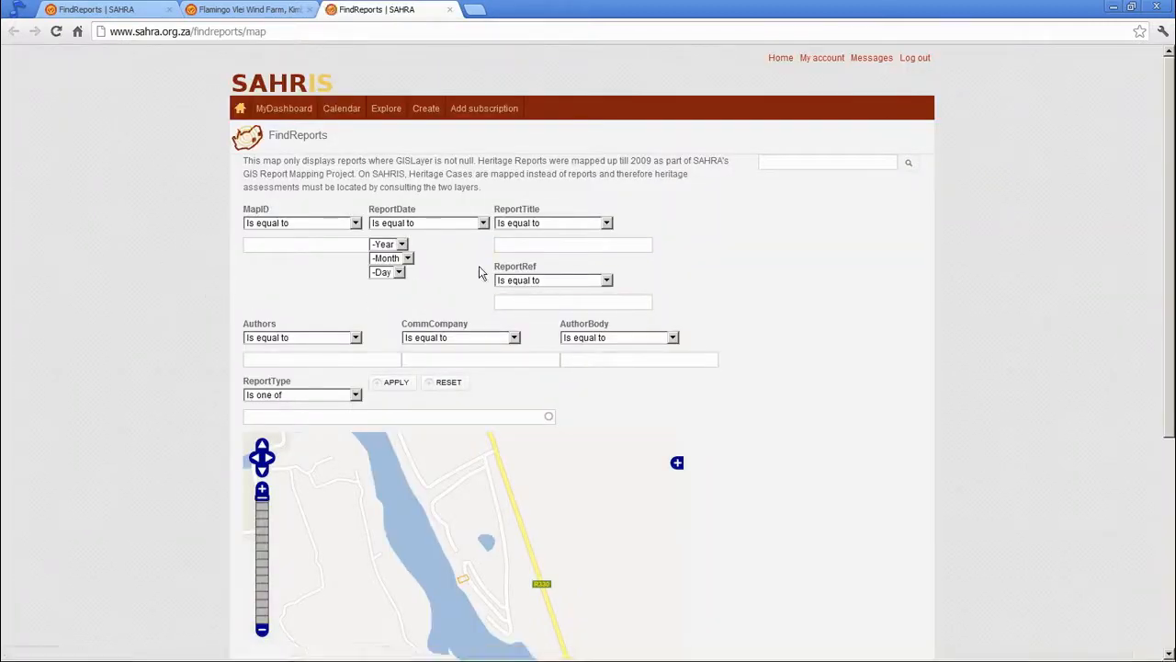
{"action": "mouse_move", "coordinate": [221, 339]}
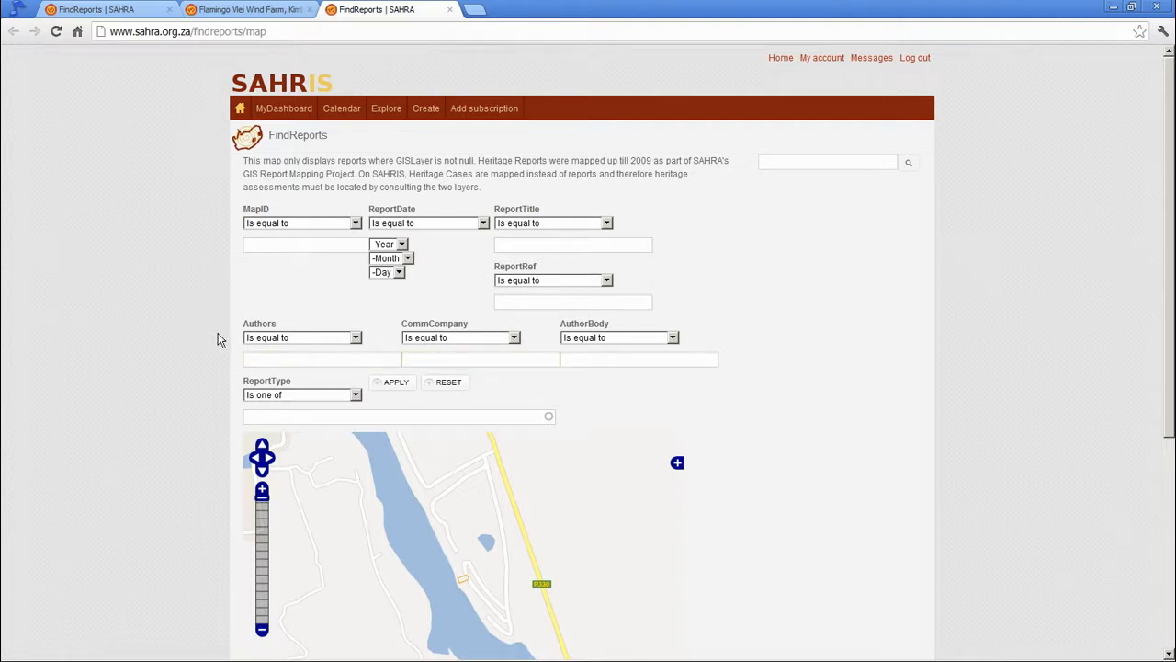
Focus the Authors filter field and show its comparison operator choices
{"action": "left_click", "coordinate": [321, 358]}
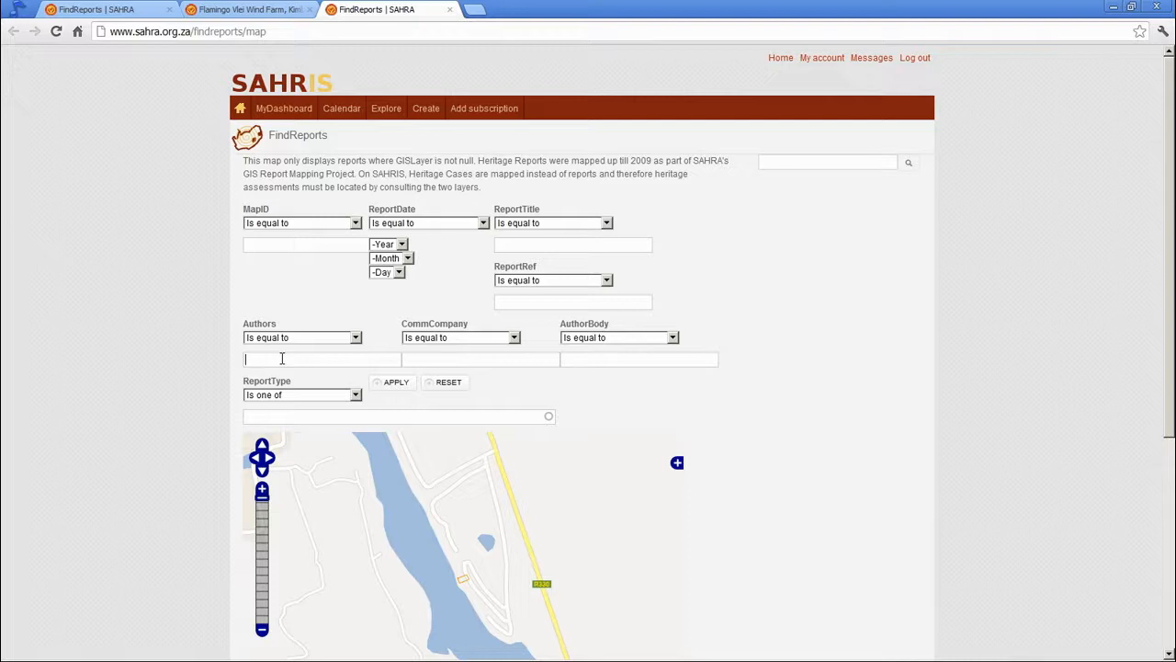
{"action": "left_click", "coordinate": [302, 338]}
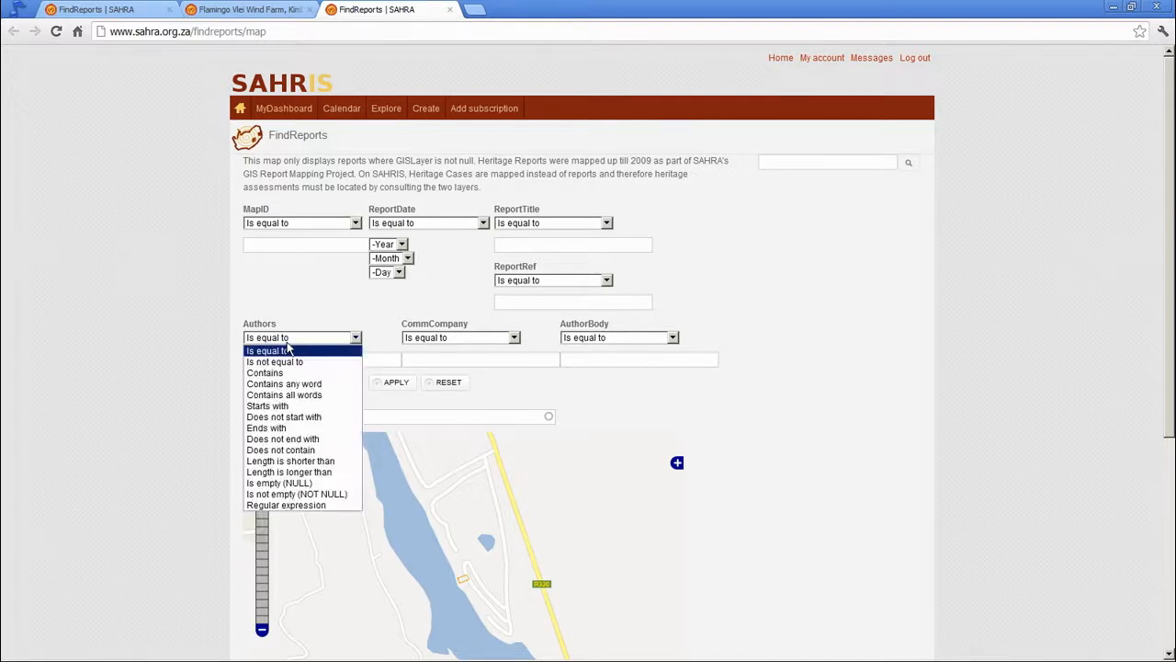
{"action": "left_click", "coordinate": [265, 372]}
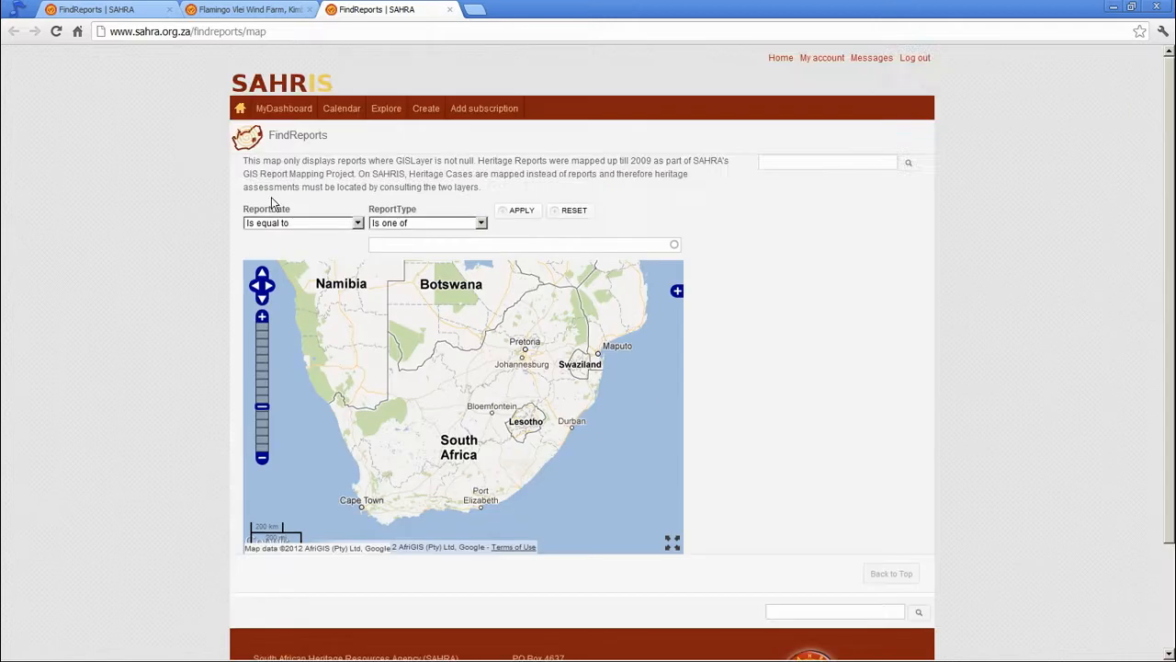
{"action": "mouse_move", "coordinate": [408, 191]}
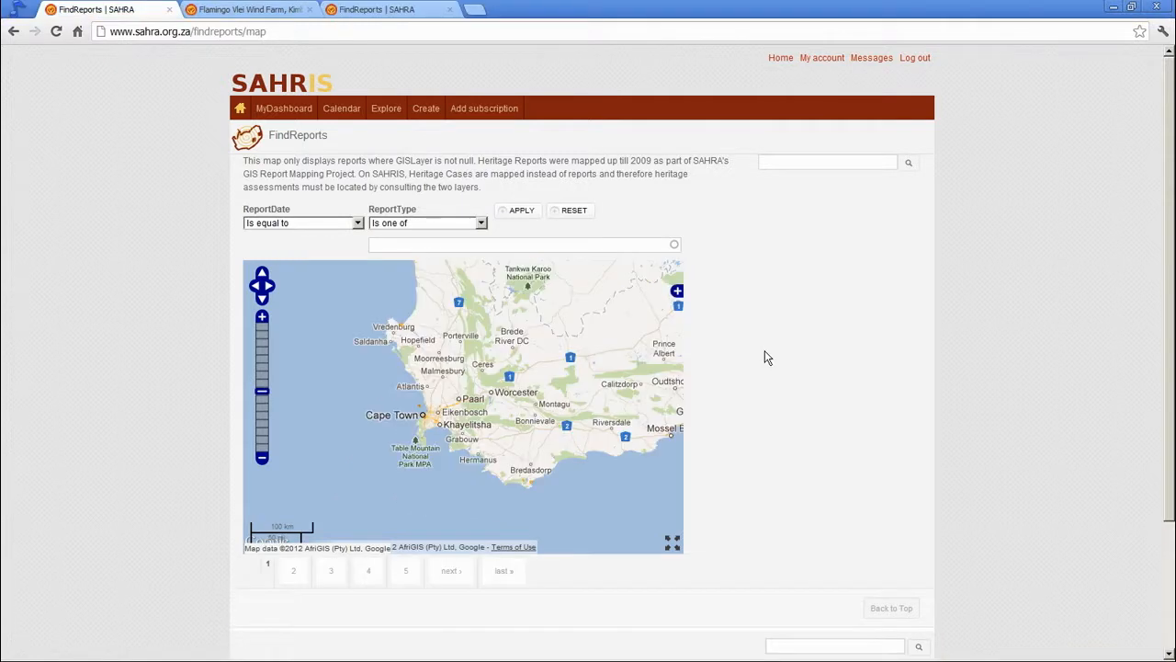
{"action": "mouse_move", "coordinate": [522, 325]}
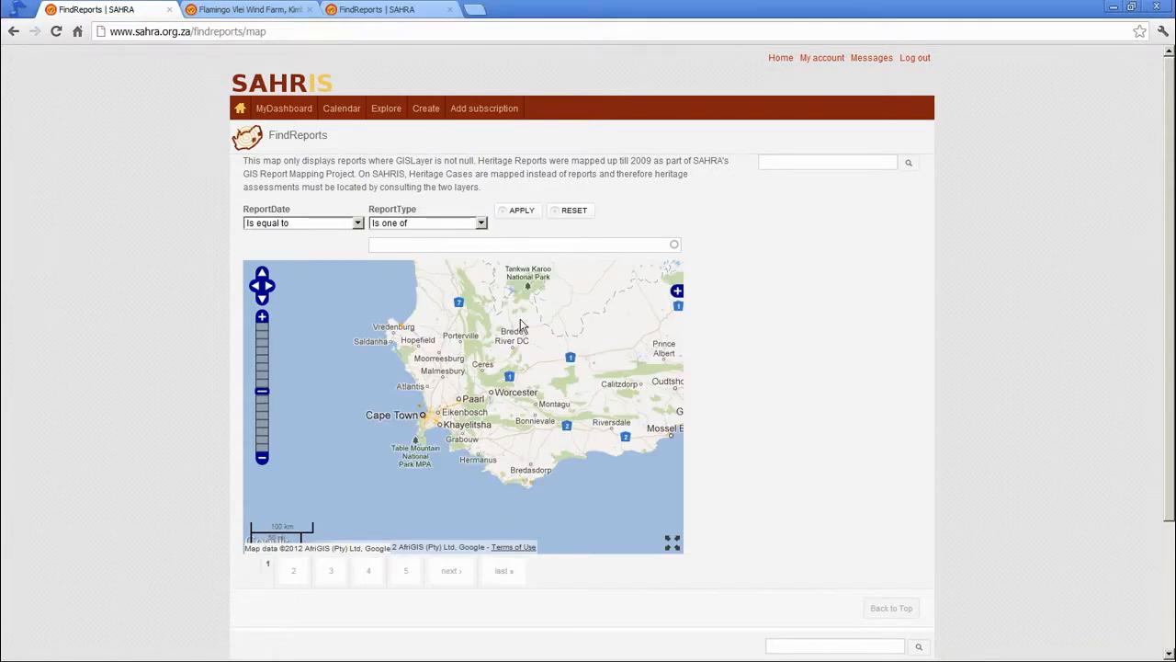
{"action": "mouse_move", "coordinate": [428, 358]}
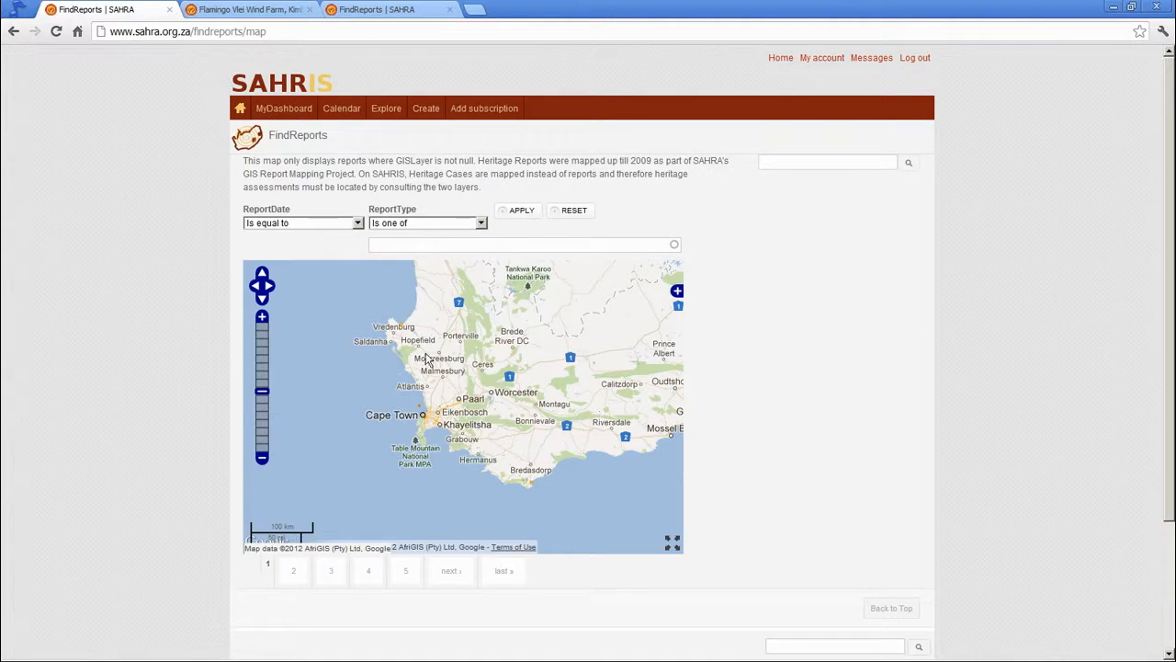
{"action": "mouse_move", "coordinate": [548, 337]}
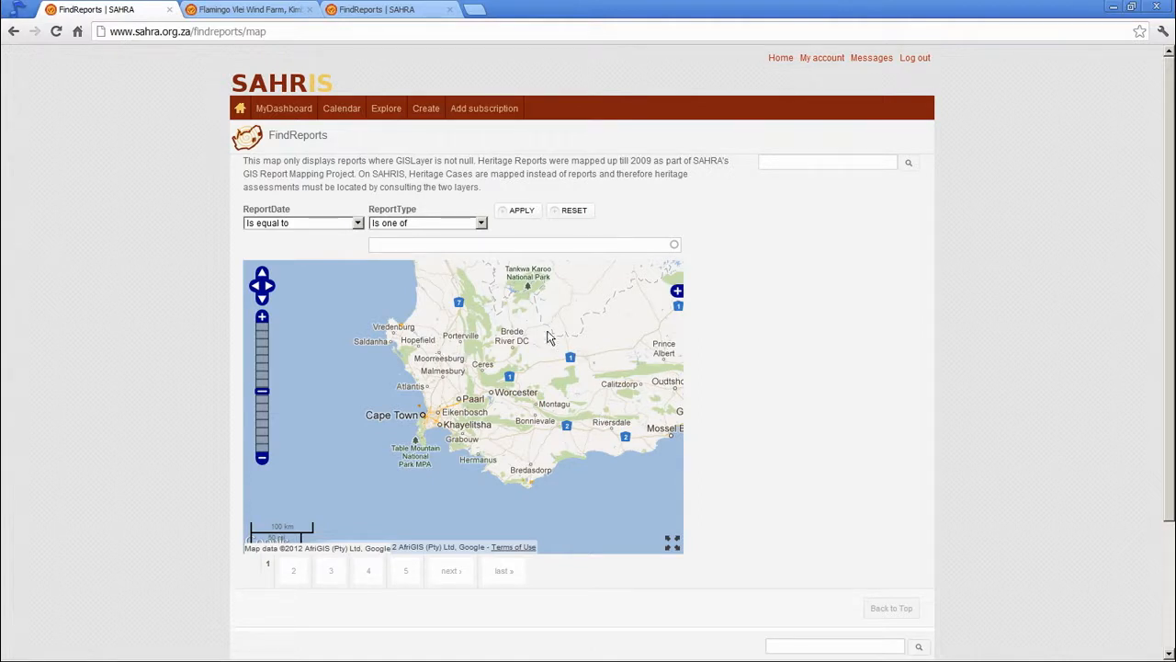
{"action": "mouse_move", "coordinate": [547, 342]}
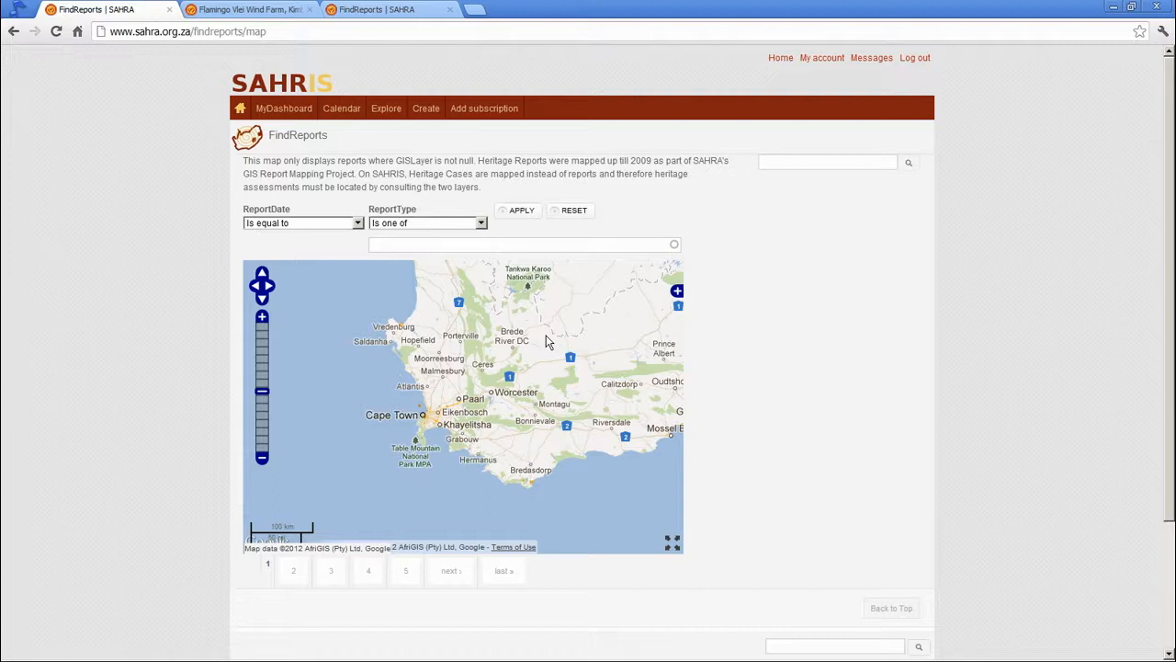
{"action": "mouse_move", "coordinate": [310, 568]}
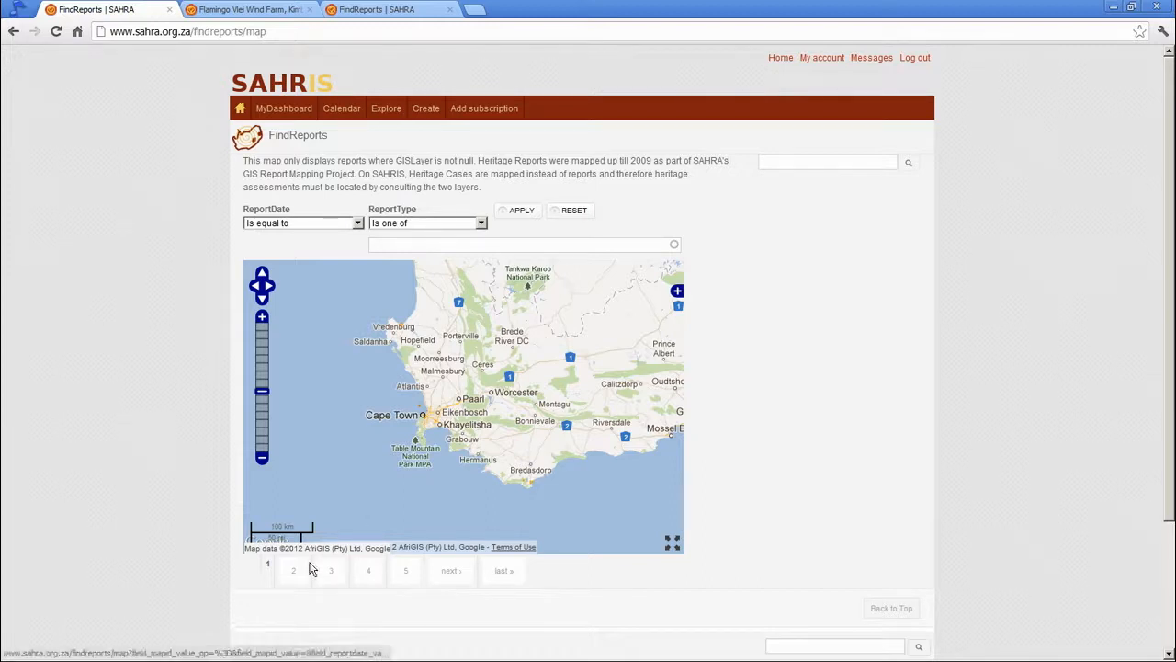
{"action": "left_click", "coordinate": [293, 571]}
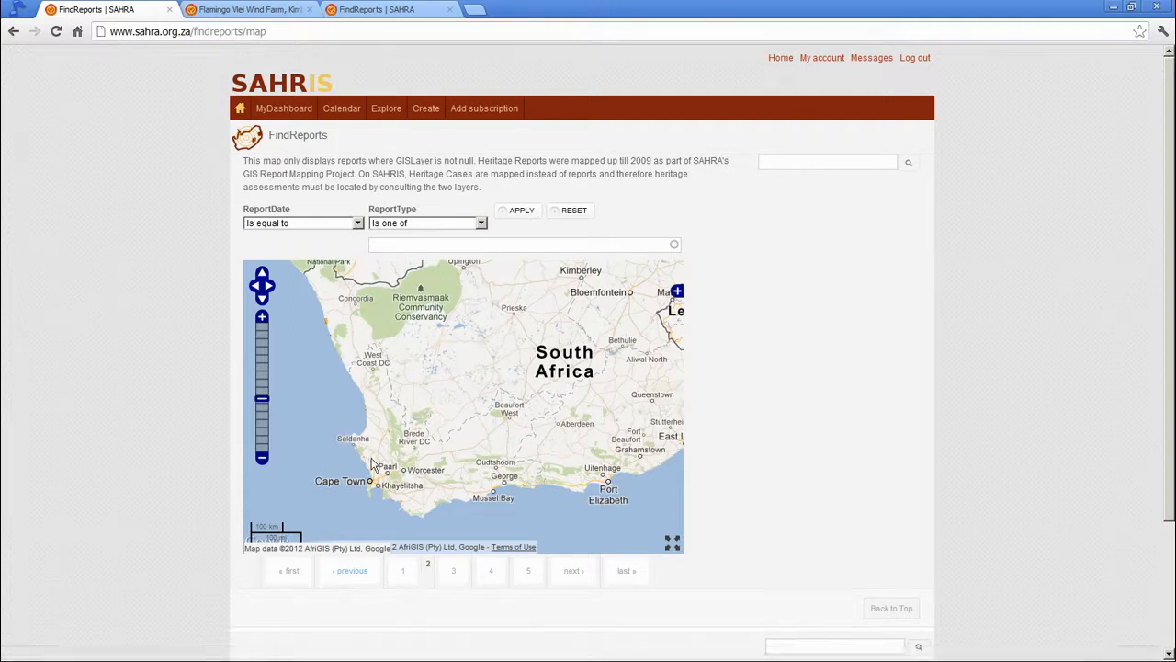
{"action": "mouse_move", "coordinate": [453, 570]}
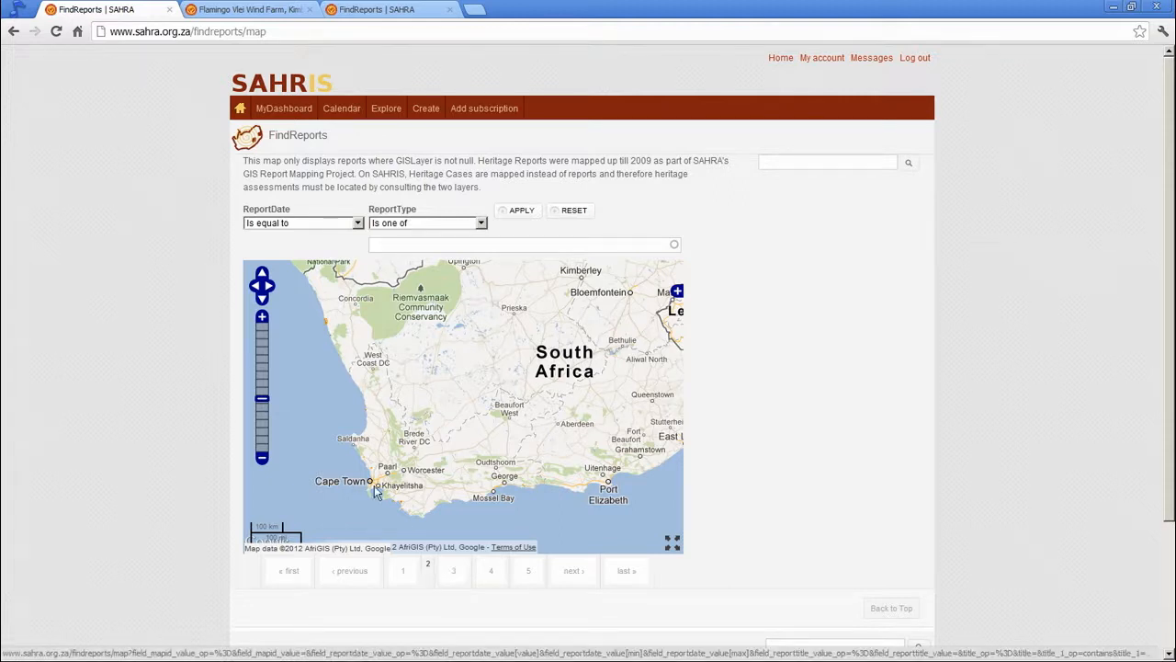
{"action": "mouse_move", "coordinate": [504, 402]}
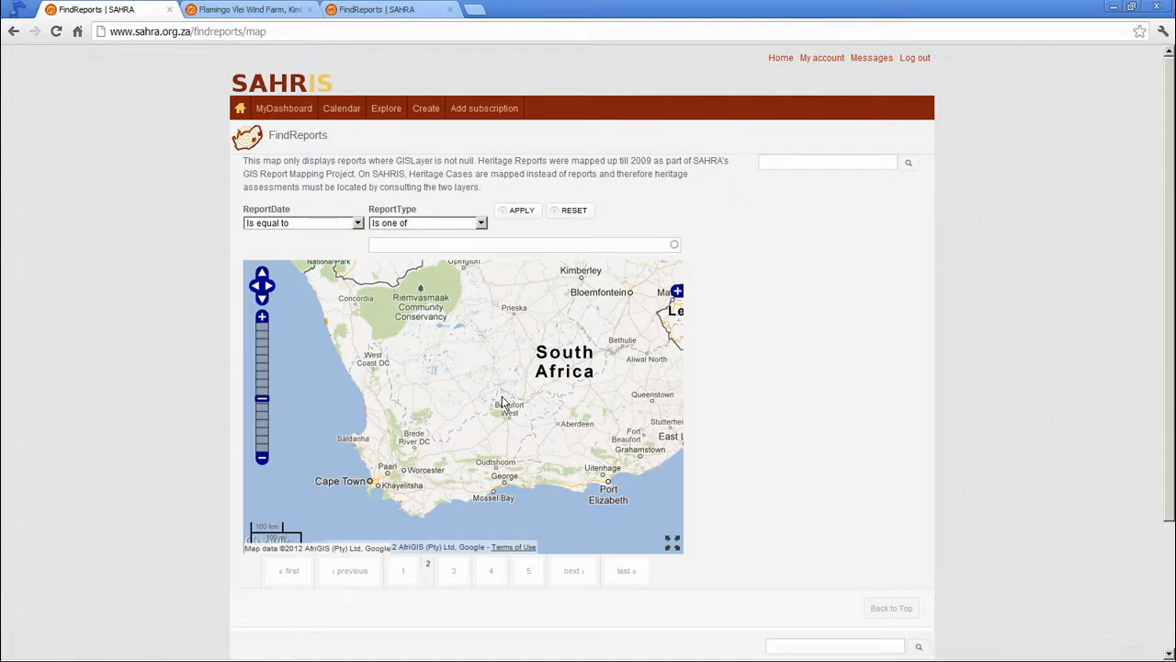
{"action": "mouse_move", "coordinate": [550, 426]}
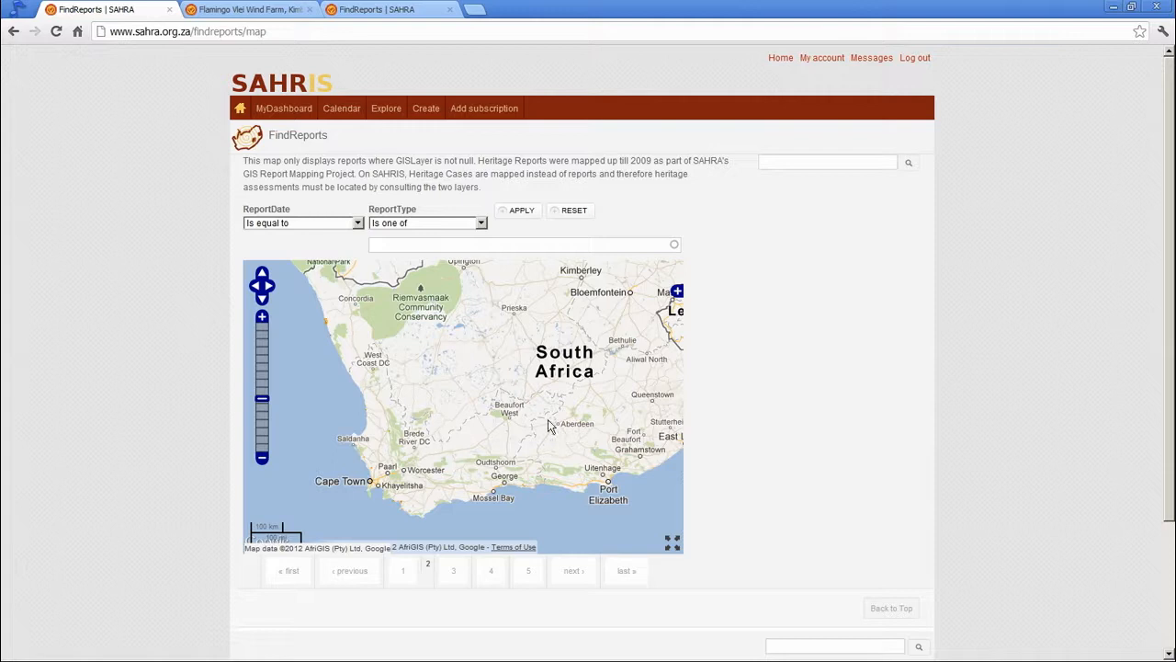
{"action": "mouse_move", "coordinate": [503, 444]}
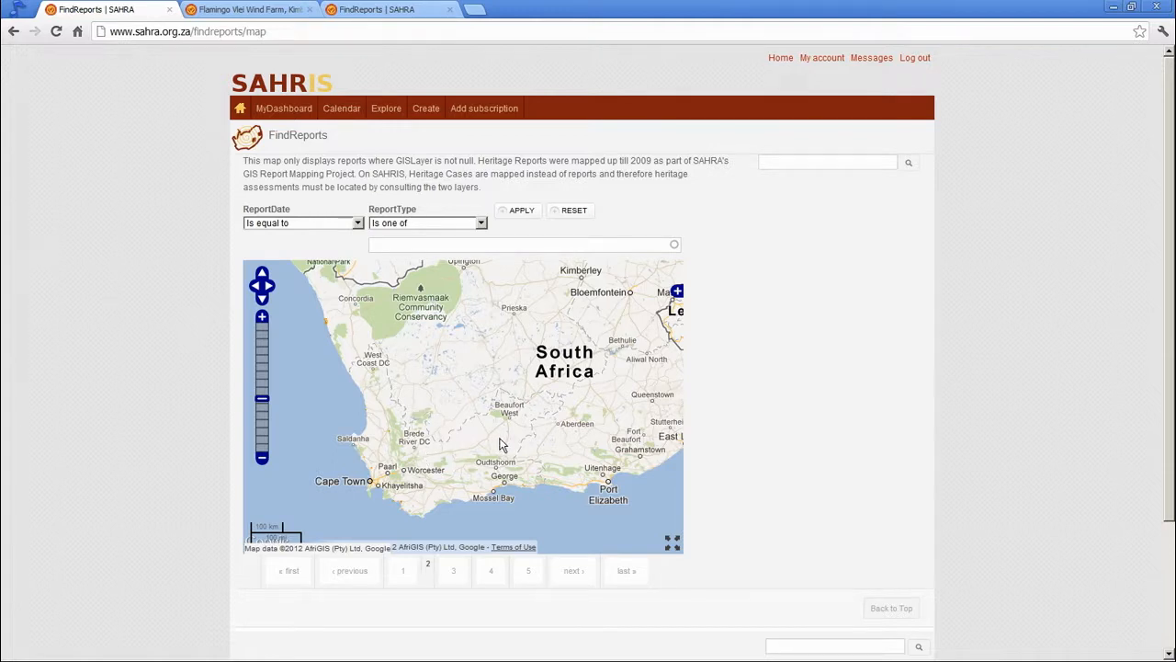
{"action": "mouse_move", "coordinate": [500, 444]}
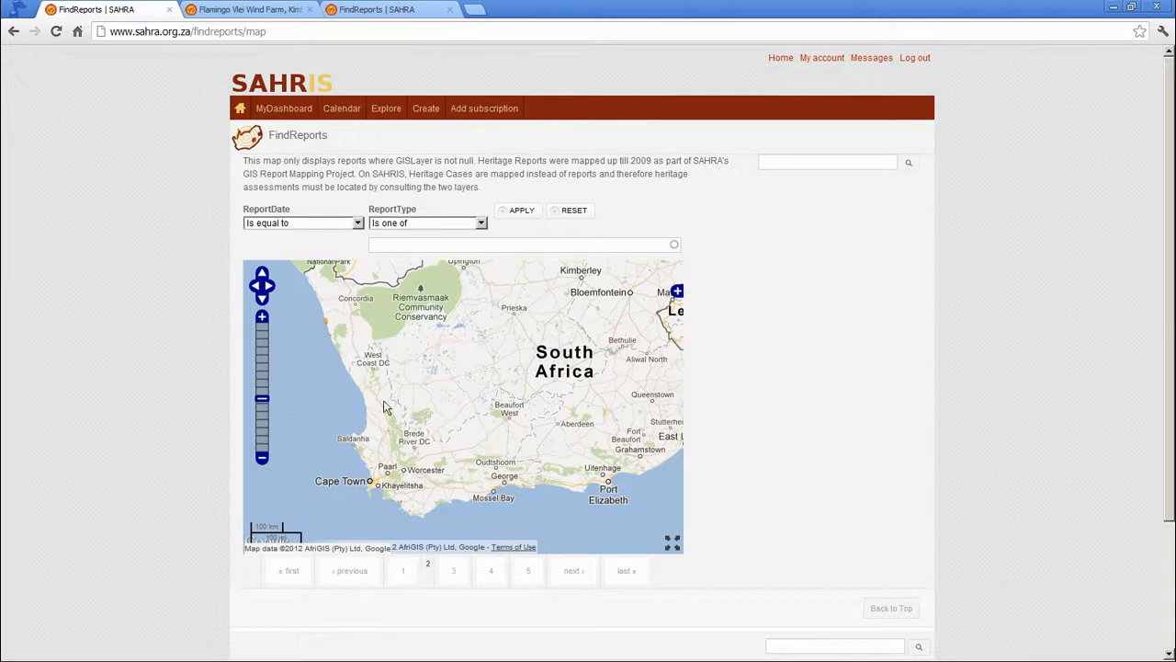
{"action": "mouse_move", "coordinate": [347, 352]}
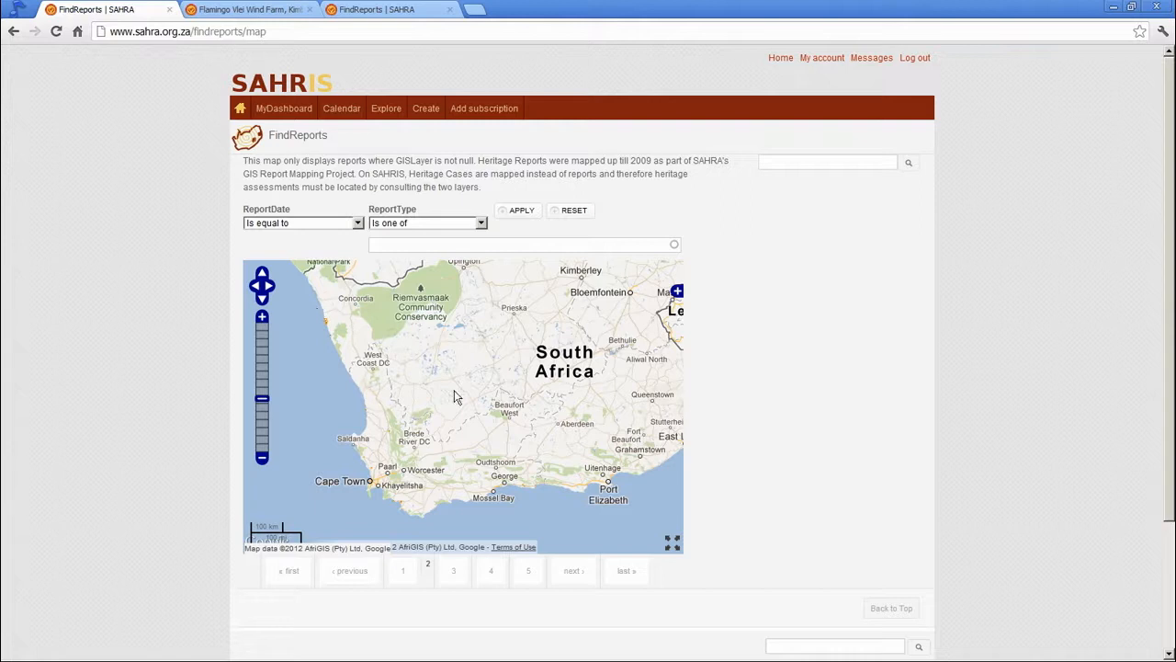
{"action": "mouse_move", "coordinate": [342, 363]}
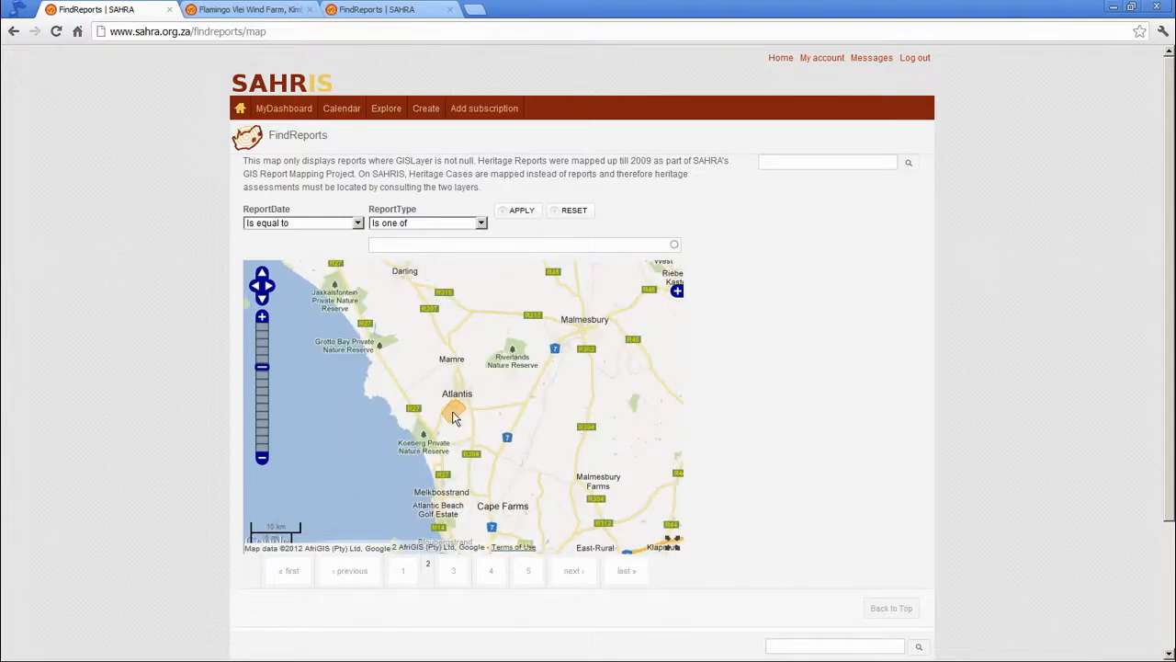
{"action": "left_click", "coordinate": [455, 410]}
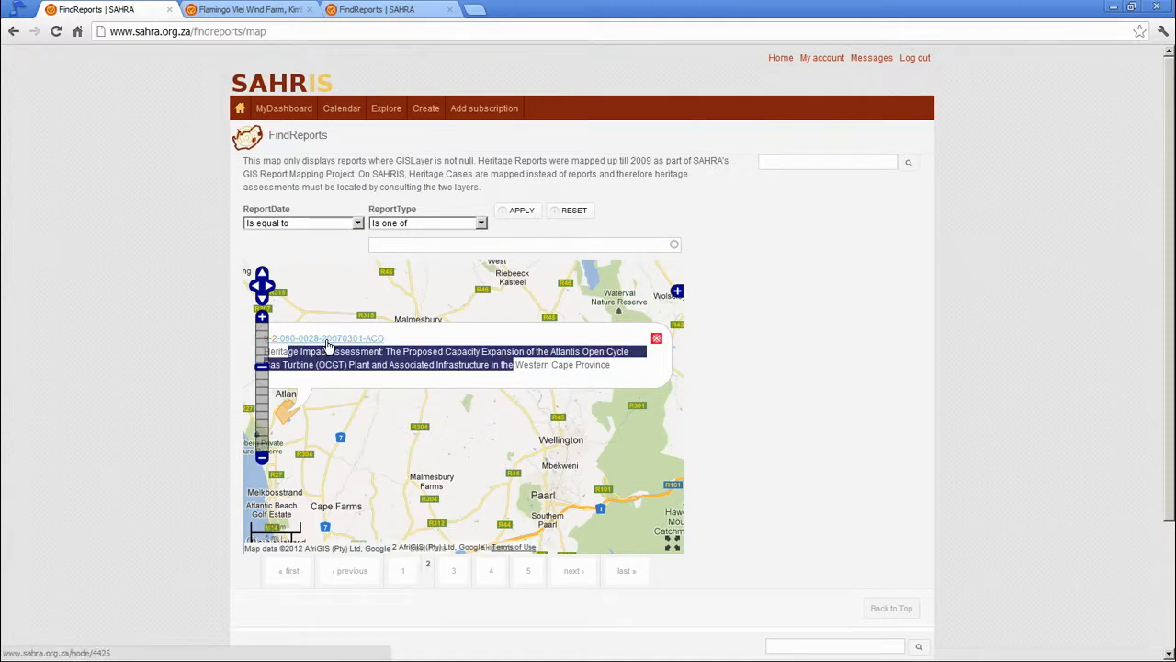
{"action": "left_click", "coordinate": [323, 338]}
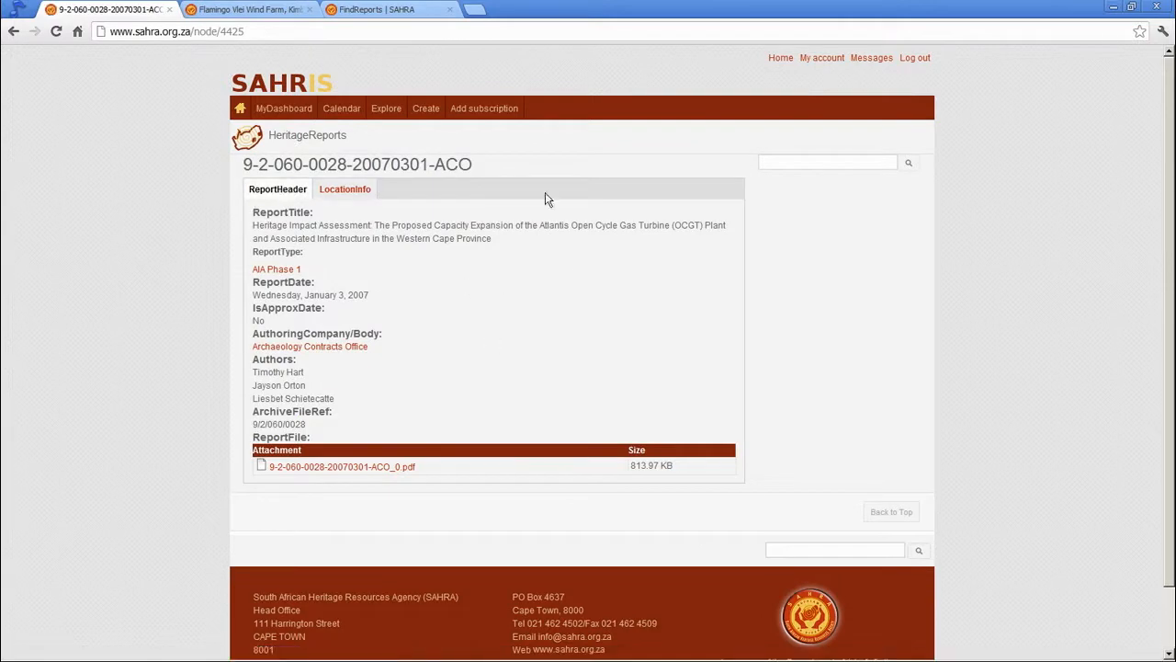
{"action": "mouse_move", "coordinate": [255, 301]}
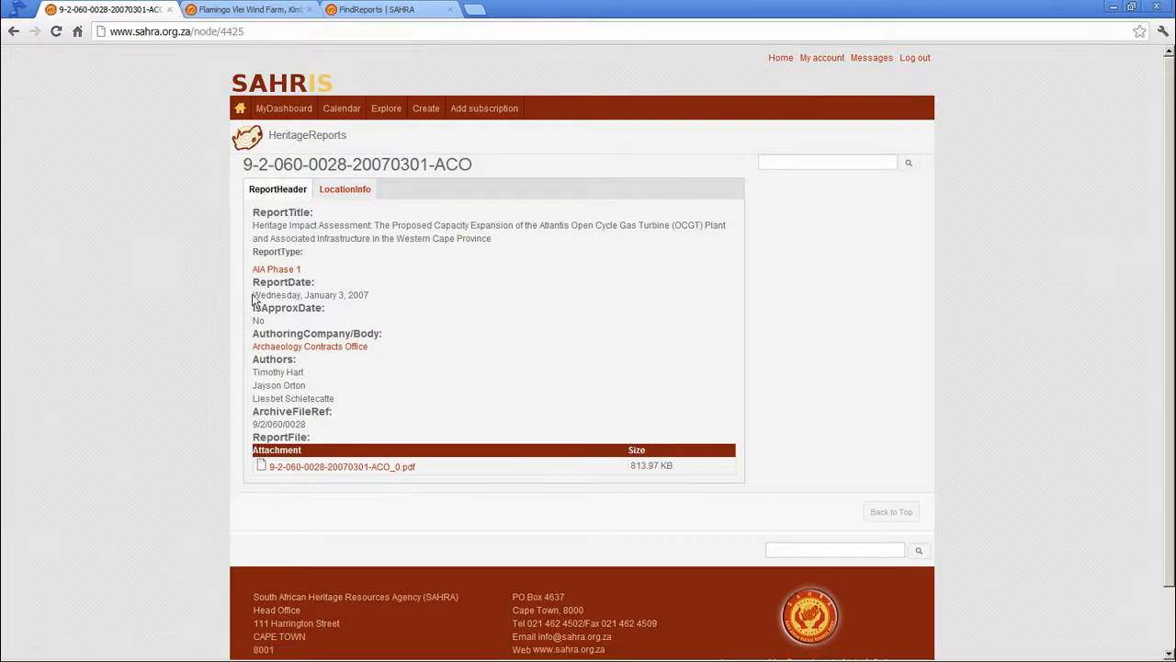
{"action": "mouse_move", "coordinate": [411, 406]}
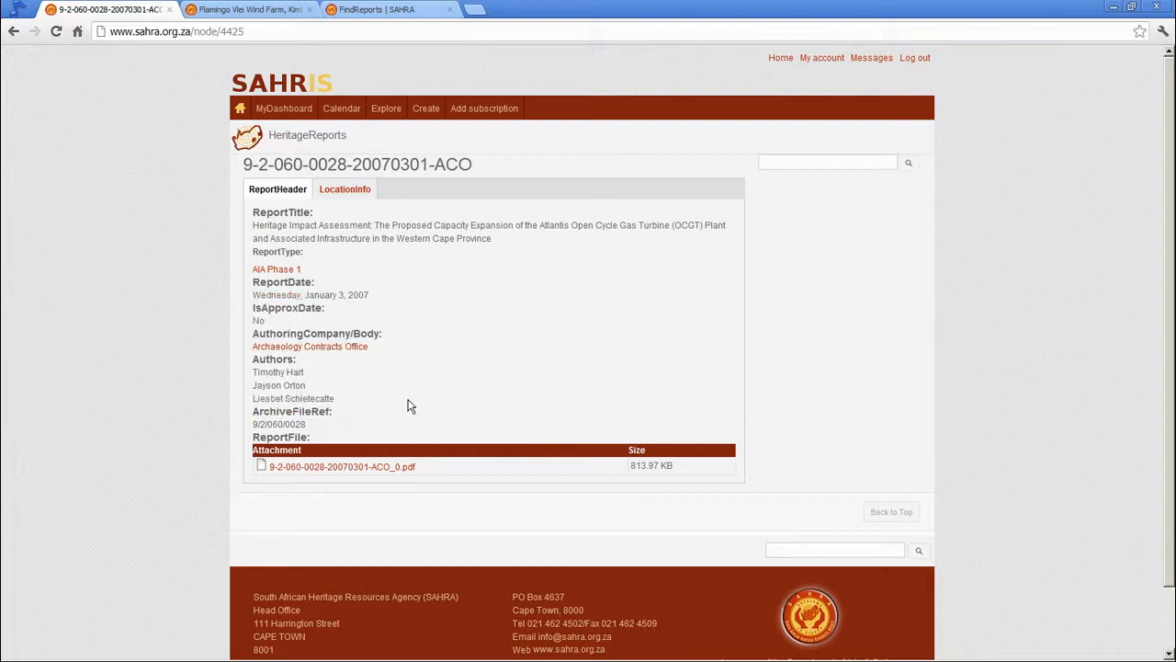
{"action": "left_click", "coordinate": [345, 190]}
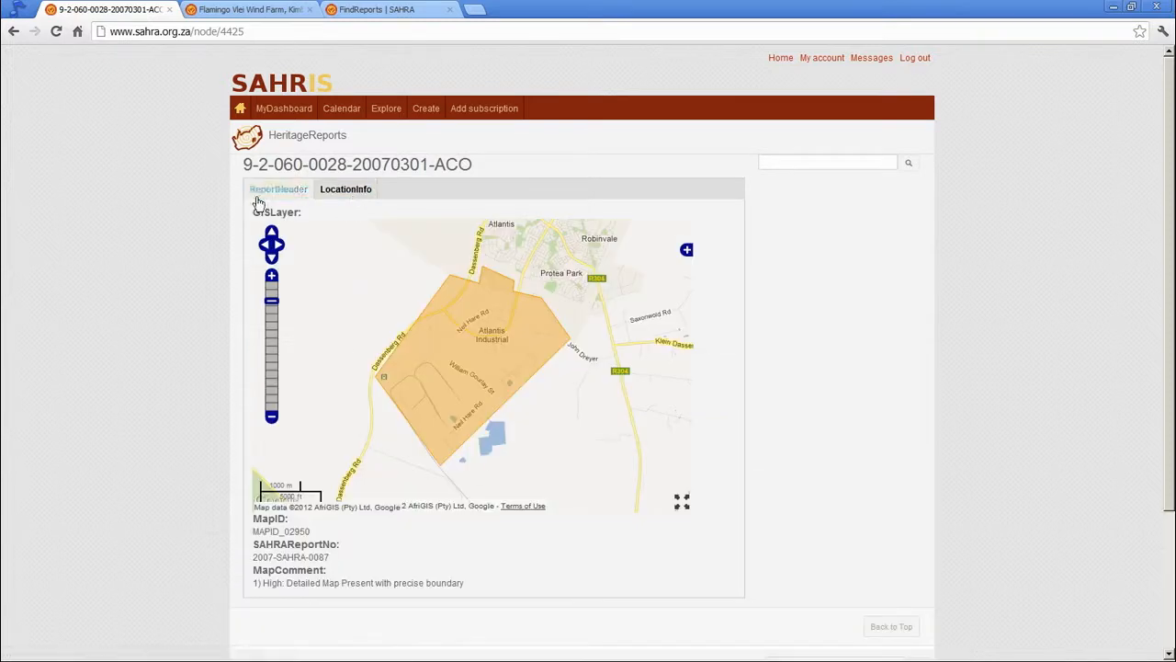
{"action": "left_click", "coordinate": [278, 189]}
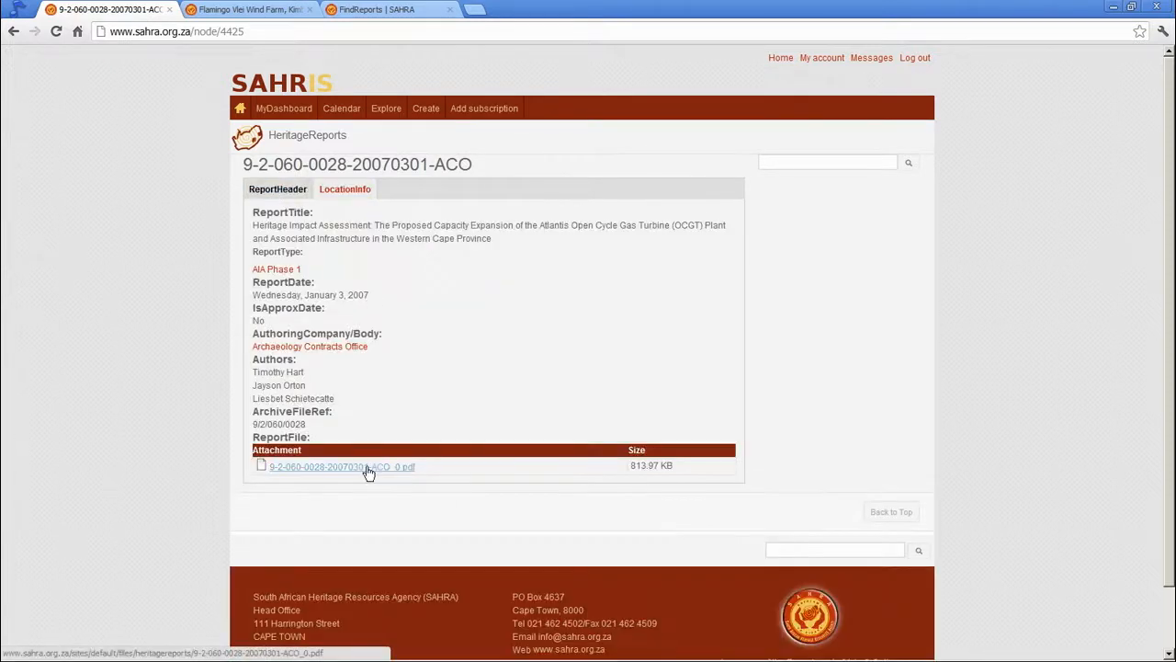
{"action": "left_click", "coordinate": [341, 466]}
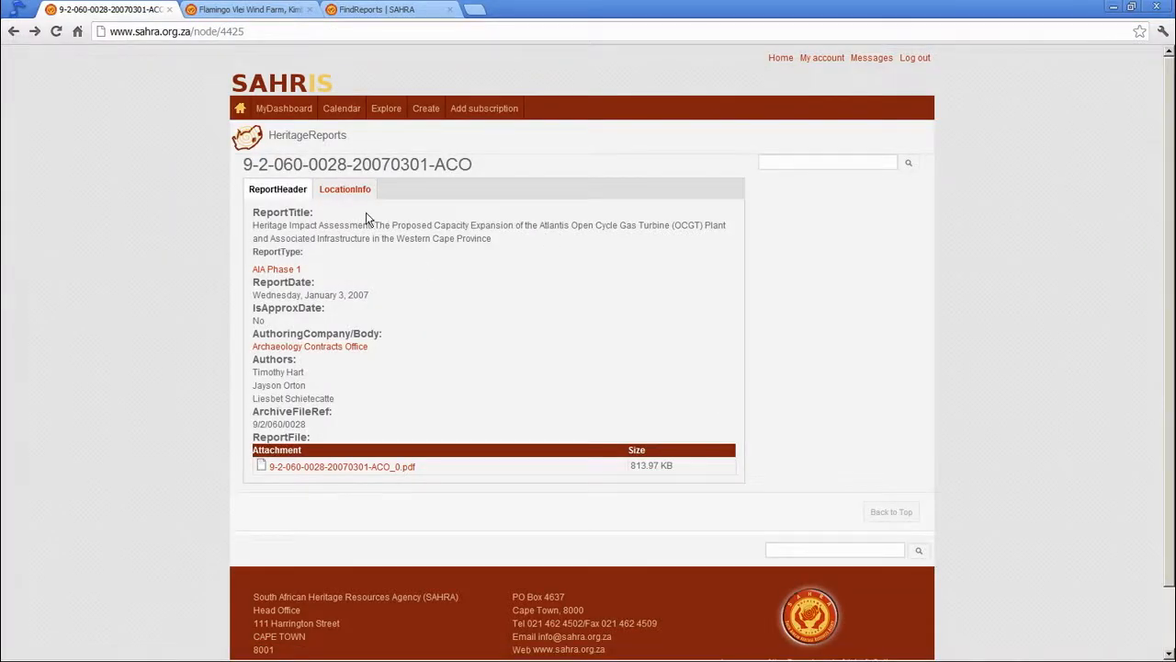
{"action": "left_click", "coordinate": [386, 107]}
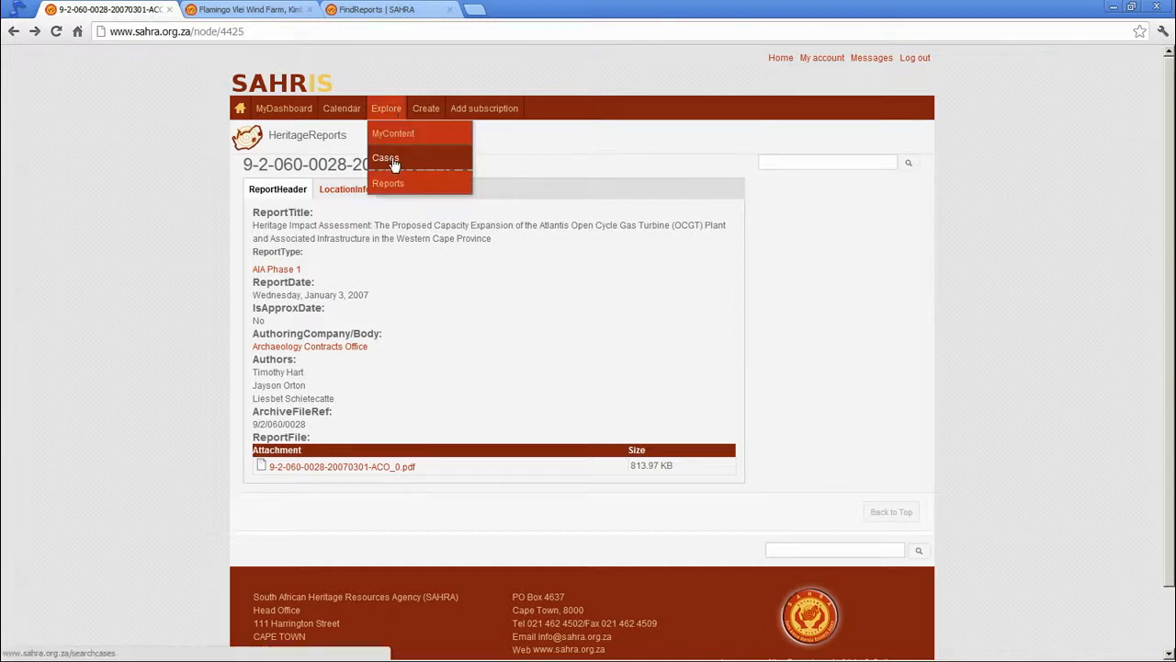
{"action": "mouse_move", "coordinate": [388, 183]}
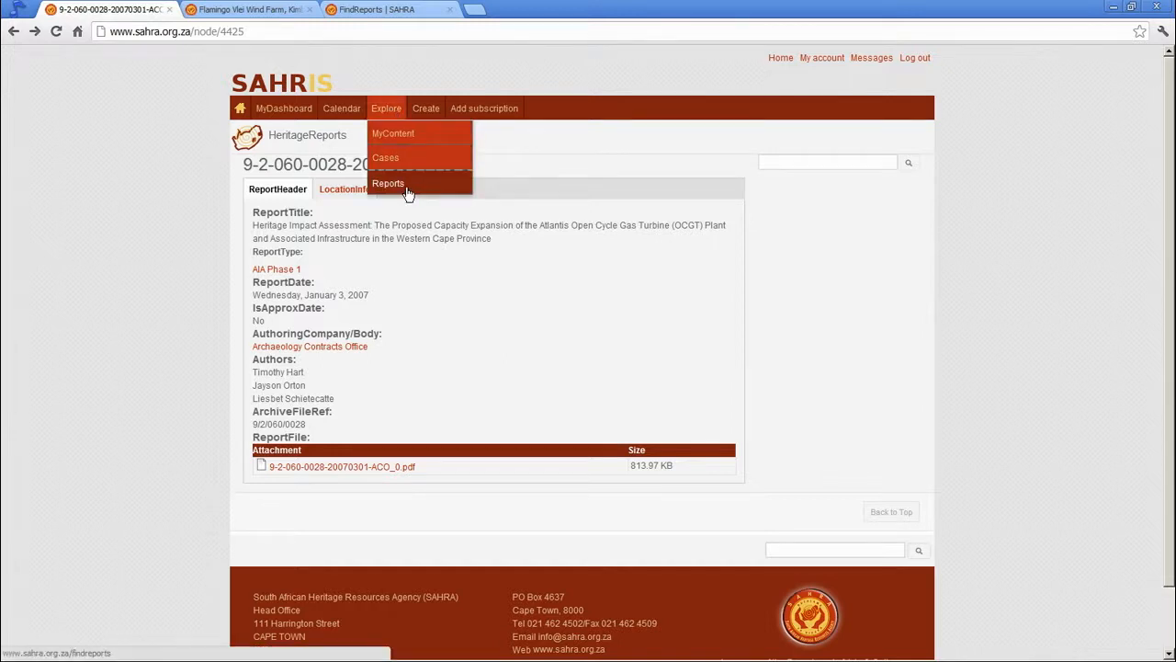
{"action": "left_click", "coordinate": [388, 183]}
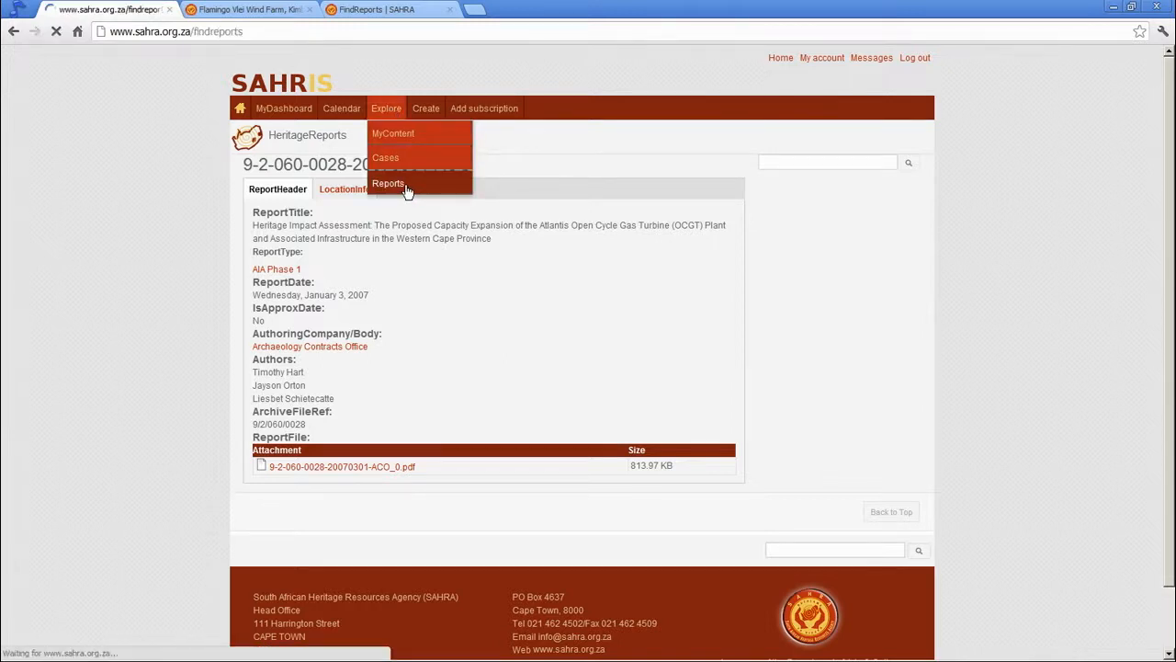
{"action": "left_click", "coordinate": [388, 183]}
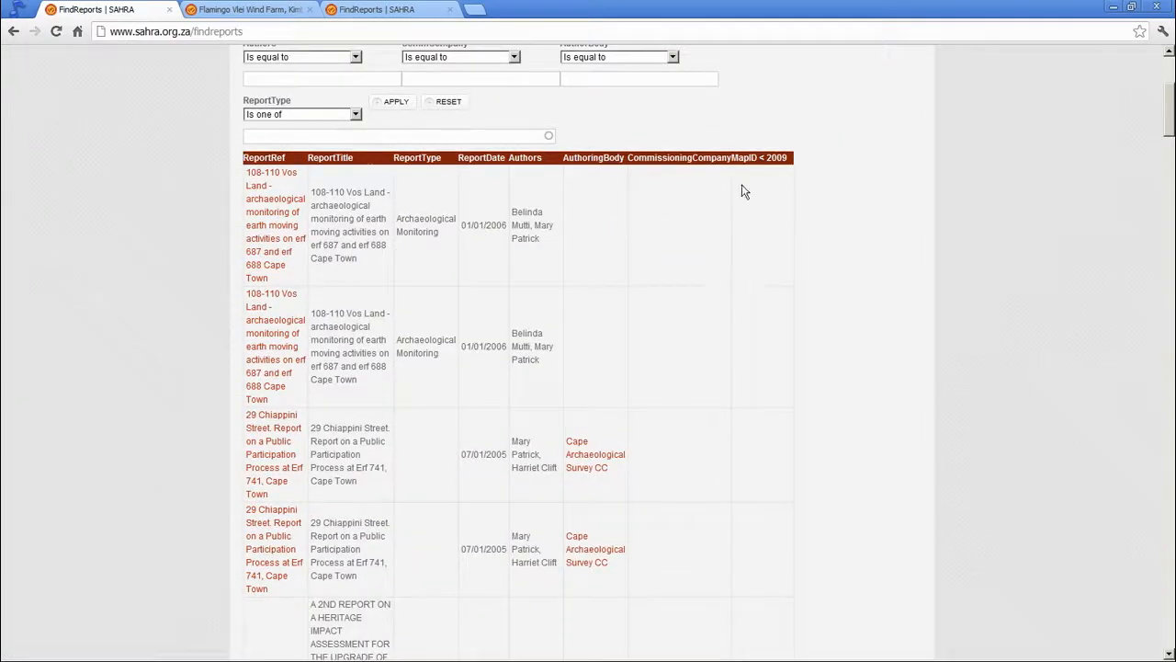
{"action": "mouse_move", "coordinate": [766, 216]}
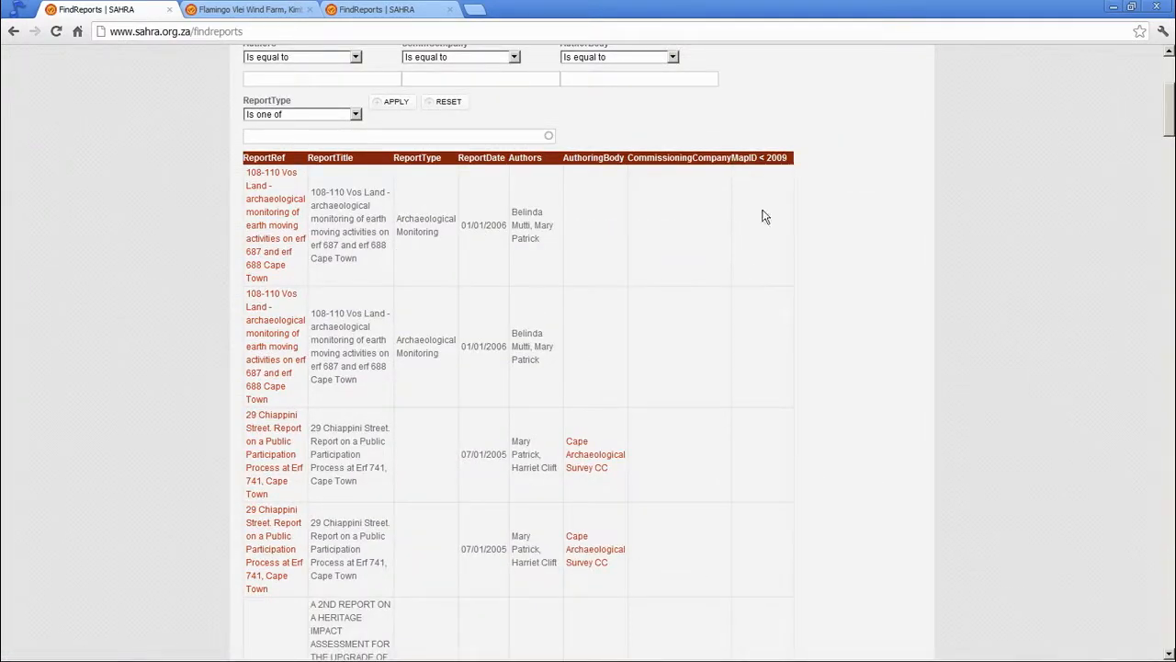
{"action": "scroll", "scroll_direction": "down", "scroll_amount": 3}
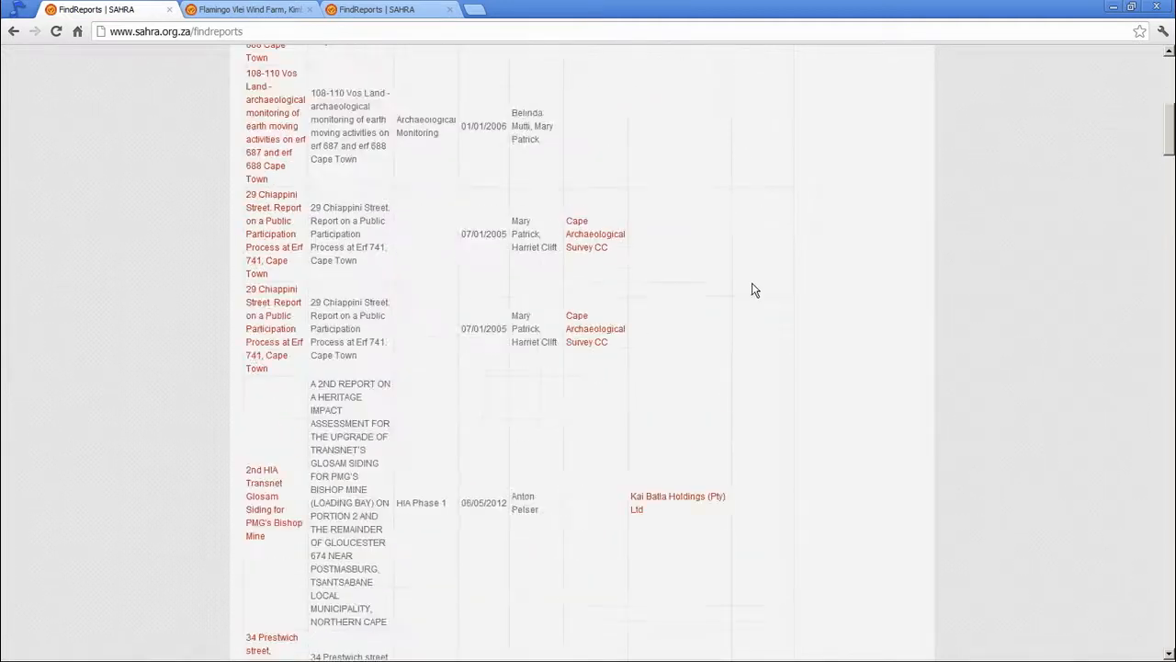
{"action": "scroll", "scroll_direction": "down", "scroll_amount": 3}
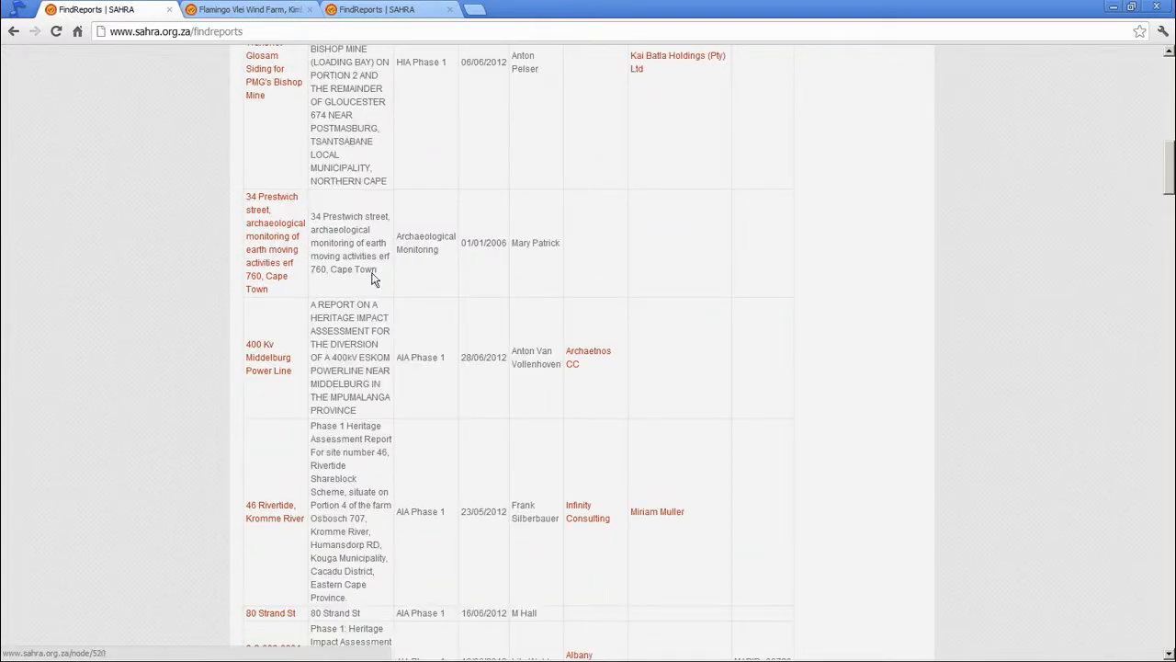
{"action": "mouse_move", "coordinate": [460, 364]}
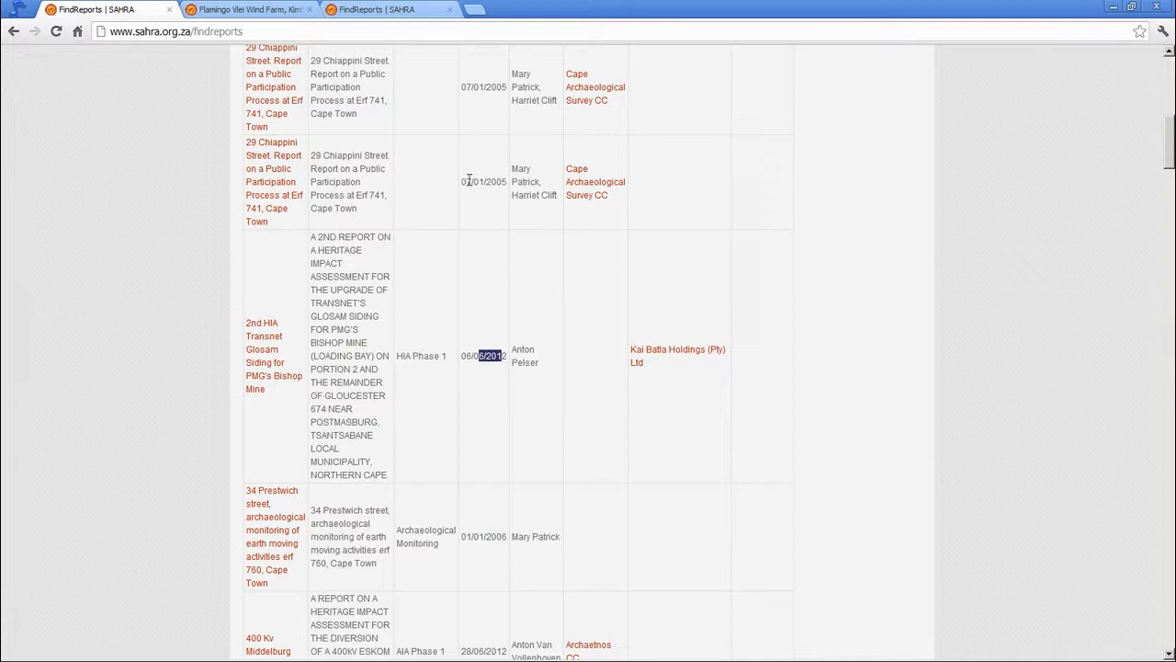
{"action": "mouse_move", "coordinate": [542, 320]}
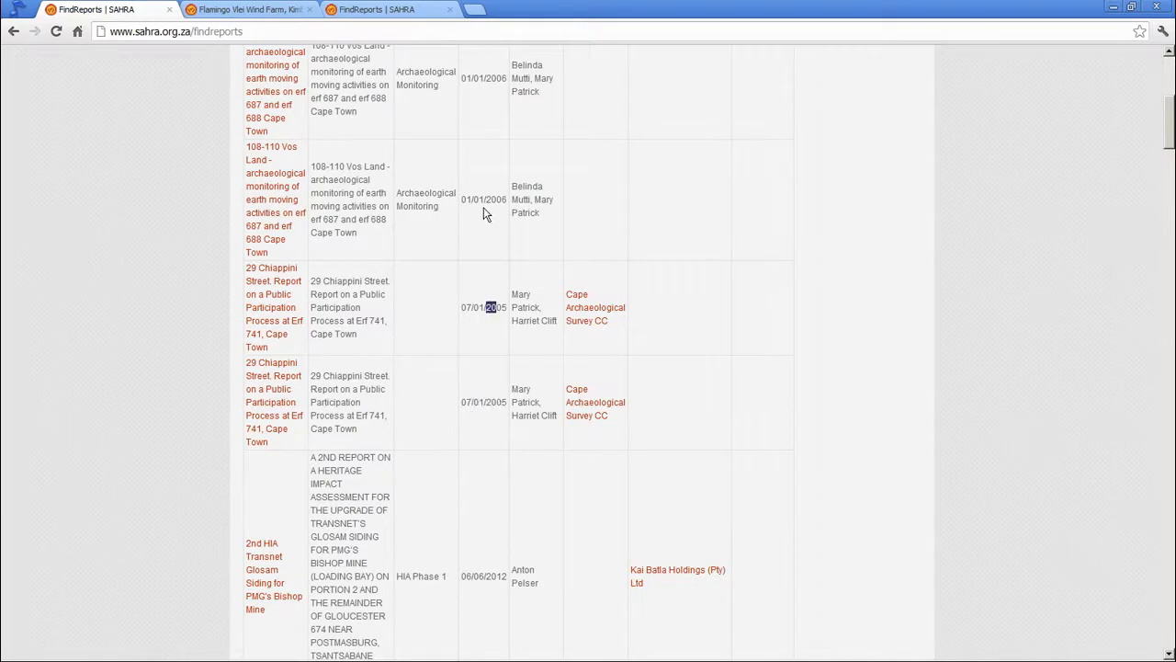
{"action": "double_click", "coordinate": [483, 200]}
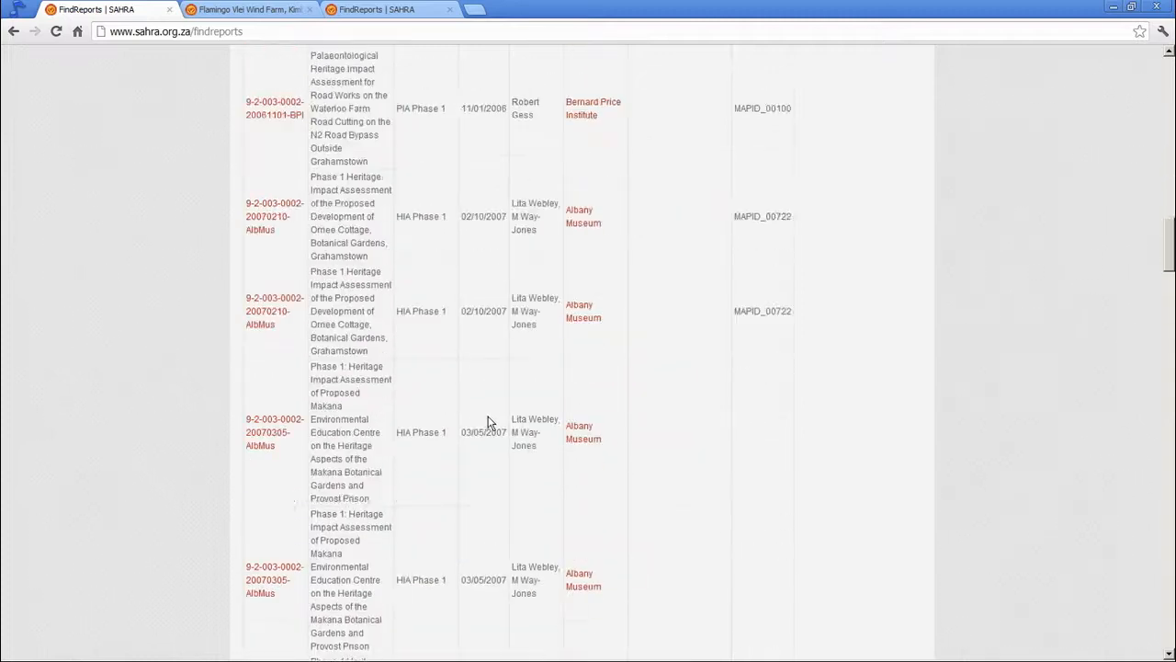
{"action": "scroll", "scroll_direction": "down", "scroll_amount": 3}
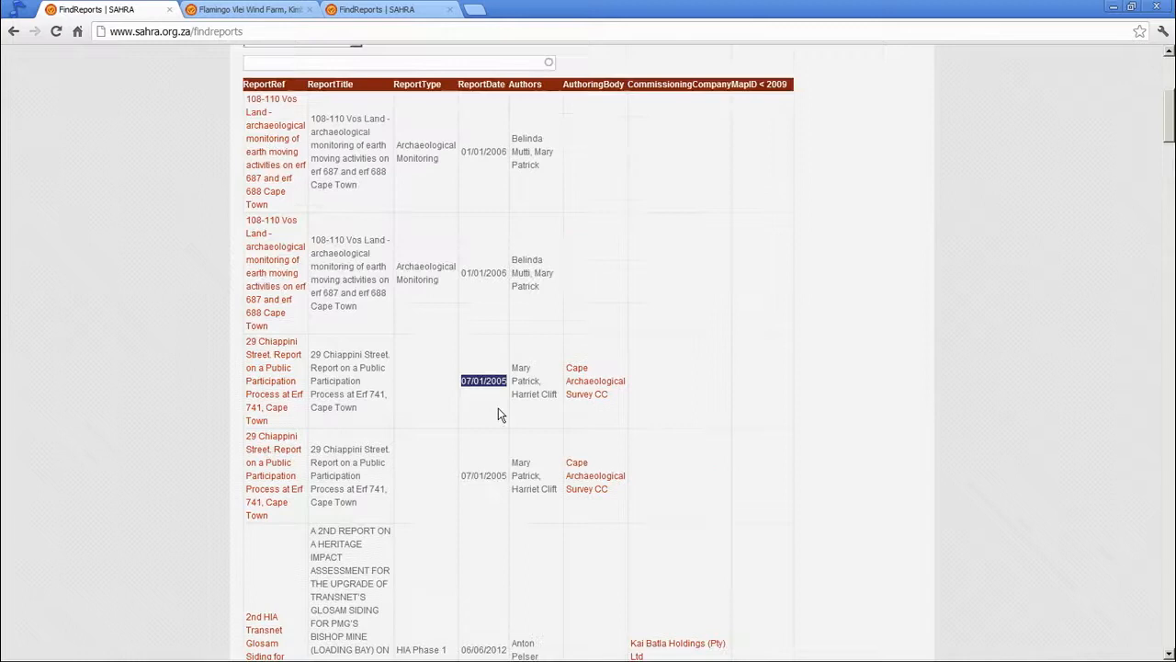
{"action": "scroll", "scroll_direction": "down", "scroll_amount": 3}
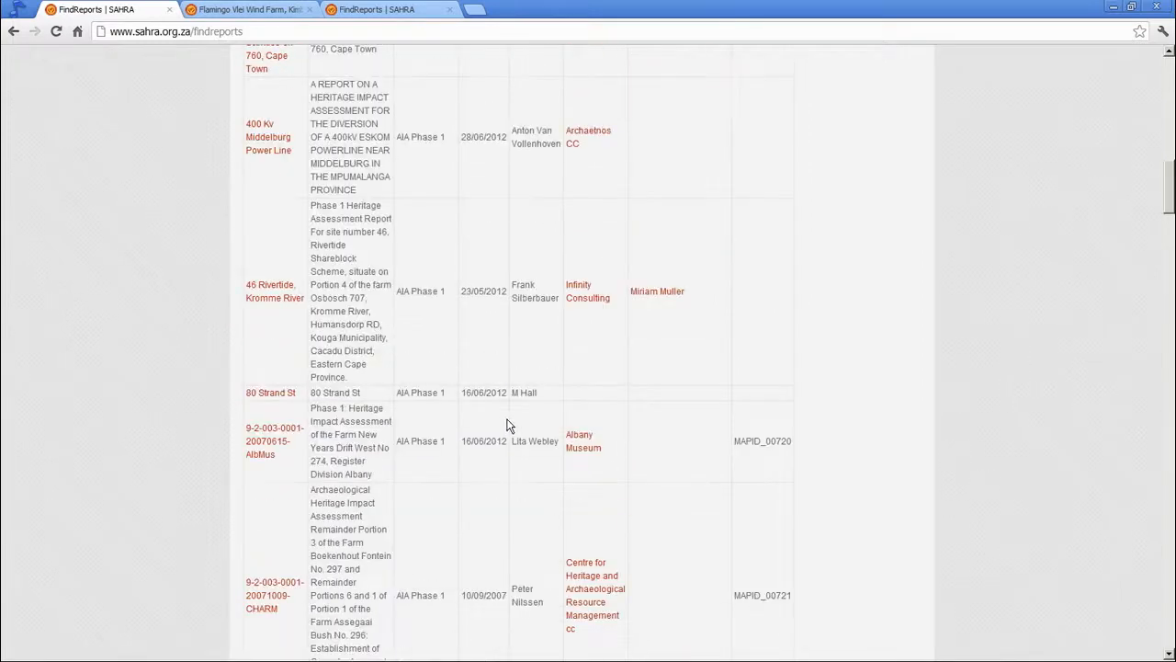
{"action": "double_click", "coordinate": [584, 441]}
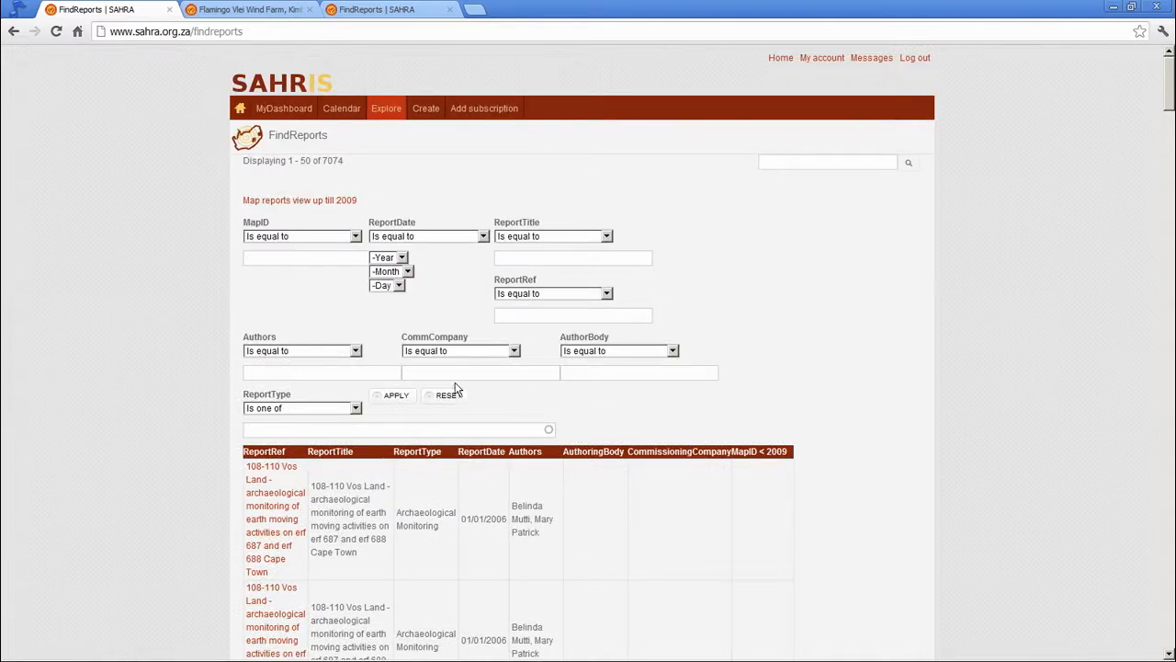
Filter reports by AuthorBody 'Albany Museum', narrowing 7,074 results to 158
{"action": "type", "text": "Albany Museum"}
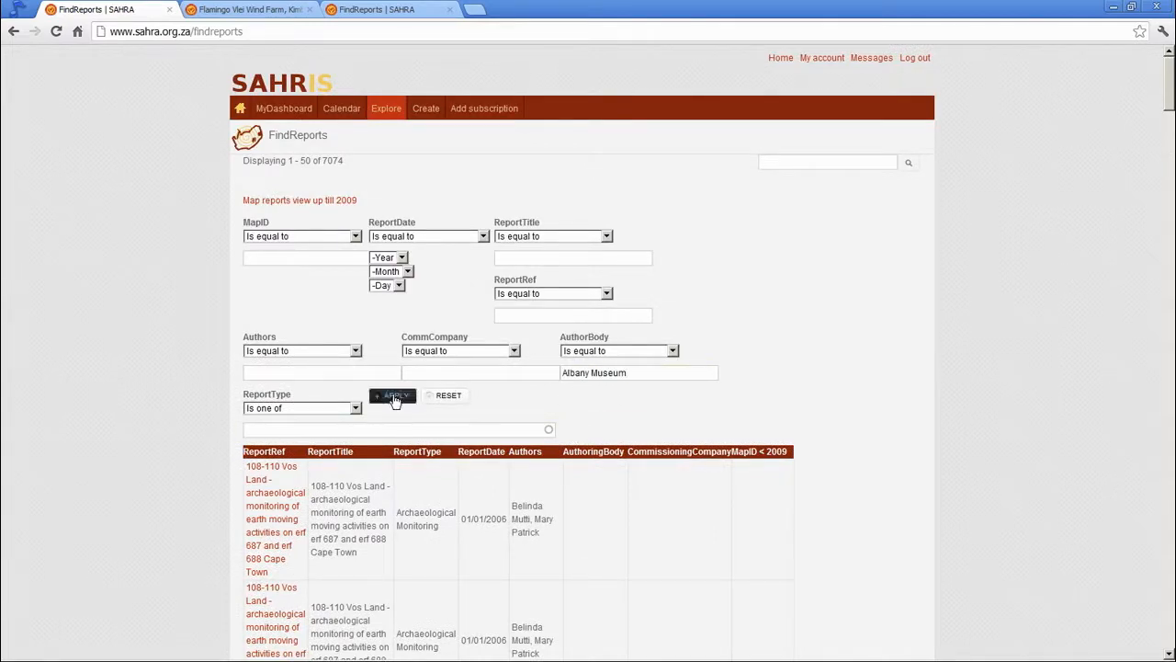
{"action": "left_click", "coordinate": [393, 395]}
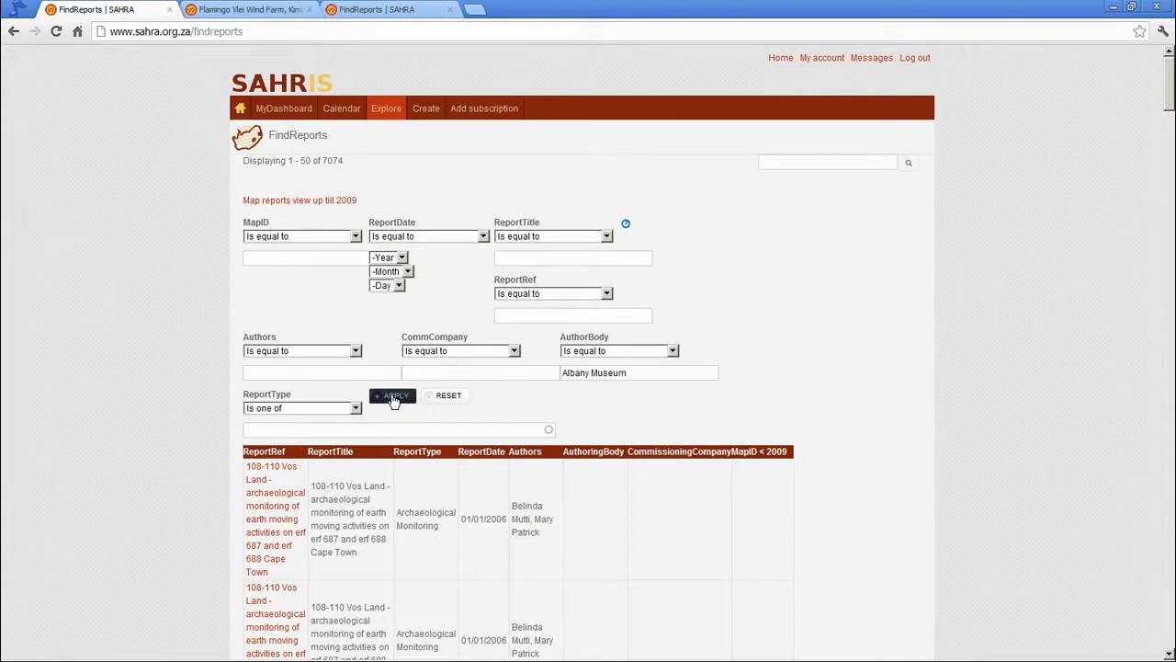
{"action": "left_click", "coordinate": [392, 395]}
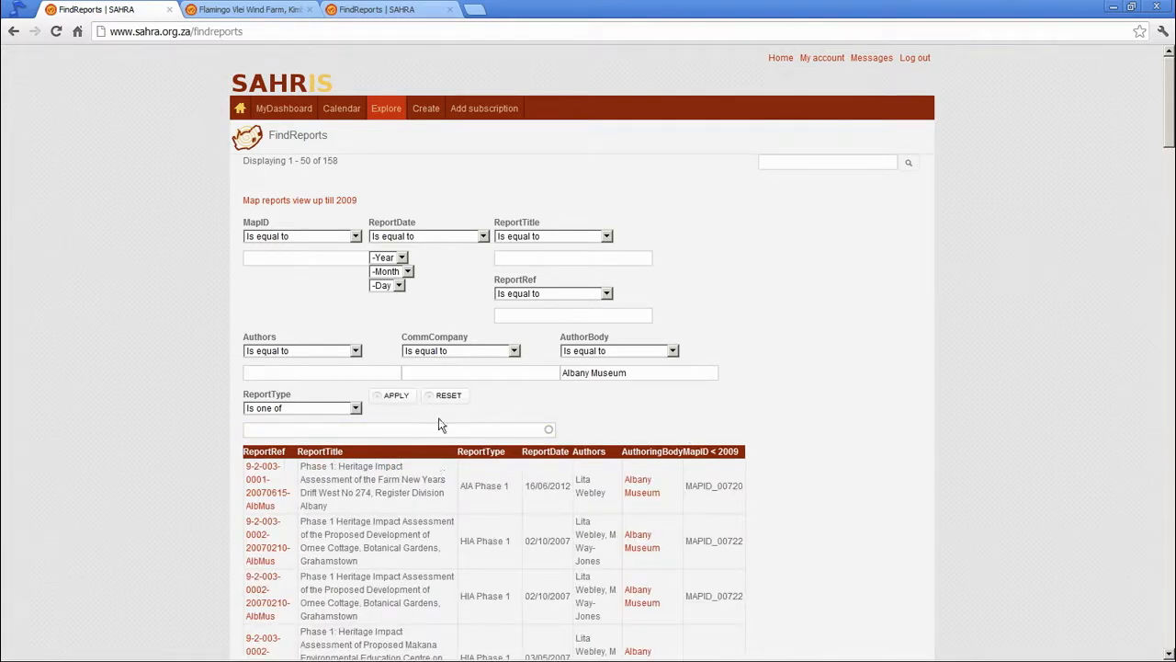
{"action": "mouse_move", "coordinate": [313, 147]}
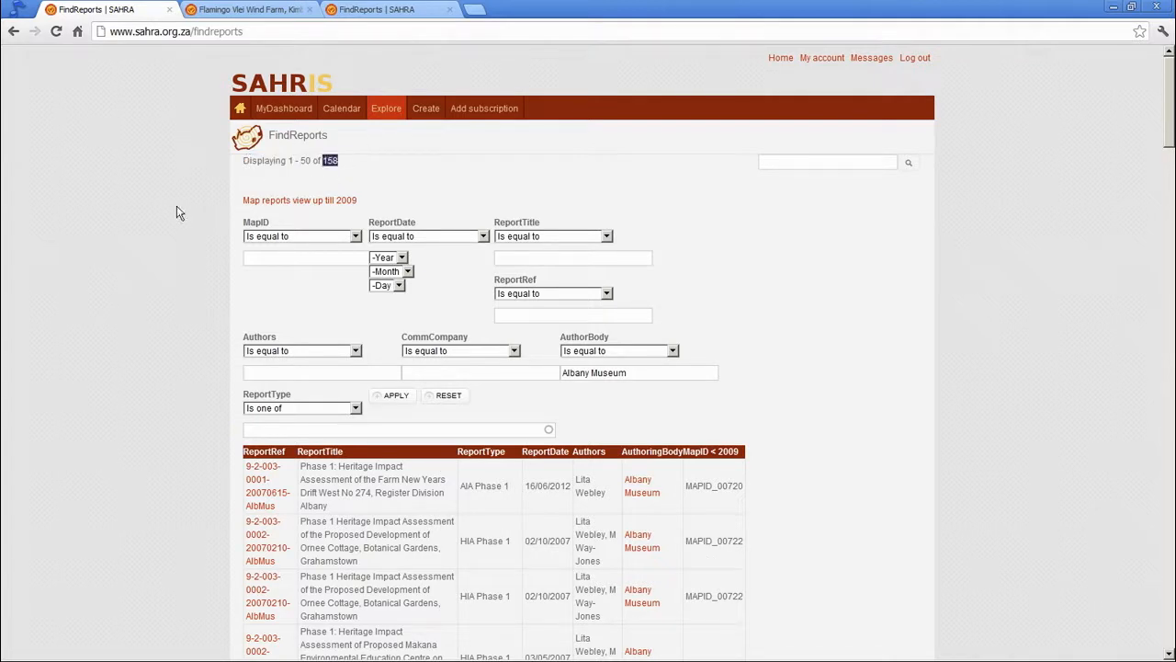
{"action": "mouse_move", "coordinate": [298, 199]}
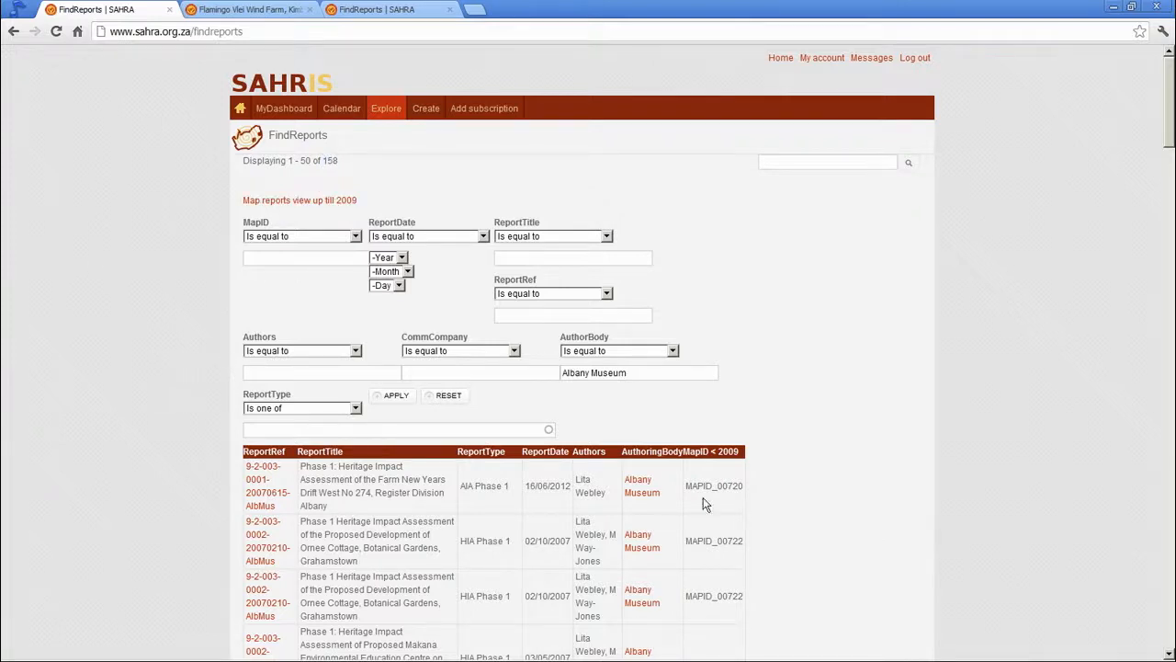
{"action": "scroll", "scroll_direction": "down", "scroll_amount": 3}
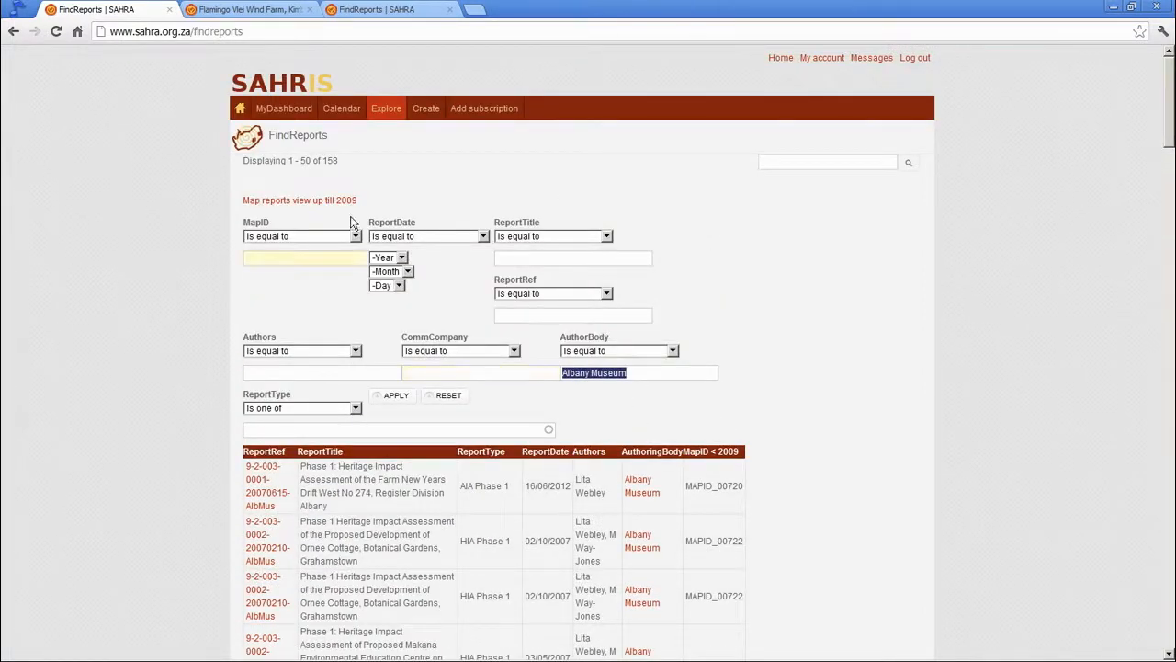
Load the map of reports up to 2009 and open the Addo loop roads report
{"action": "left_click", "coordinate": [299, 200]}
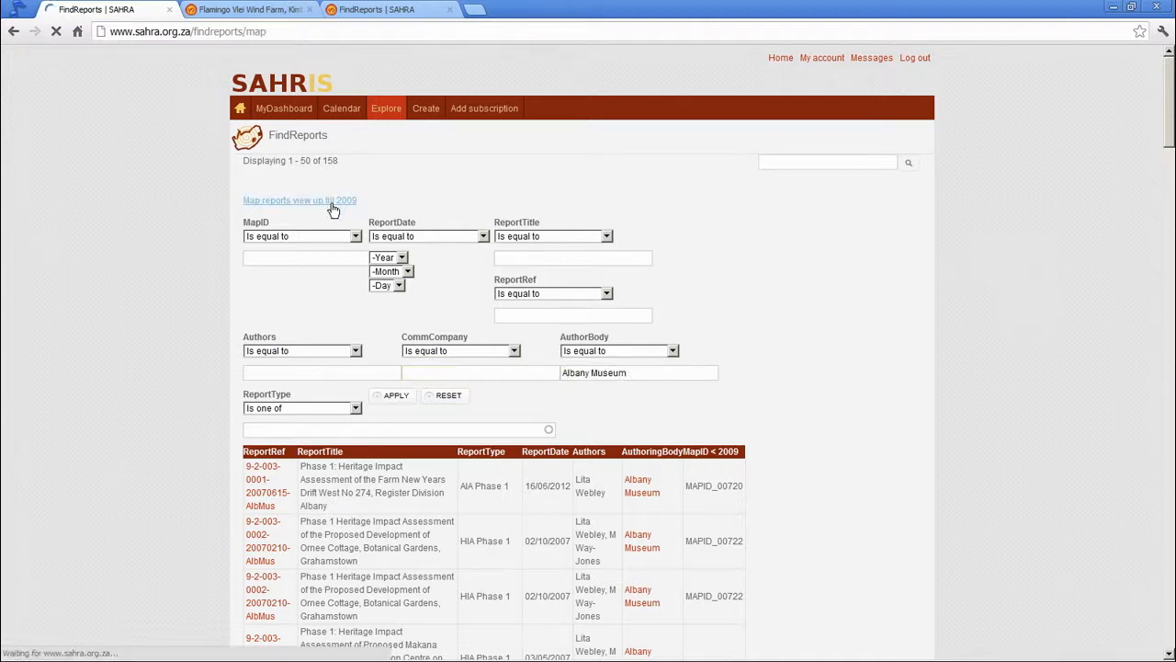
{"action": "left_click", "coordinate": [299, 201]}
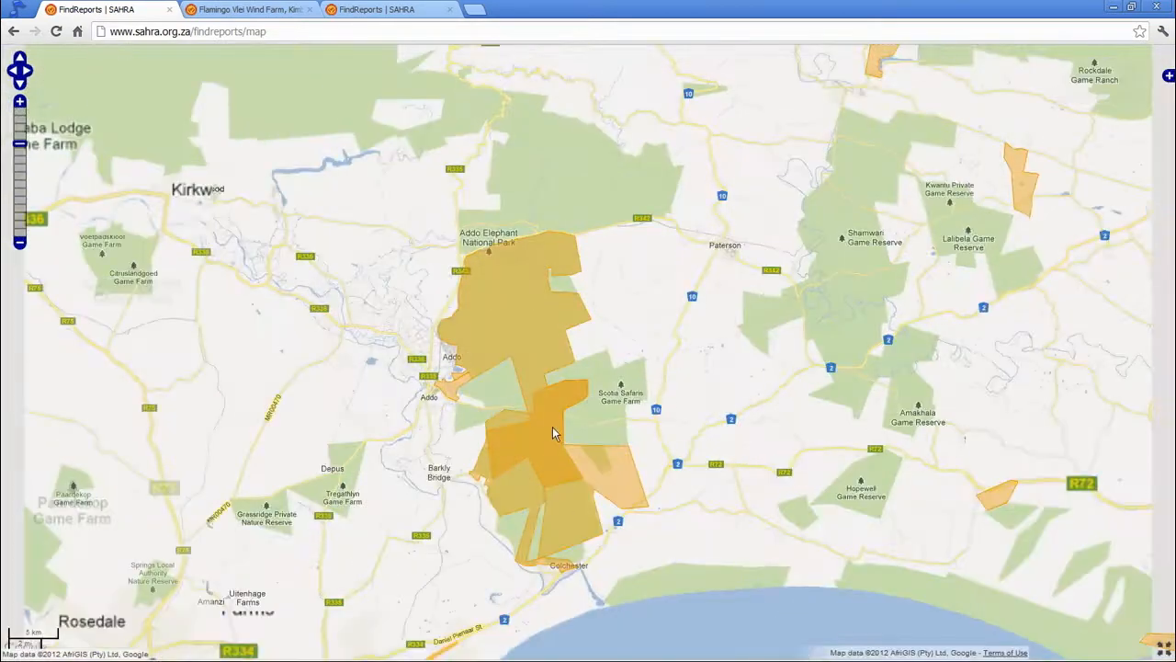
{"action": "left_click", "coordinate": [552, 432]}
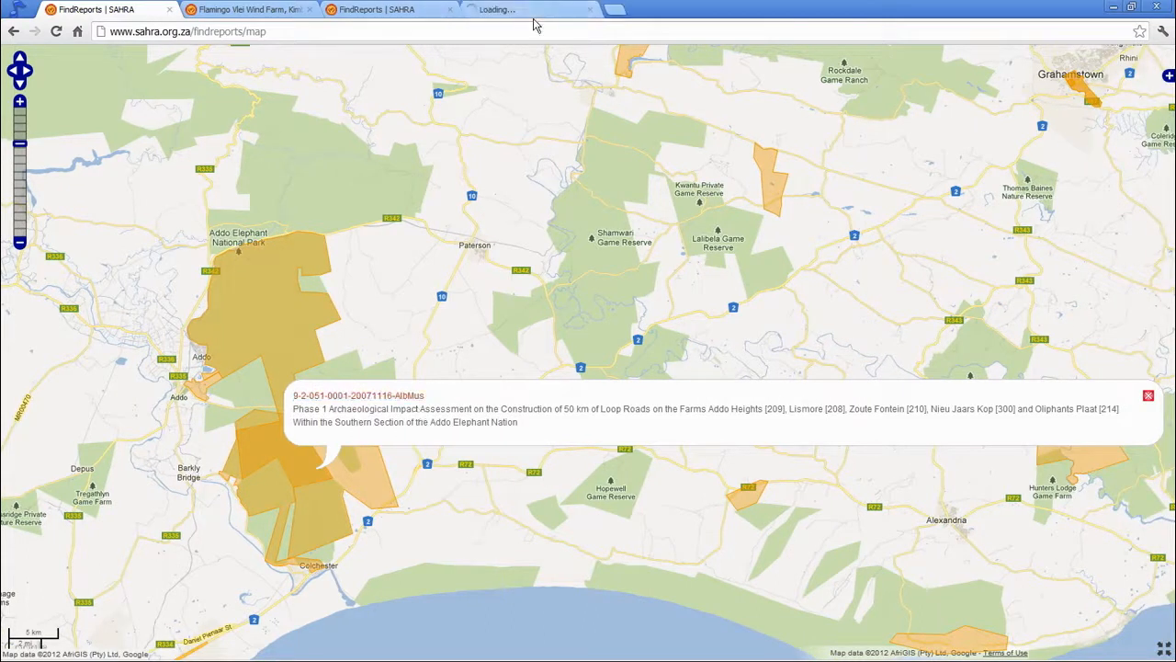
{"action": "left_click", "coordinate": [358, 395]}
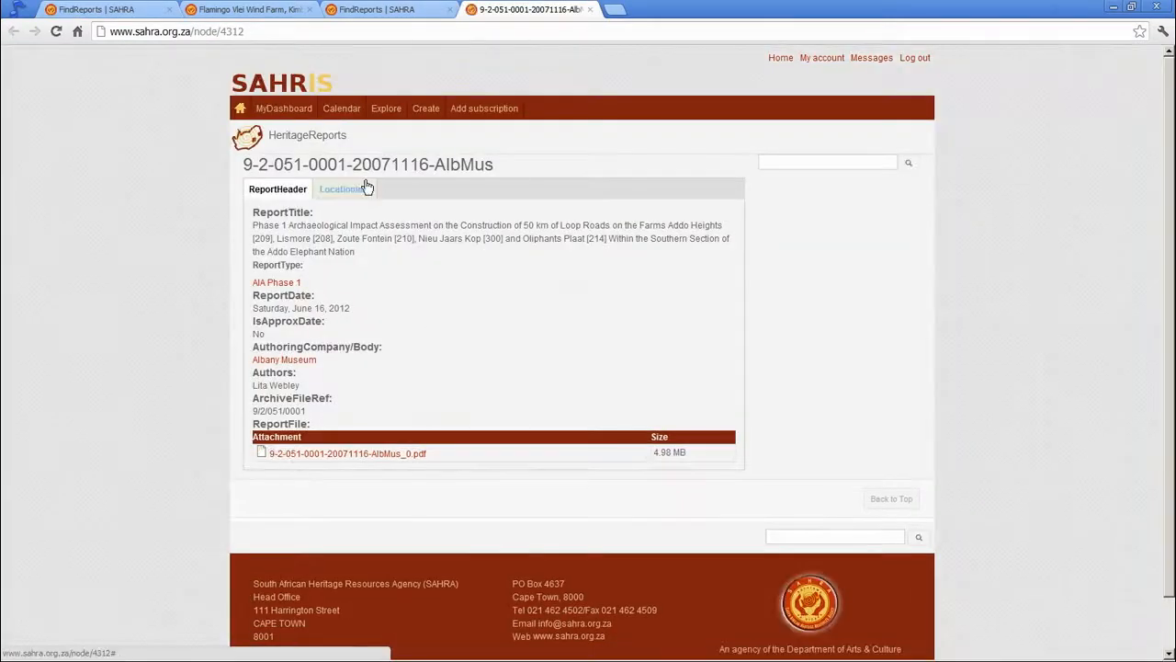
Open the Lalibela game lodges report from the map and close the loop roads report
{"action": "left_click", "coordinate": [341, 189]}
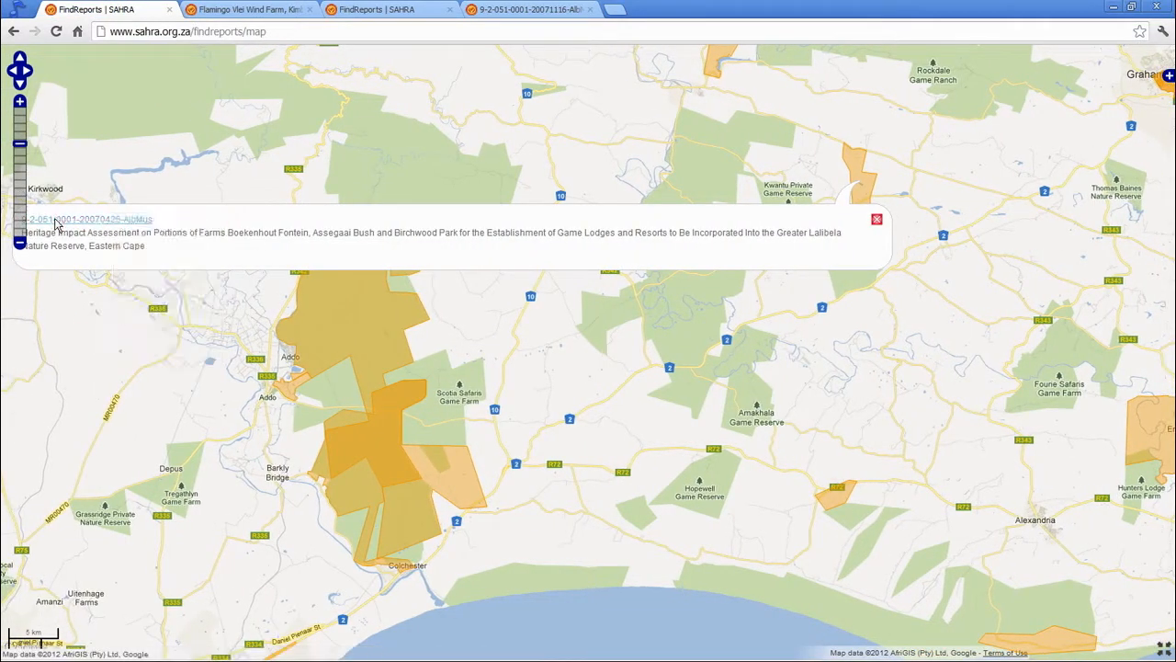
{"action": "left_click", "coordinate": [87, 219]}
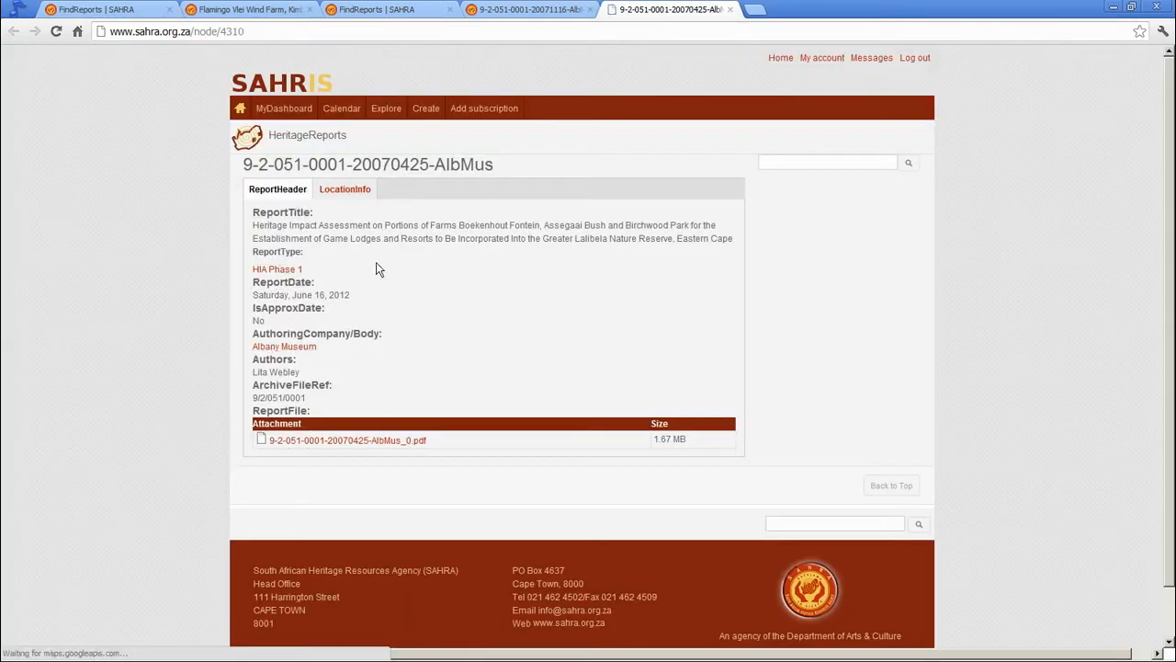
{"action": "left_click", "coordinate": [524, 9]}
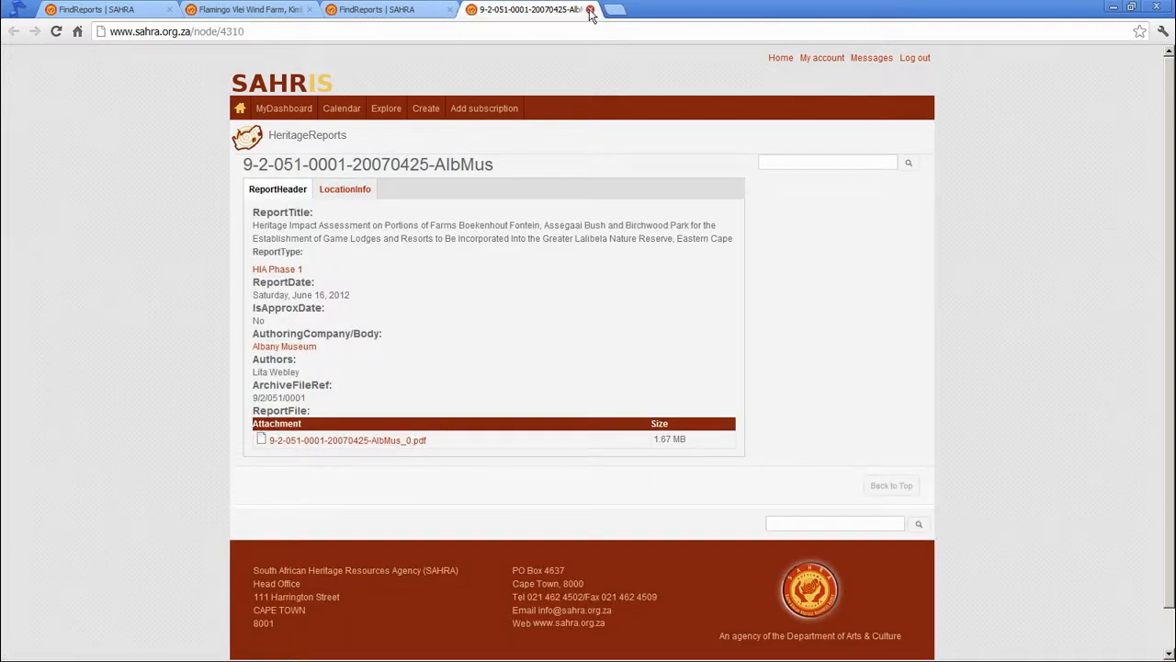
Close the Lalibela game lodges report and return to the Find Reports list
{"action": "left_click", "coordinate": [591, 10]}
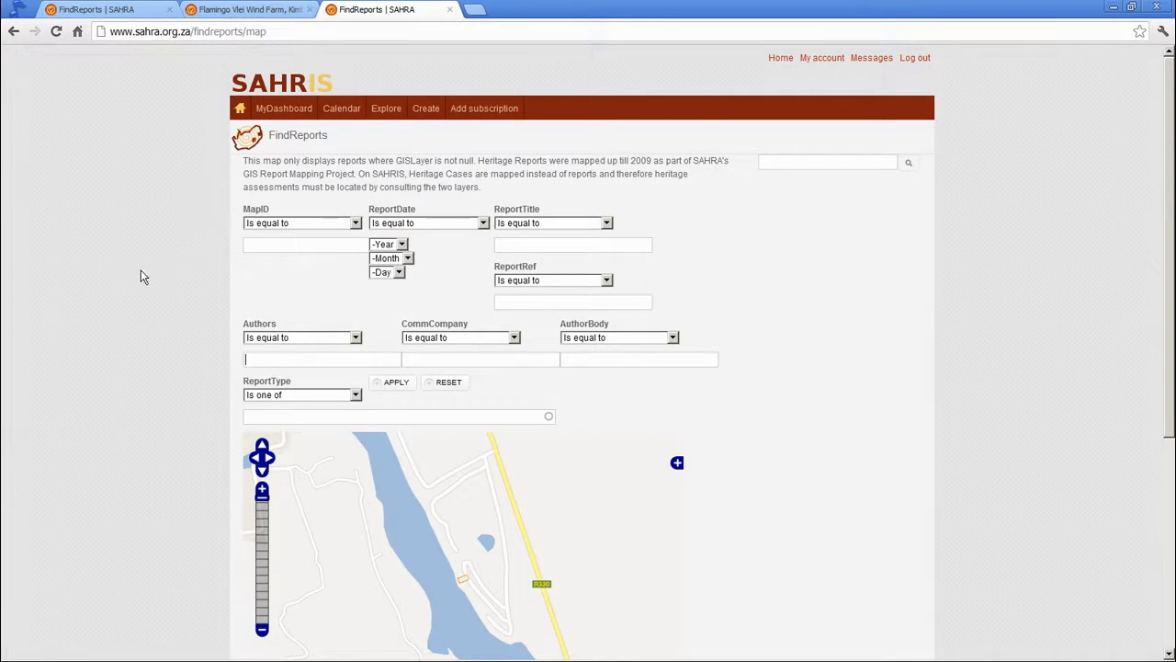
{"action": "mouse_move", "coordinate": [303, 193]}
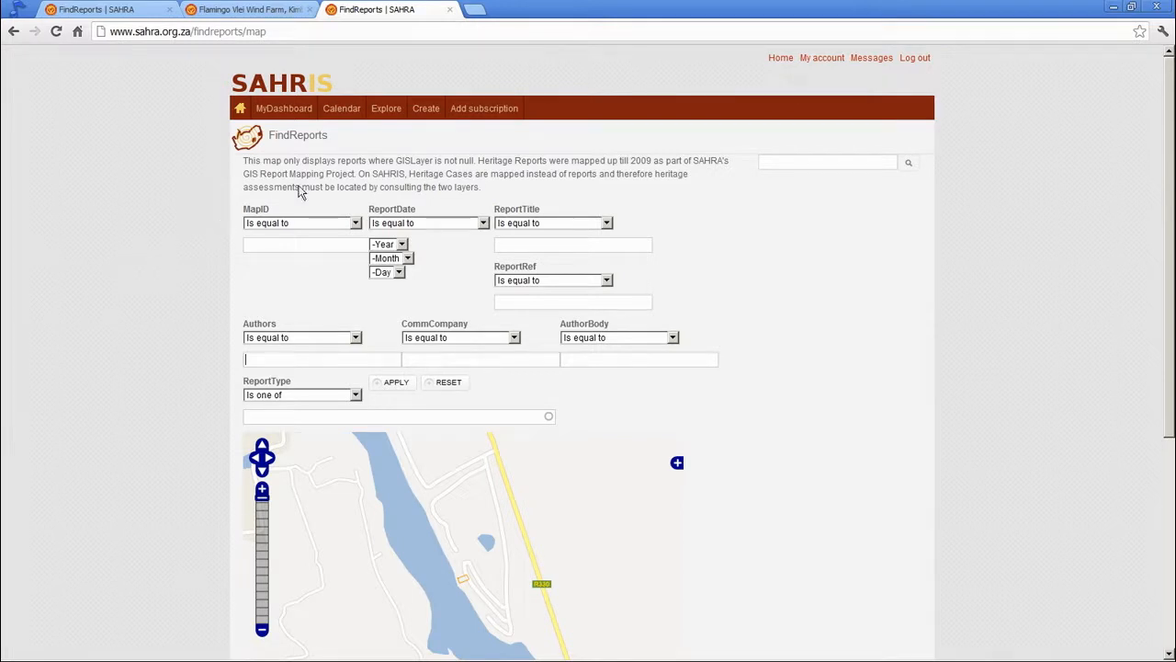
{"action": "mouse_move", "coordinate": [547, 194]}
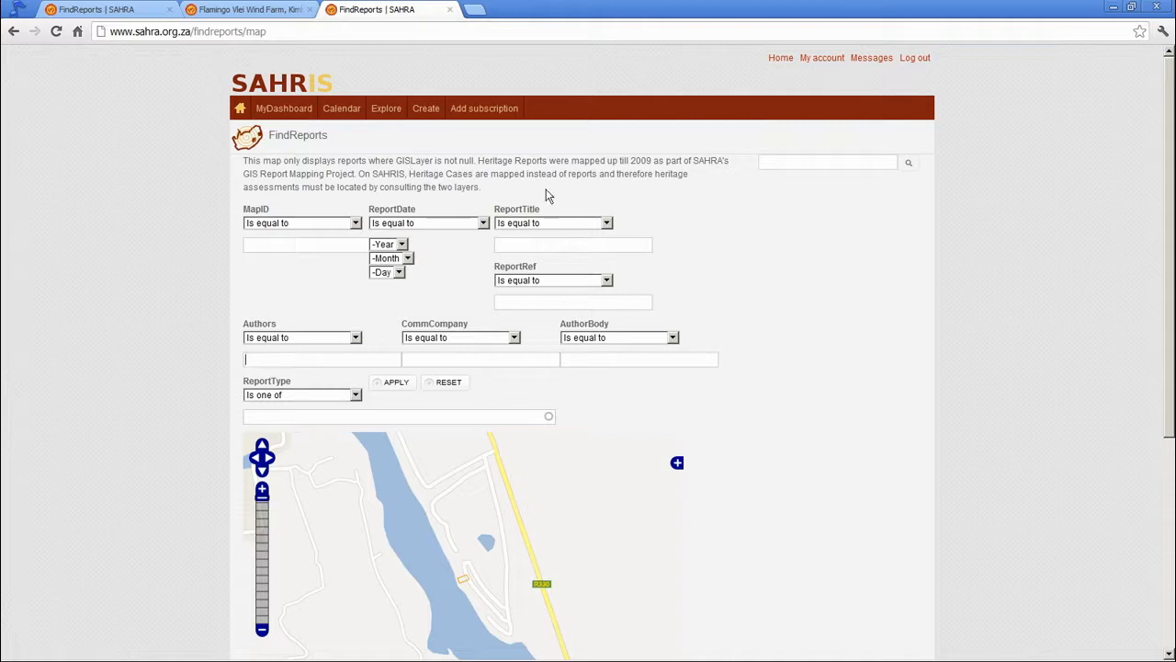
{"action": "mouse_move", "coordinate": [301, 185]}
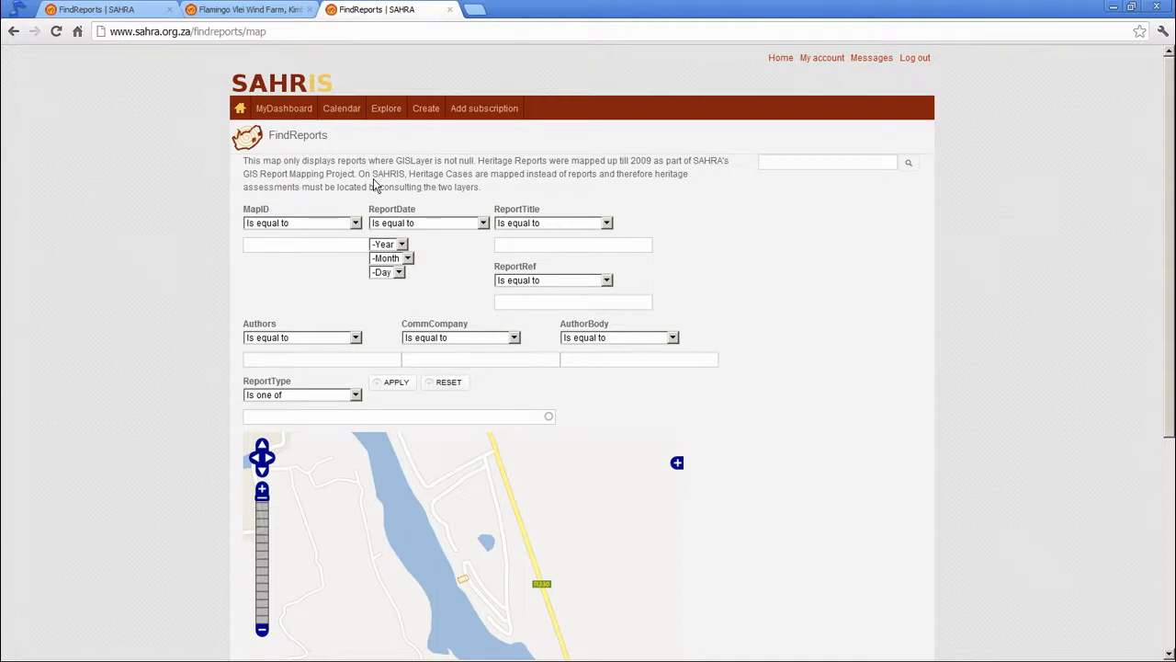
{"action": "mouse_move", "coordinate": [501, 176]}
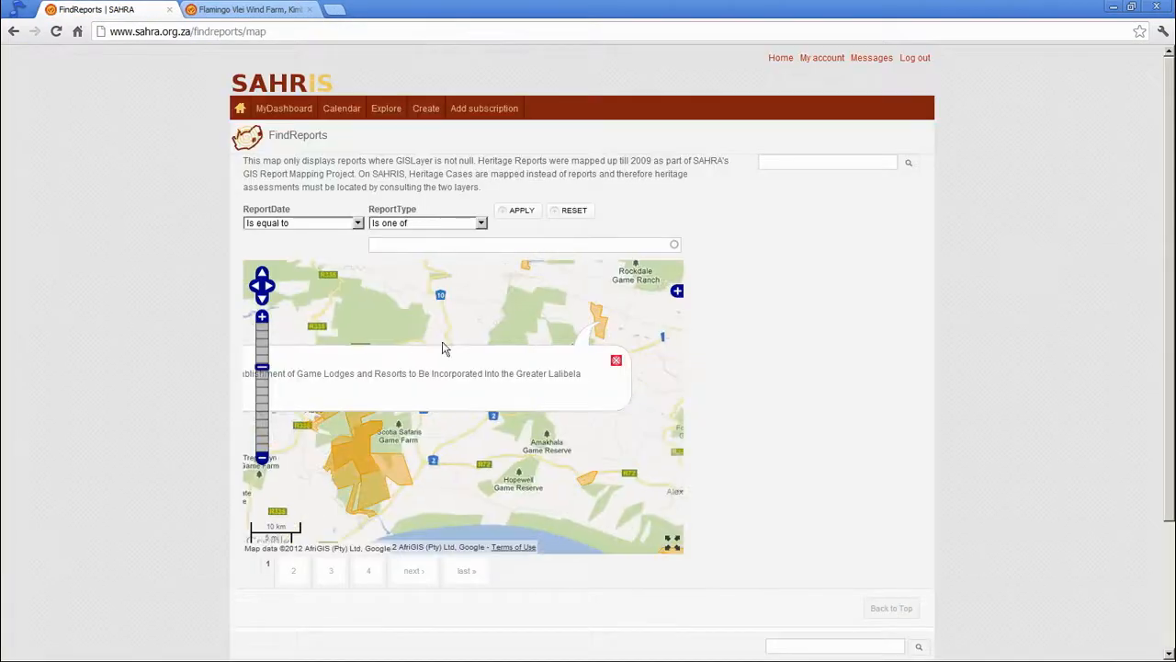
{"action": "left_click", "coordinate": [616, 360]}
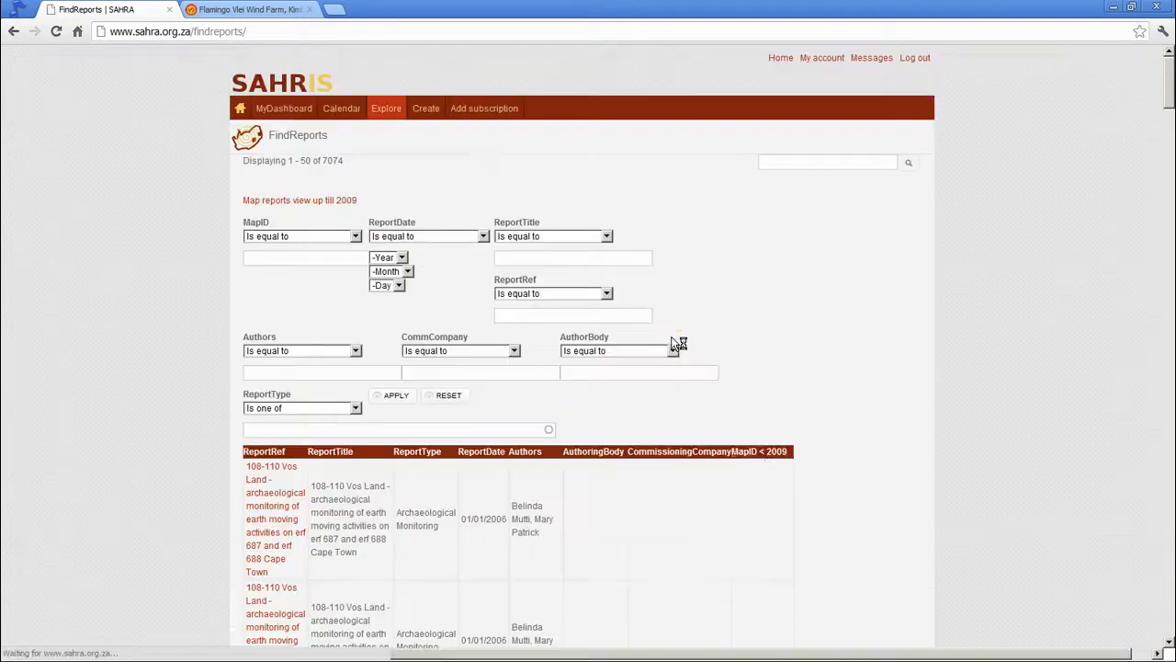
{"action": "scroll", "scroll_direction": "down", "scroll_amount": 3}
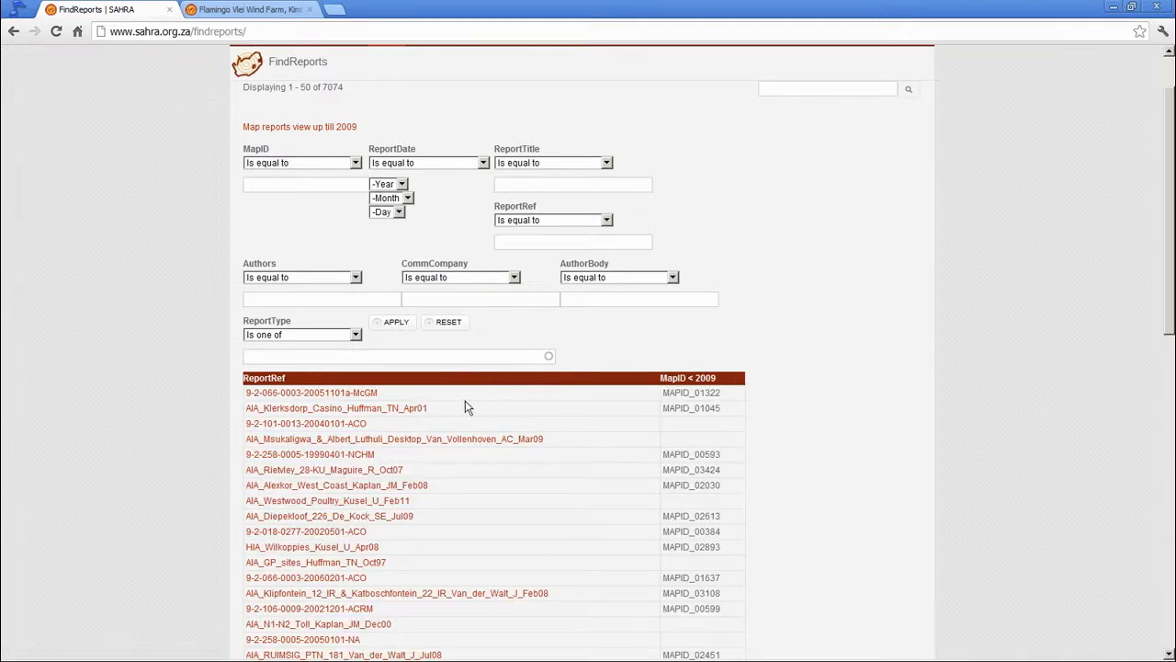
{"action": "scroll", "scroll_direction": "down", "scroll_amount": 3}
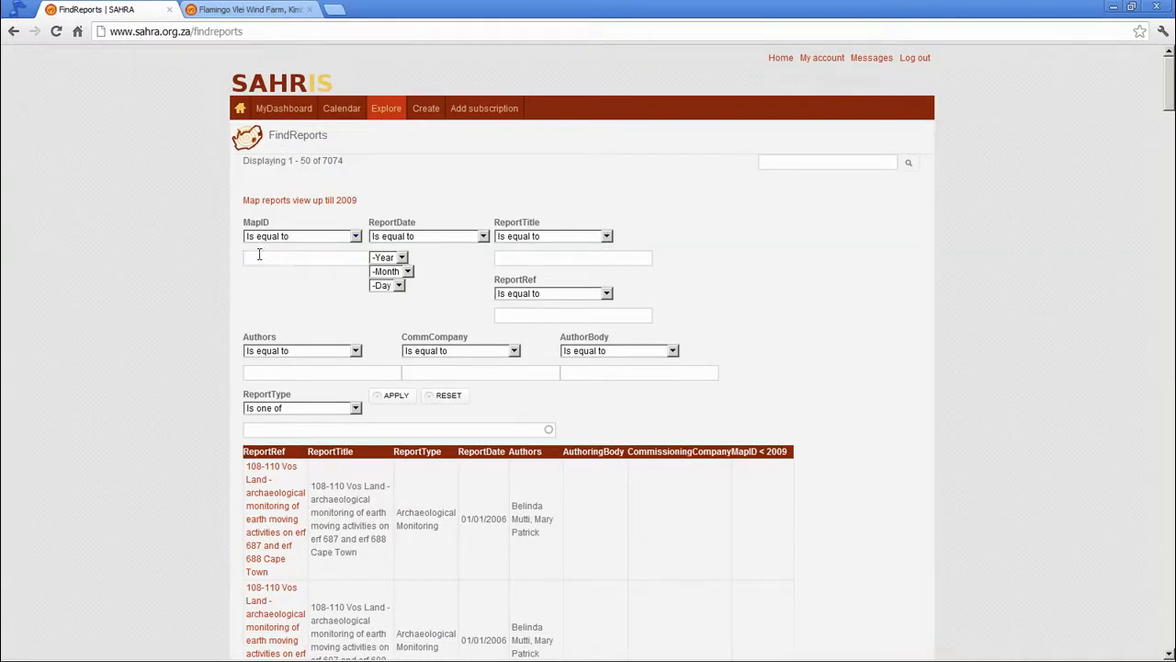
{"action": "left_click", "coordinate": [355, 237]}
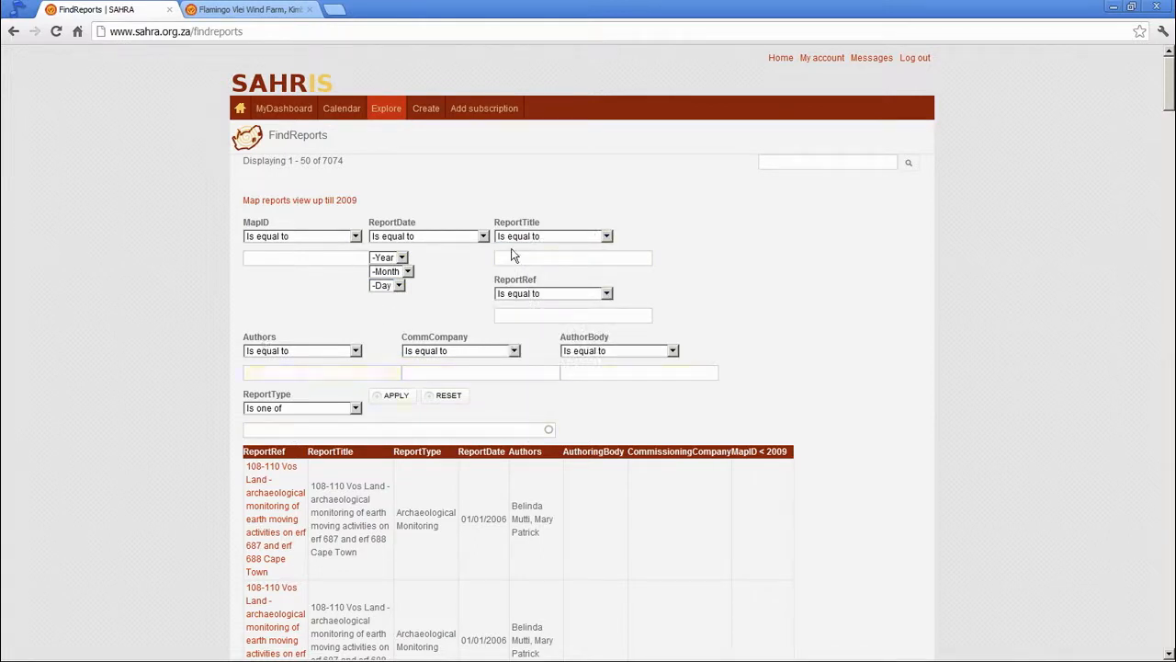
{"action": "scroll", "scroll_direction": "down", "scroll_amount": 3}
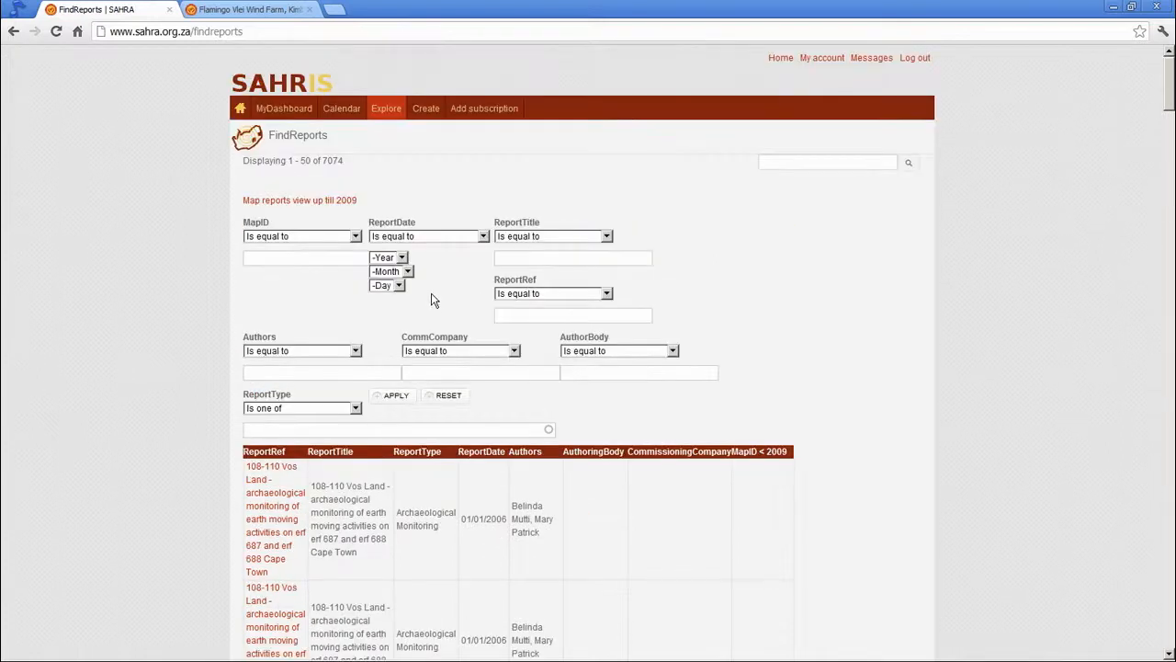
Filter ReportDate to between 1 July and 16 August 2012
{"action": "left_click", "coordinate": [427, 237]}
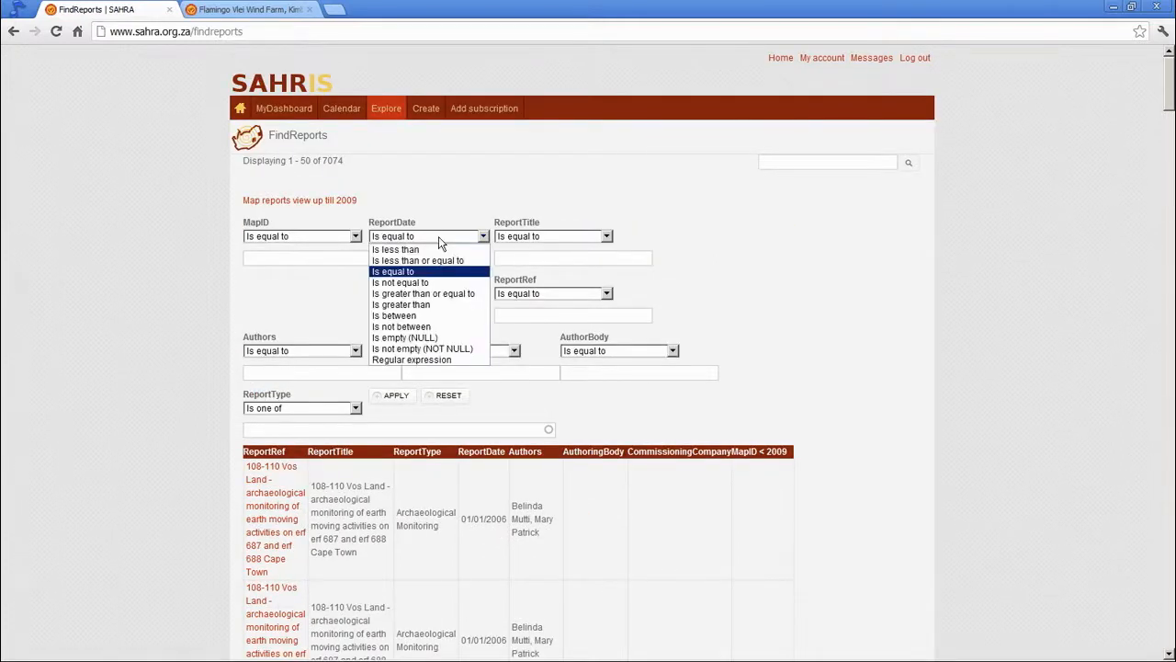
{"action": "mouse_move", "coordinate": [401, 326]}
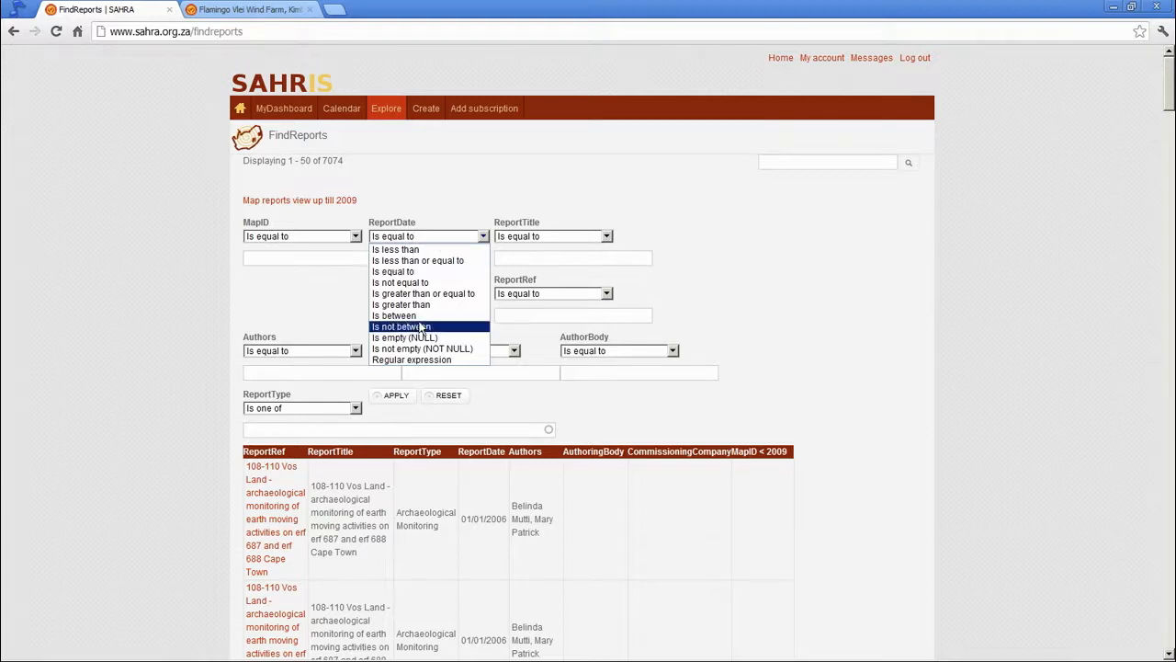
{"action": "left_click", "coordinate": [394, 316]}
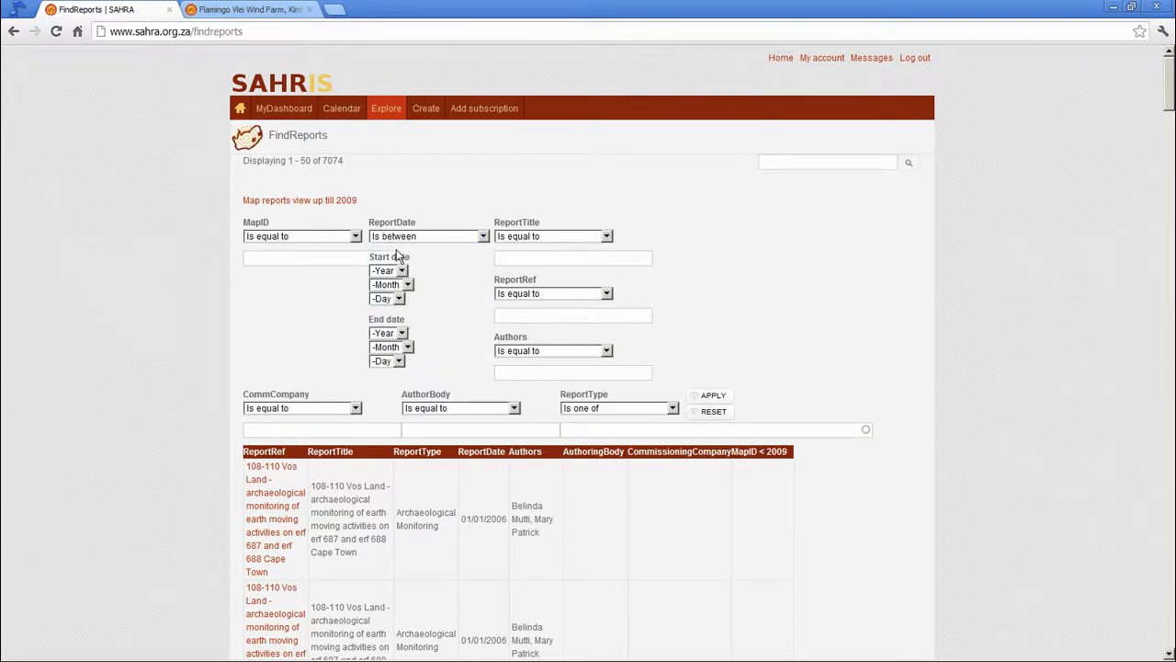
{"action": "left_click", "coordinate": [388, 270]}
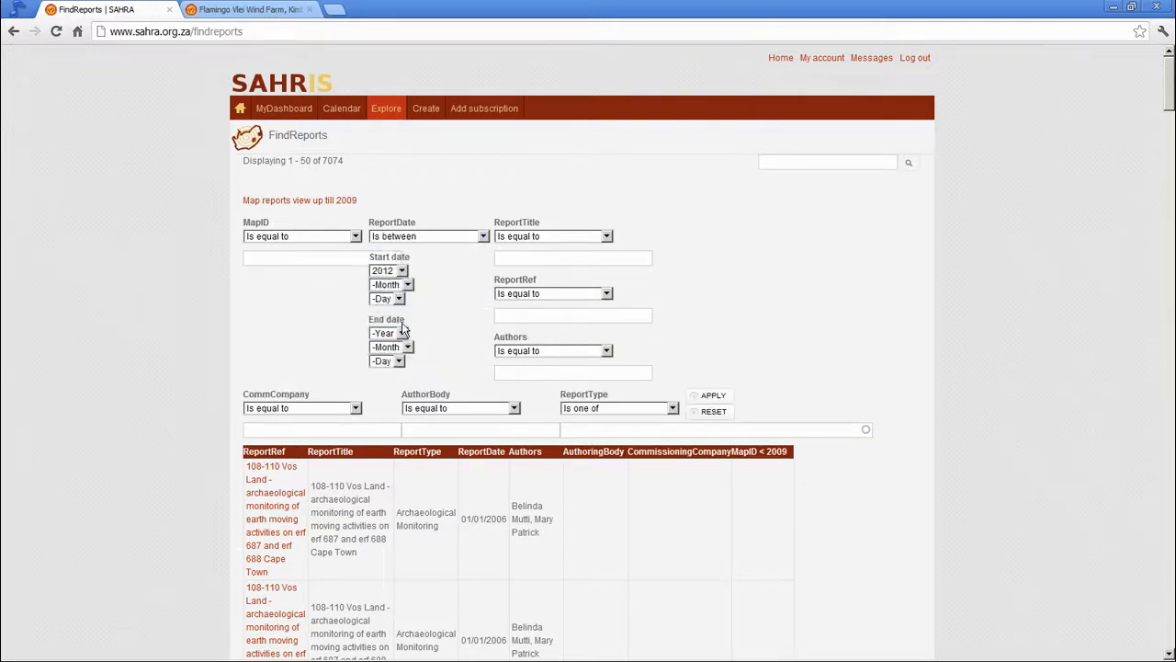
{"action": "left_click", "coordinate": [391, 284]}
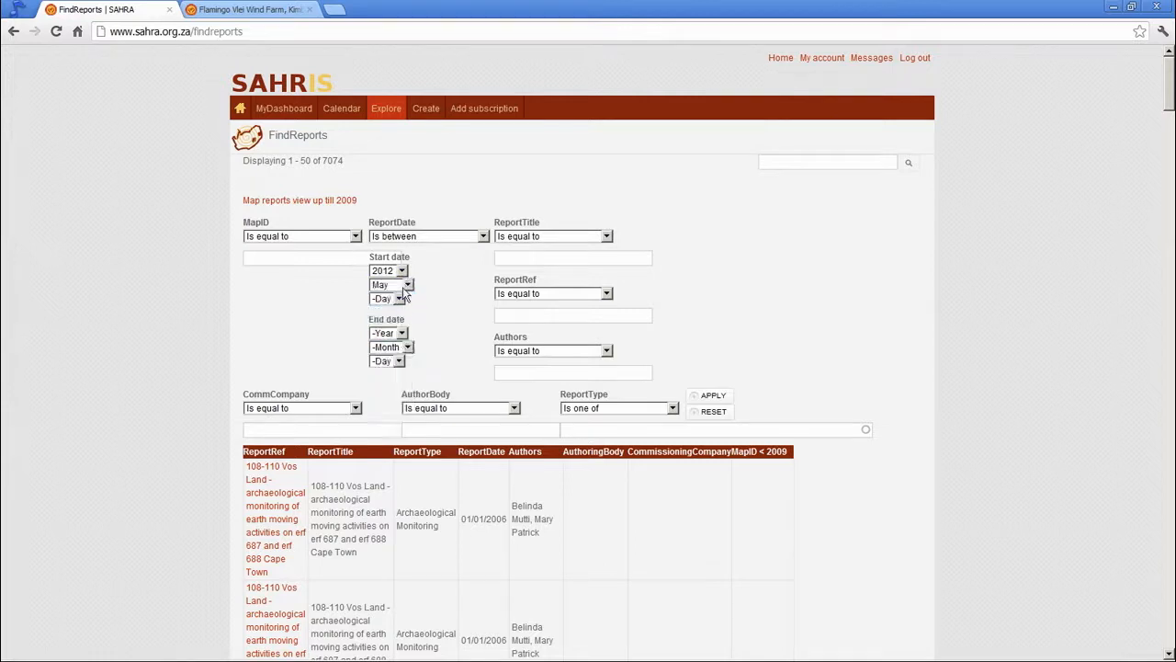
{"action": "left_click", "coordinate": [386, 298]}
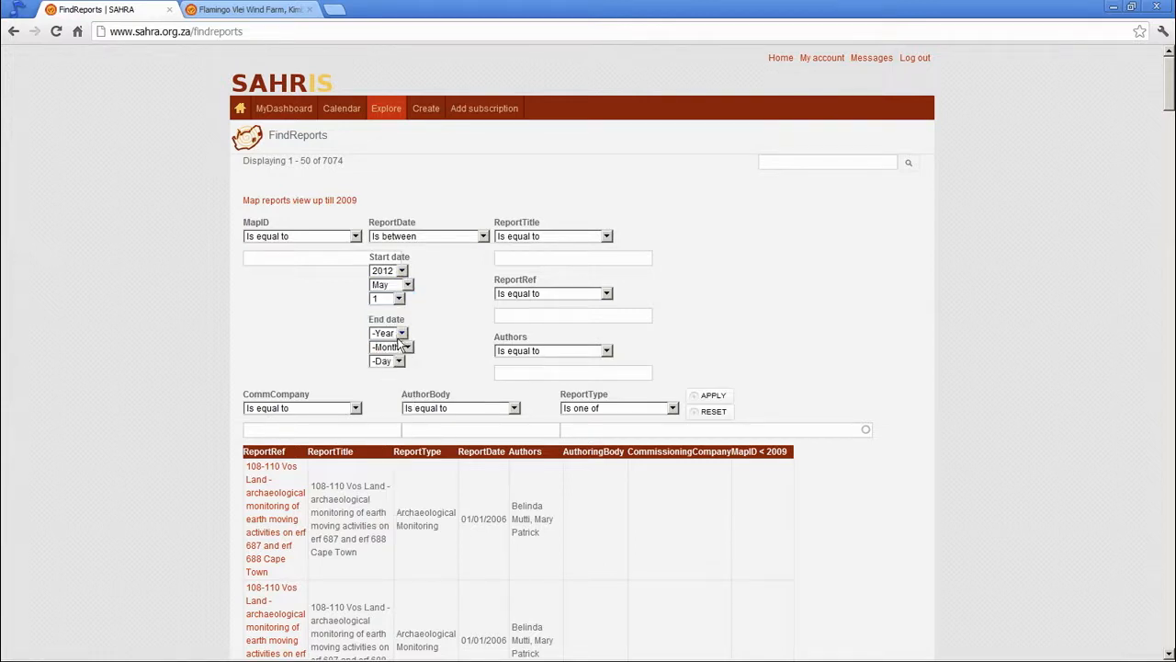
{"action": "left_click", "coordinate": [386, 333]}
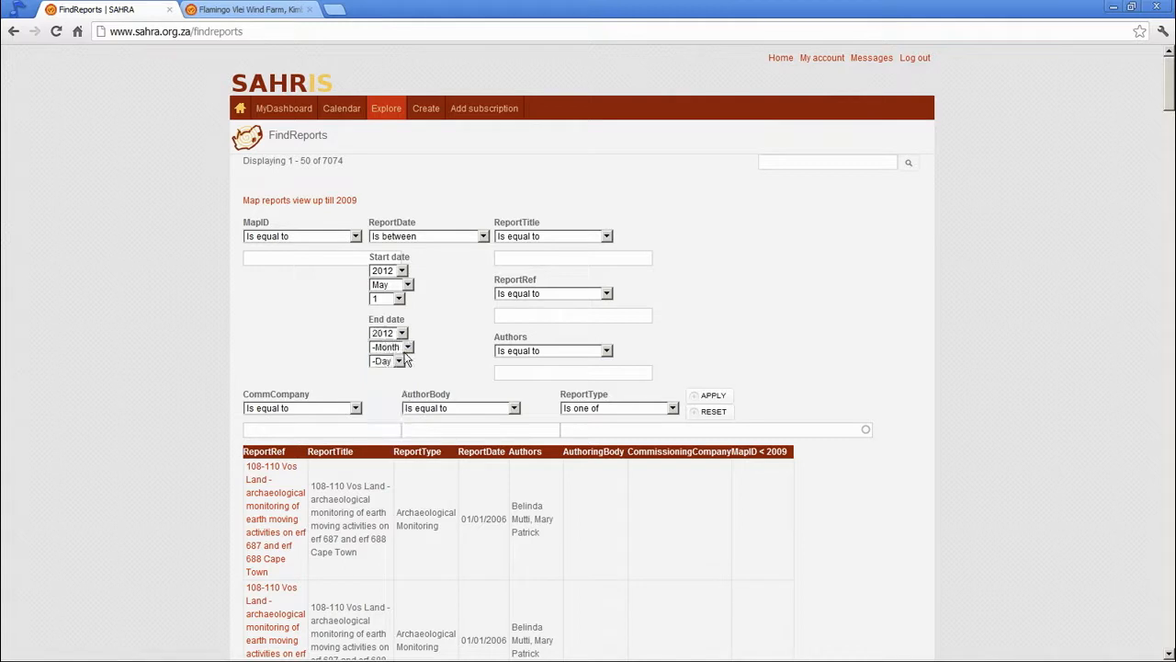
{"action": "left_click", "coordinate": [391, 347]}
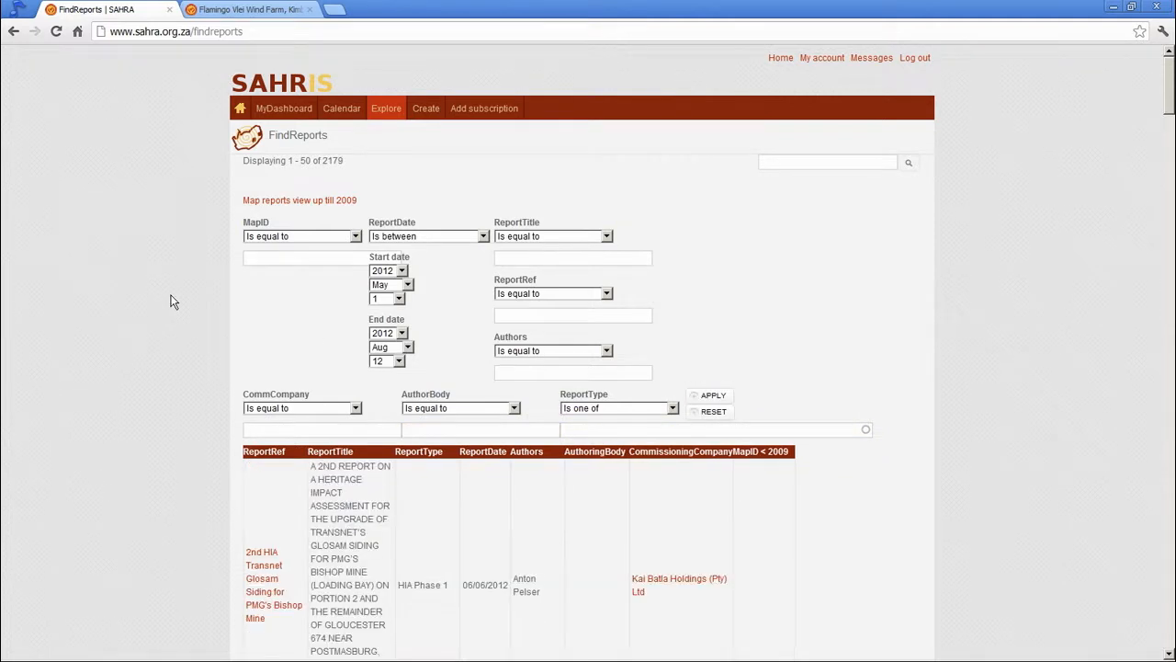
{"action": "scroll", "scroll_direction": "down", "scroll_amount": 3}
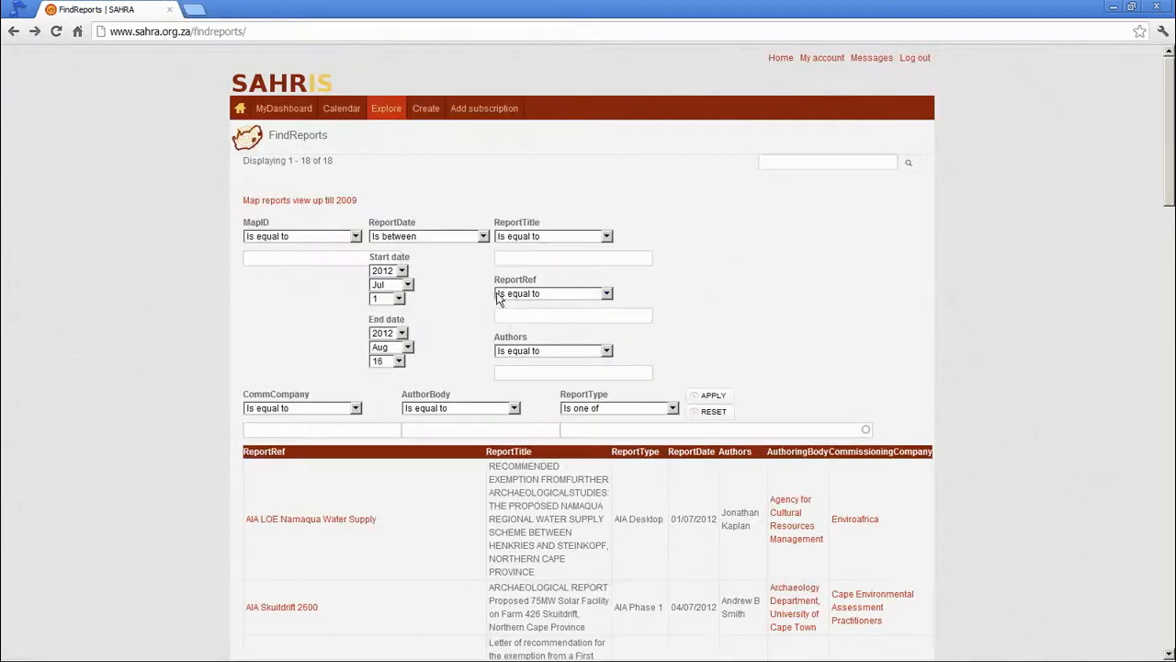
{"action": "mouse_move", "coordinate": [358, 283]}
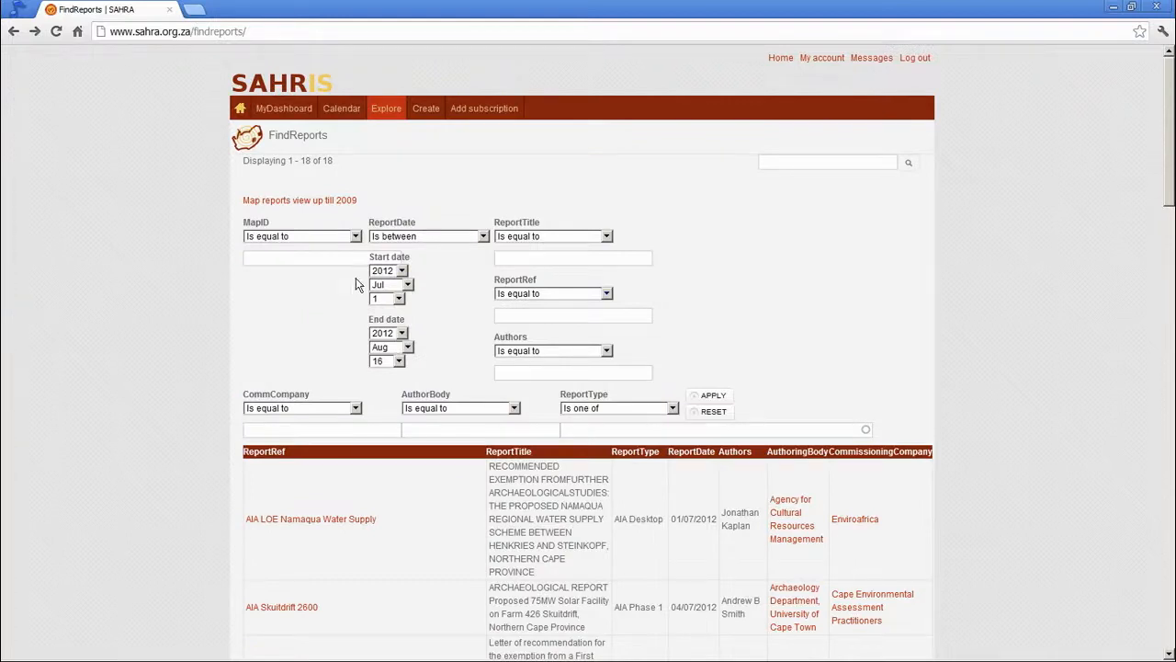
{"action": "mouse_move", "coordinate": [316, 329]}
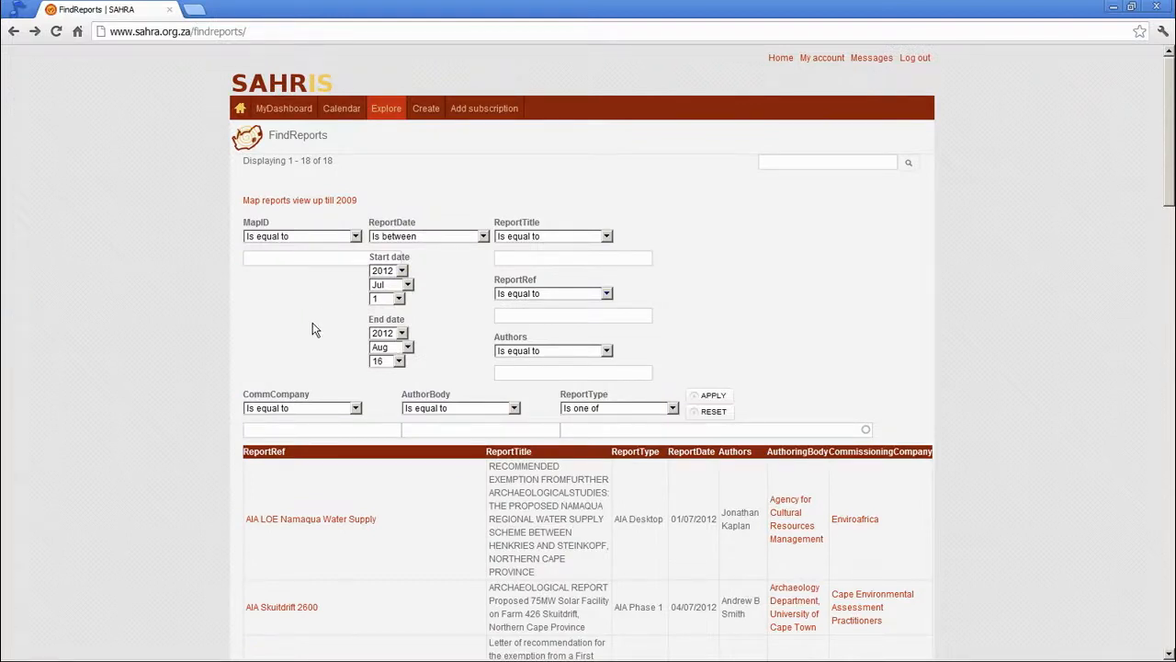
{"action": "mouse_move", "coordinate": [320, 295]}
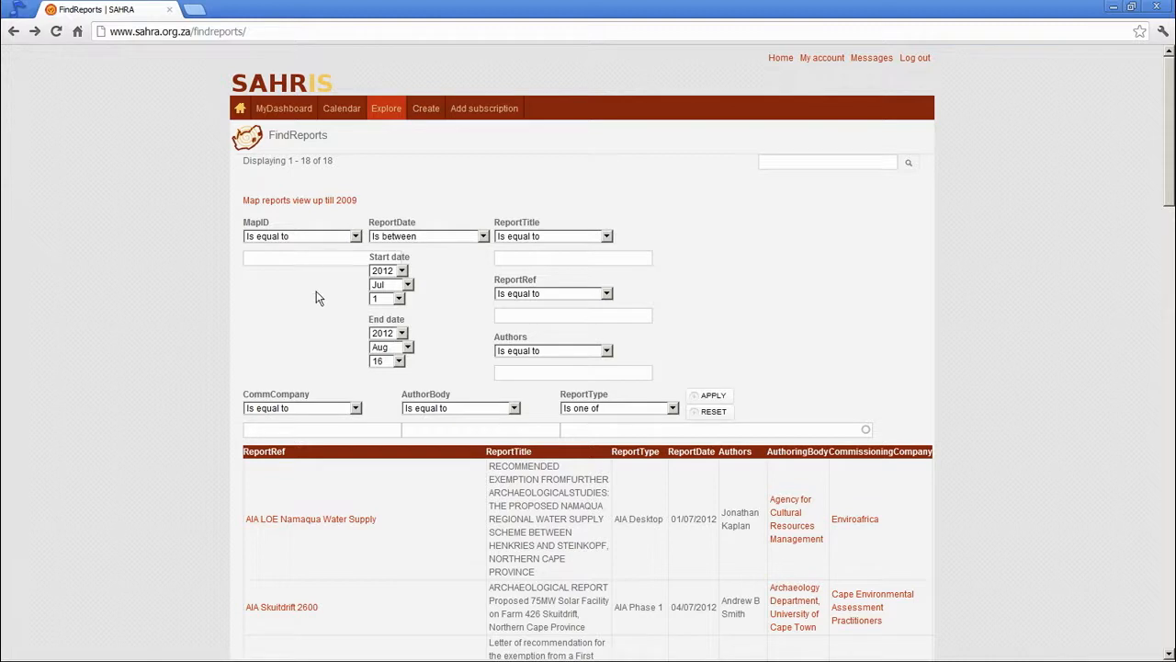
{"action": "left_click", "coordinate": [387, 270]}
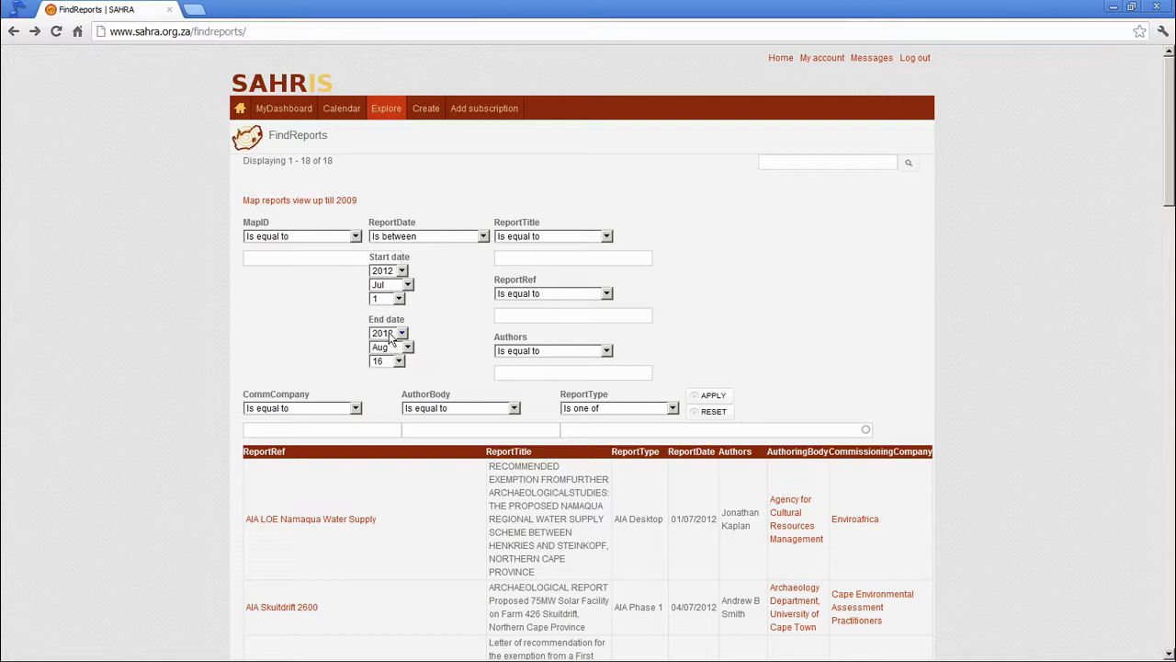
{"action": "left_click", "coordinate": [387, 333]}
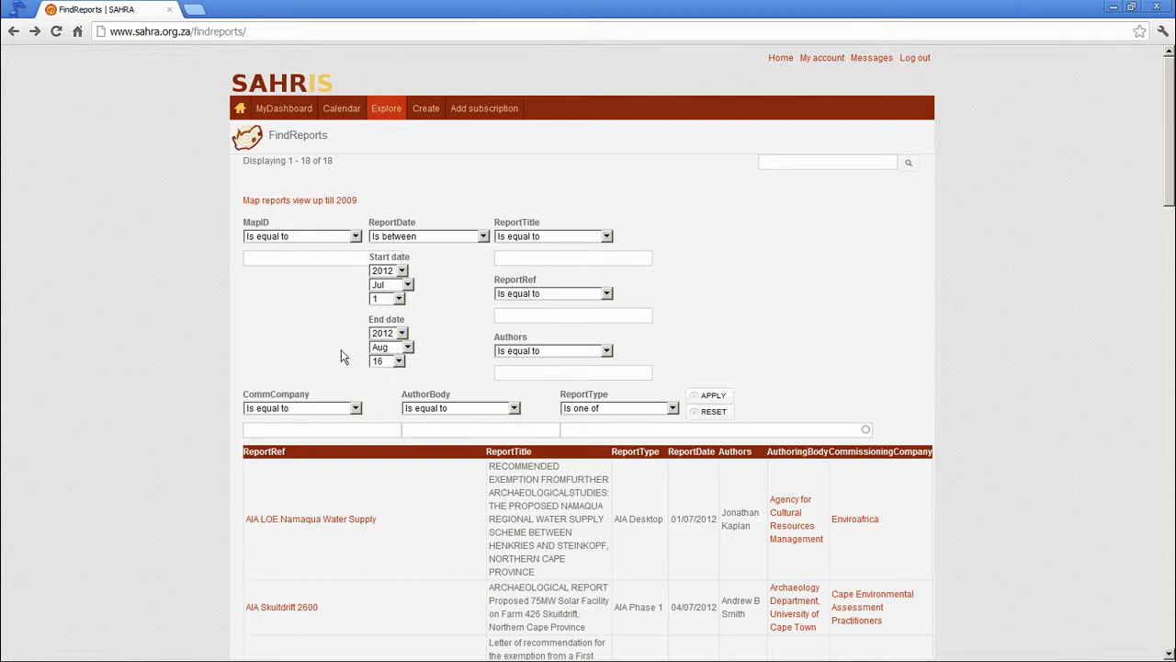
{"action": "mouse_move", "coordinate": [173, 328]}
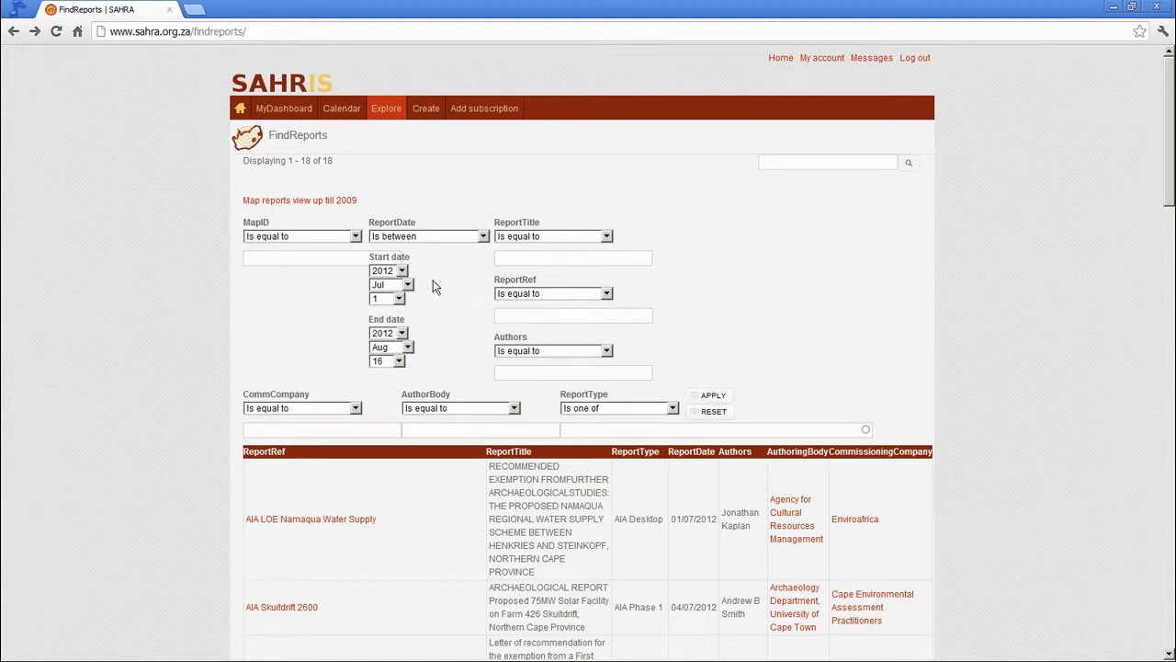
{"action": "mouse_move", "coordinate": [497, 421]}
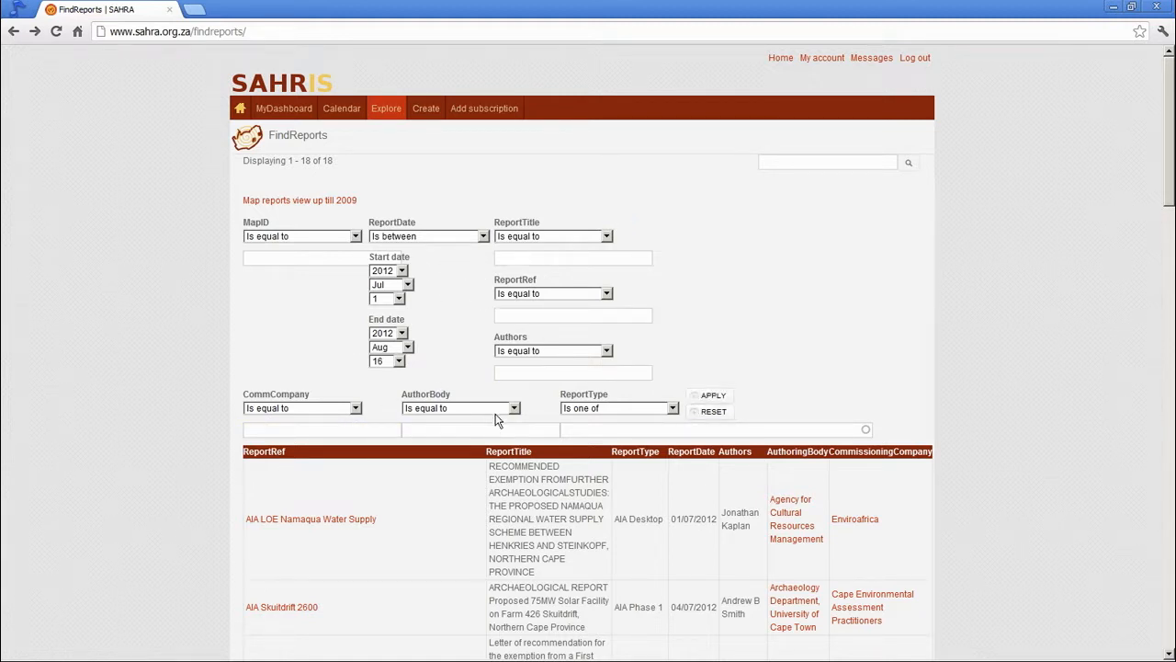
{"action": "scroll", "scroll_direction": "down", "scroll_amount": 3}
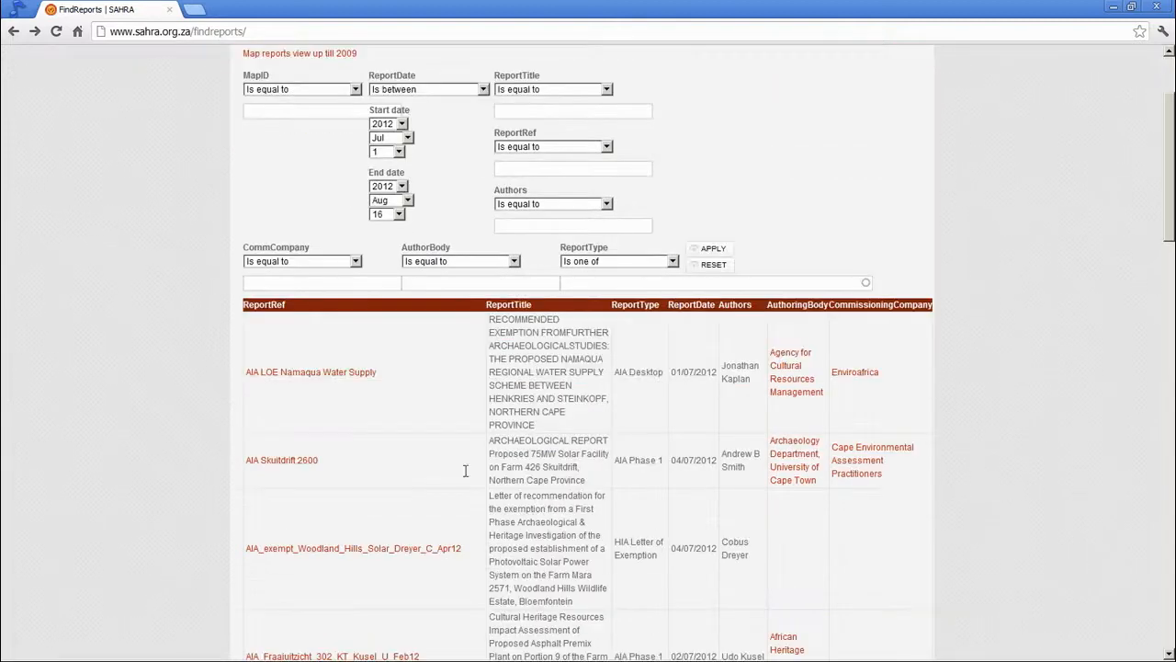
{"action": "mouse_move", "coordinate": [305, 479]}
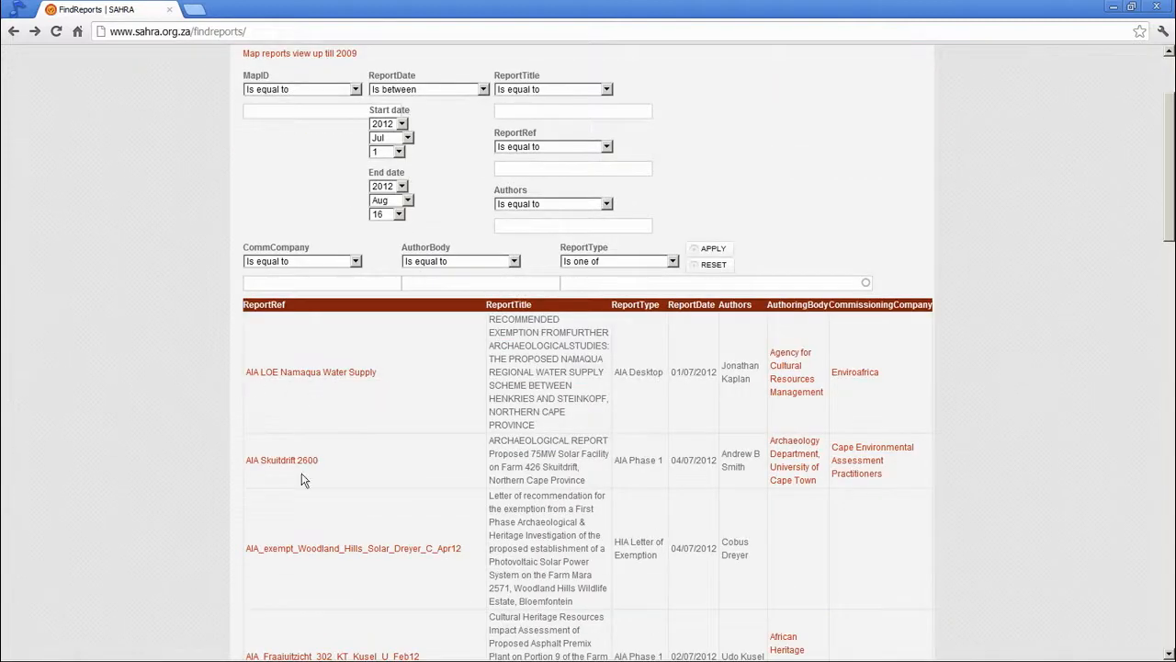
Open the AIA Skuitdrift 2600 report, then its Khoi-Sun Skuitdrift 2600 case in a new tab
{"action": "left_click", "coordinate": [282, 460]}
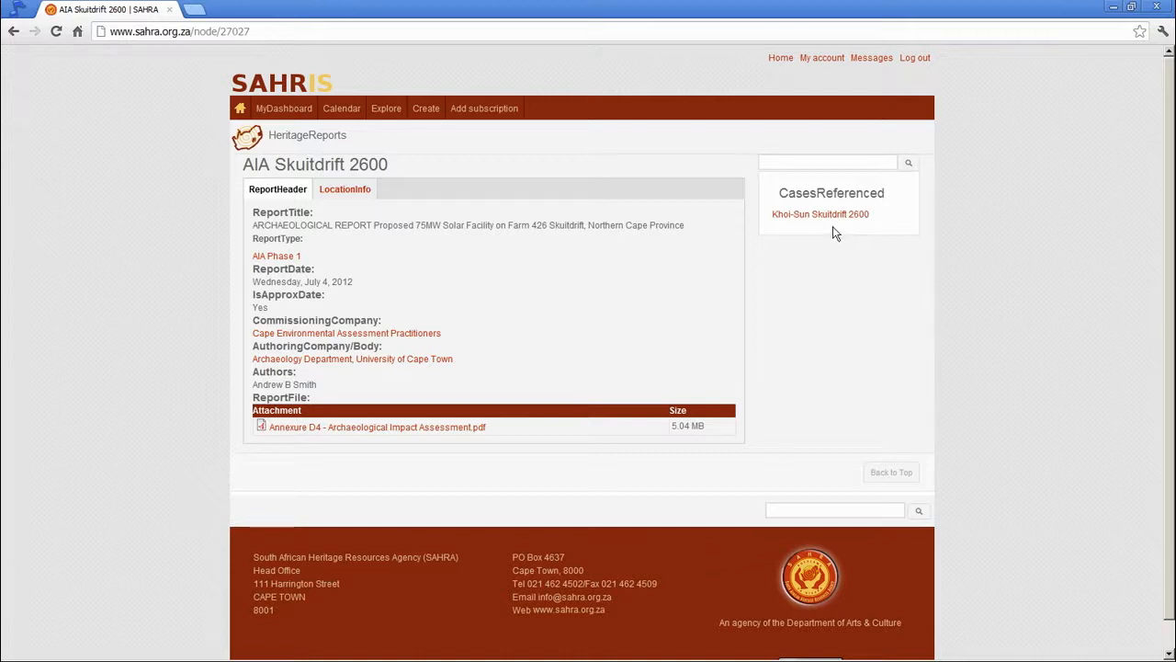
{"action": "right_click", "coordinate": [820, 213]}
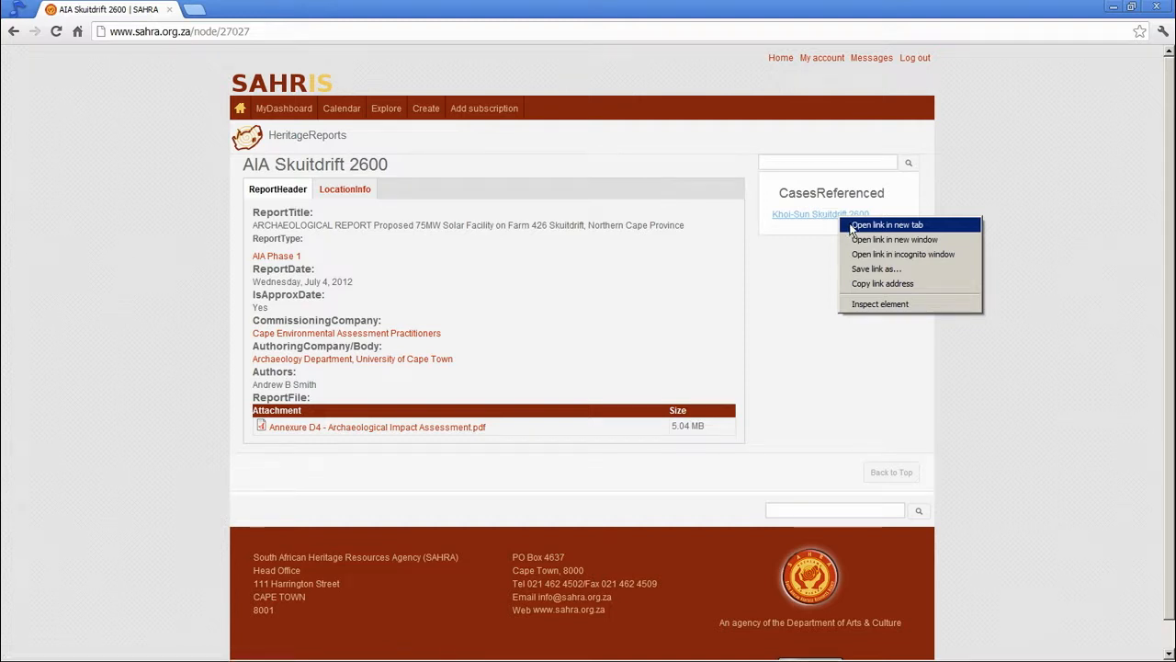
{"action": "left_click", "coordinate": [885, 224]}
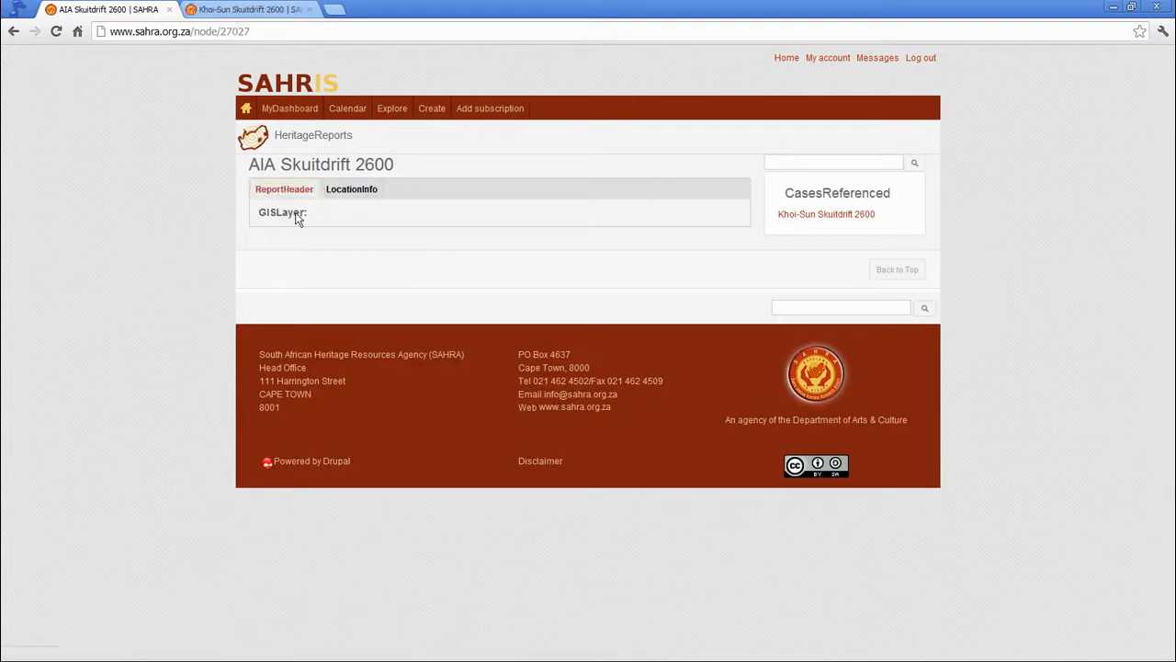
Show the Khoi-Sun Skuitdrift 2600 location map zoomed out, toggling the layer switcher
{"action": "left_click", "coordinate": [284, 188]}
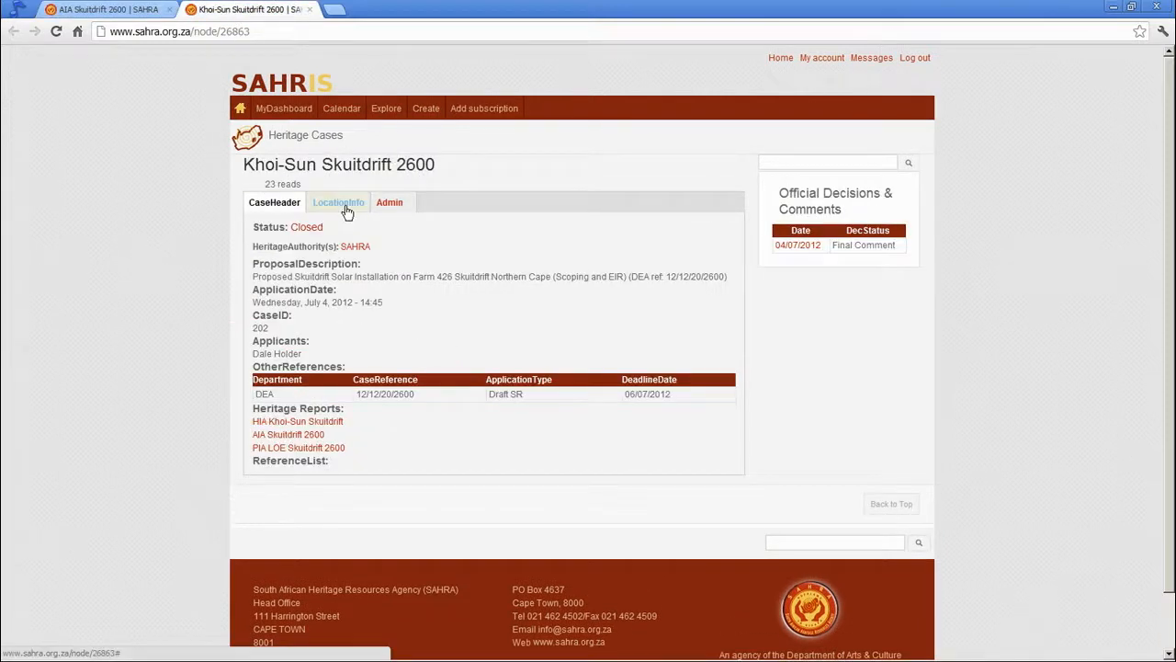
{"action": "left_click", "coordinate": [338, 202]}
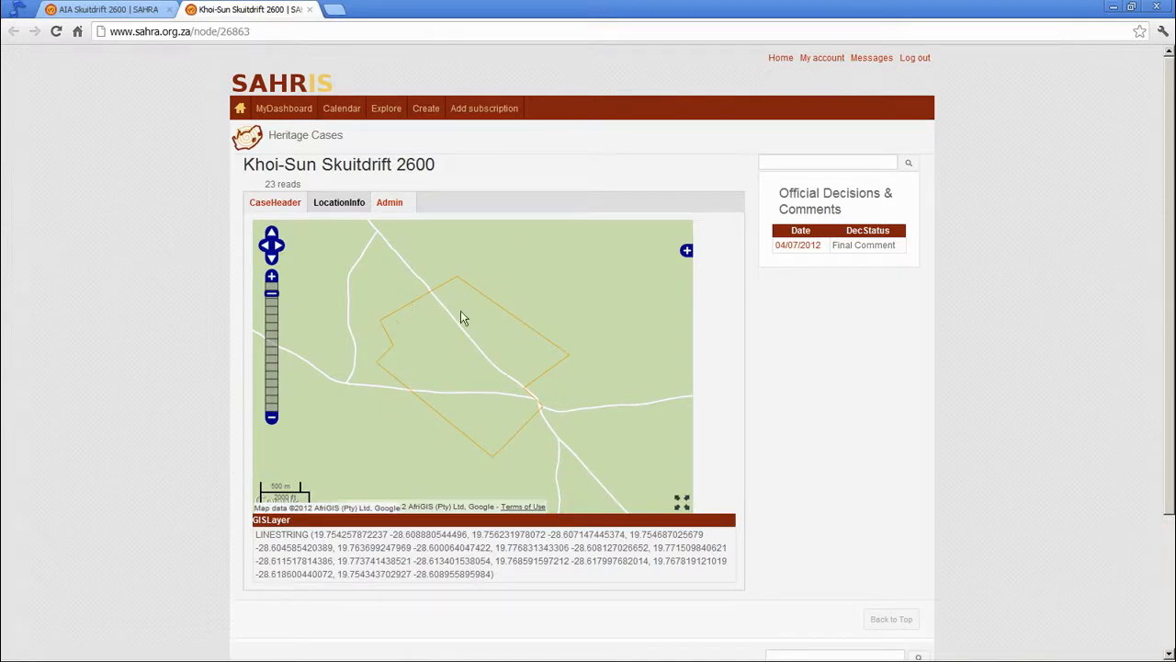
{"action": "mouse_move", "coordinate": [468, 381]}
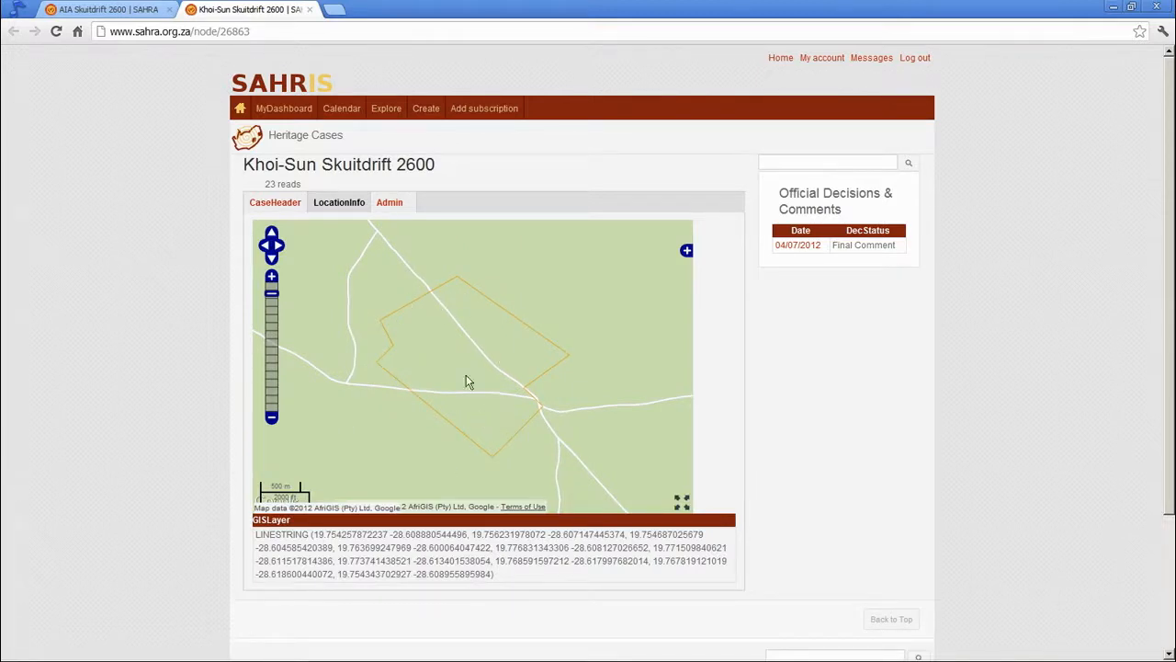
{"action": "left_click", "coordinate": [272, 420]}
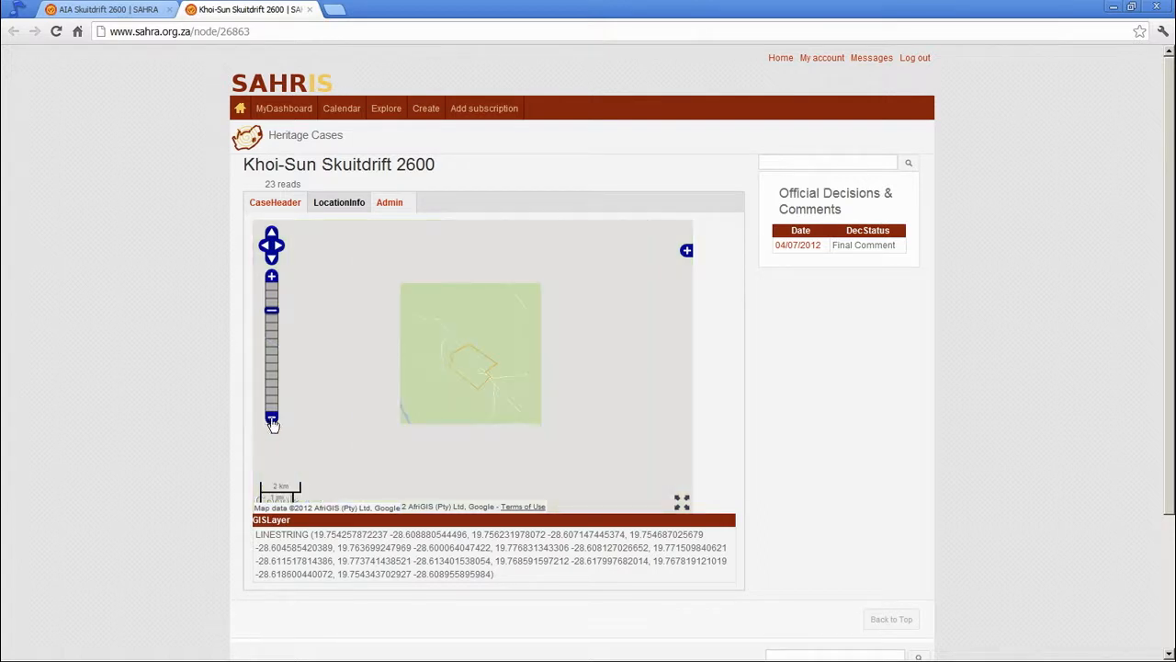
{"action": "left_click", "coordinate": [687, 251]}
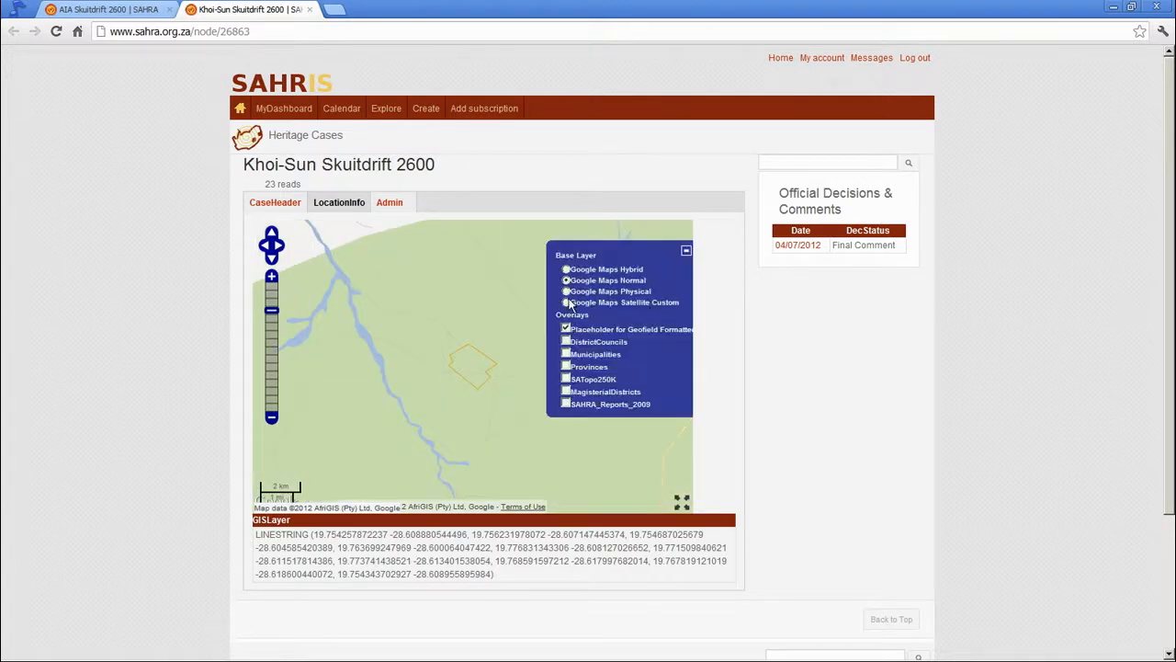
{"action": "left_click", "coordinate": [686, 251]}
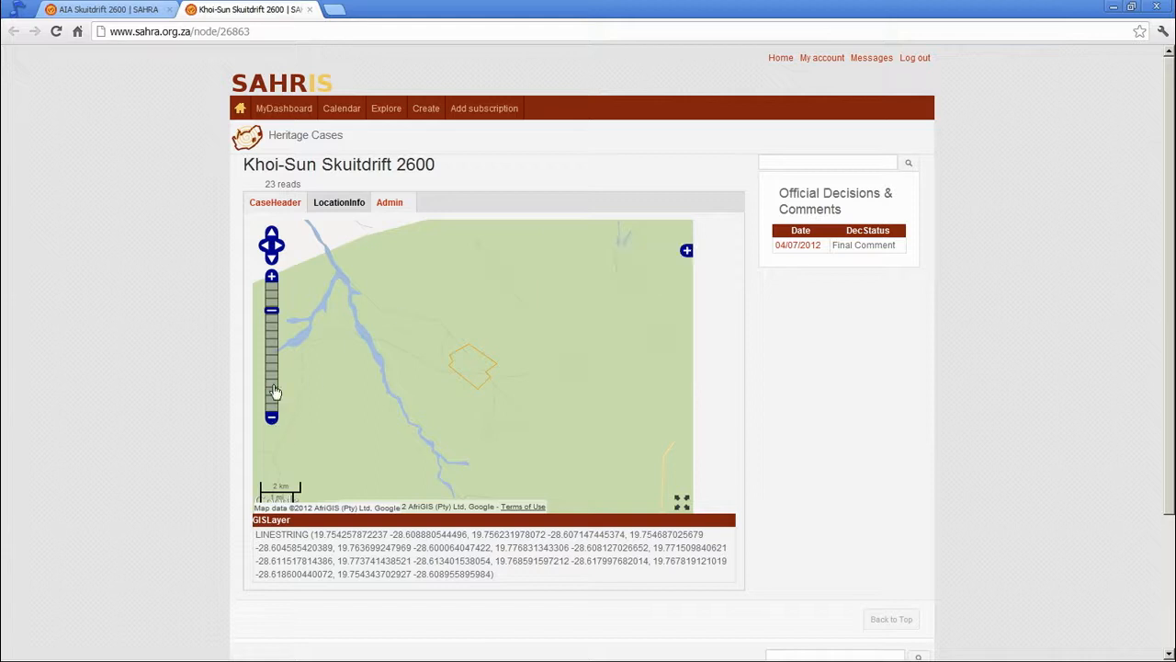
{"action": "mouse_move", "coordinate": [464, 297]}
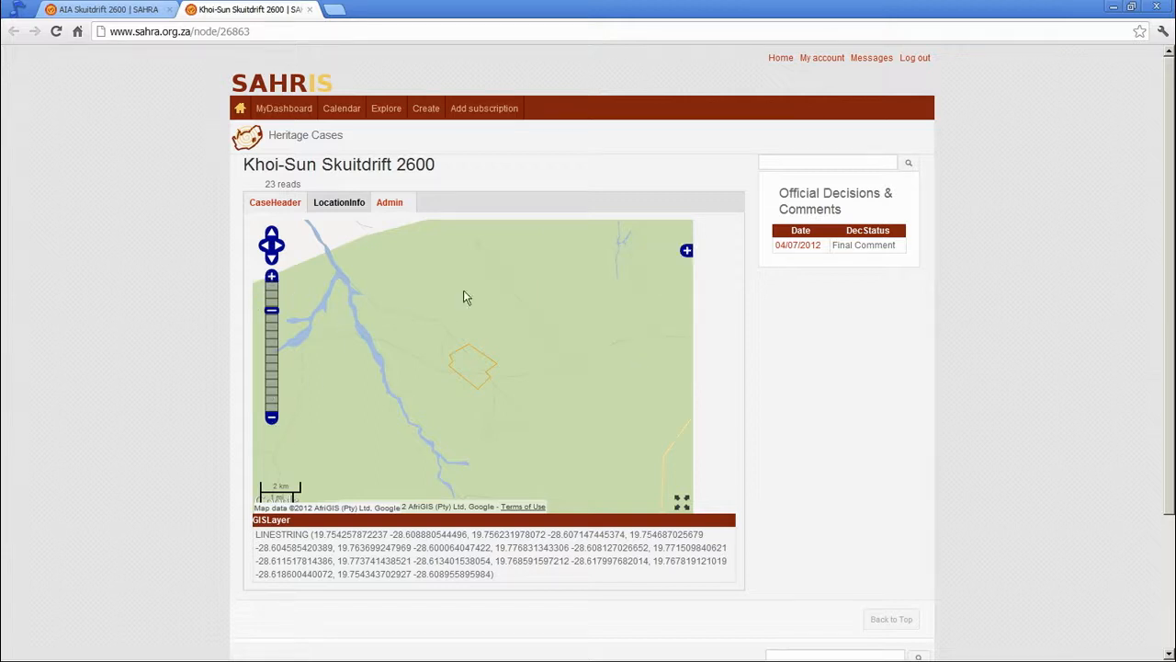
{"action": "mouse_move", "coordinate": [487, 306]}
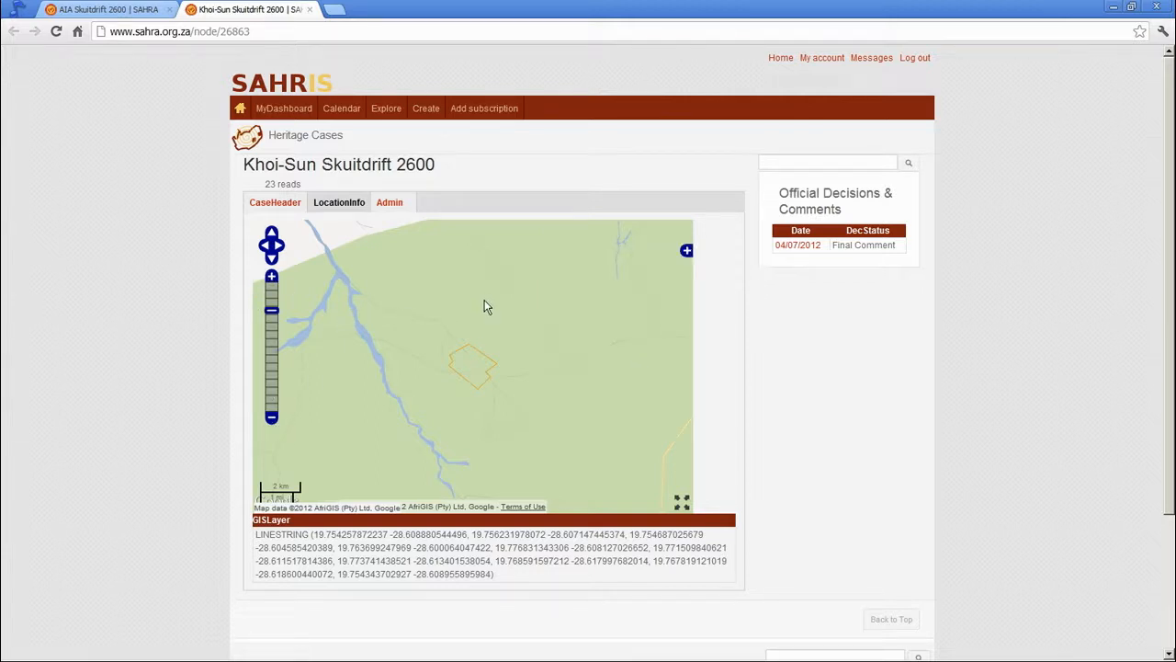